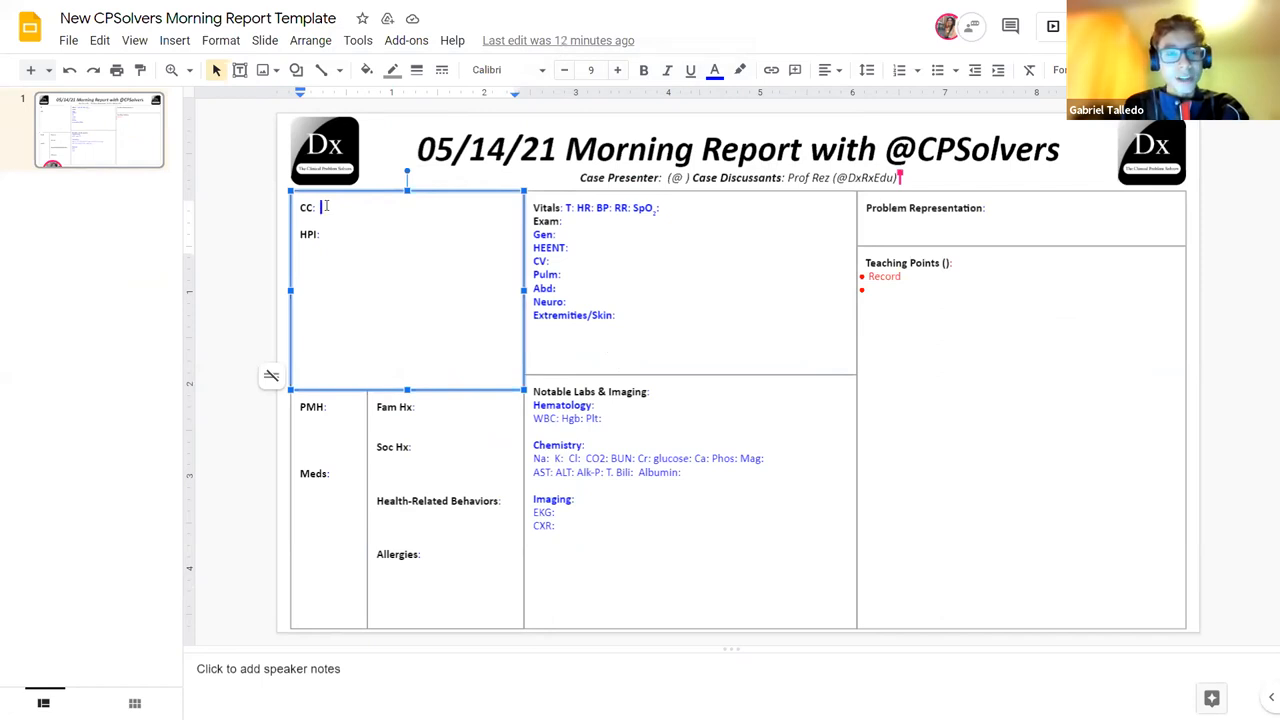
Write the HPI opening: 16-year-old male, bilateral lower extremity involvement, severe distress
left_click(1020, 290)
type(" 35 u")
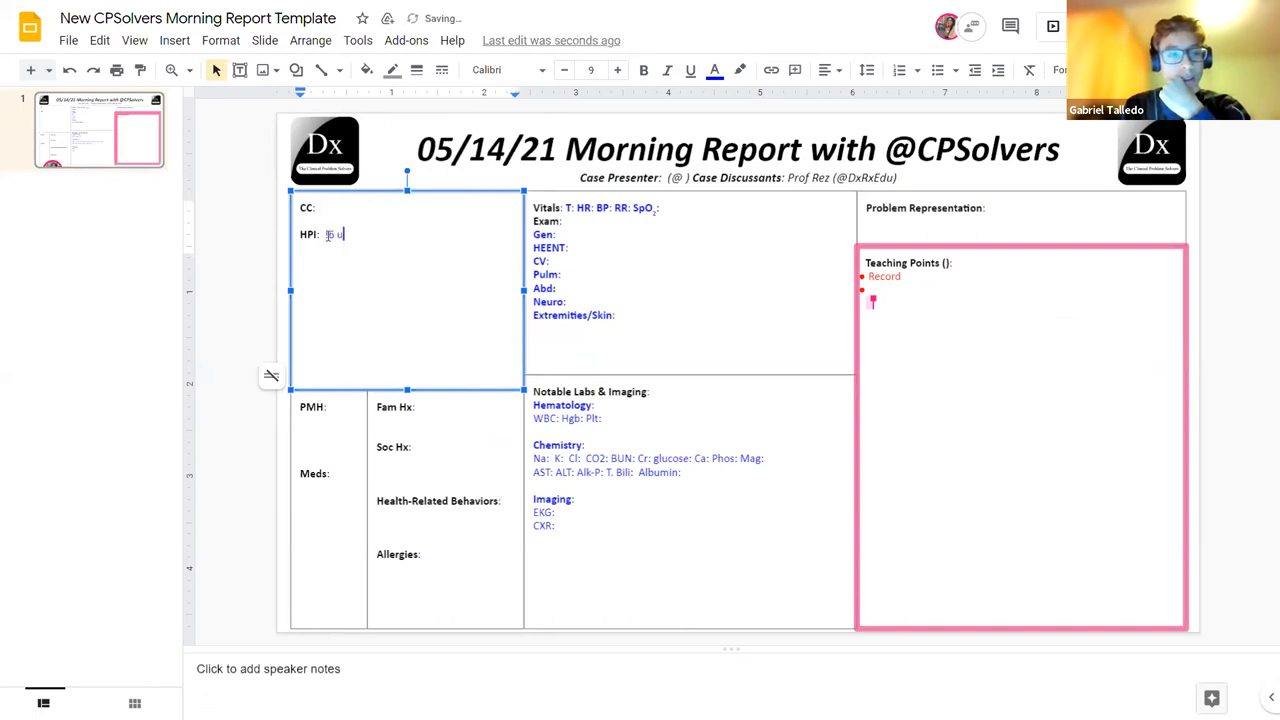
type("ole male with blt")
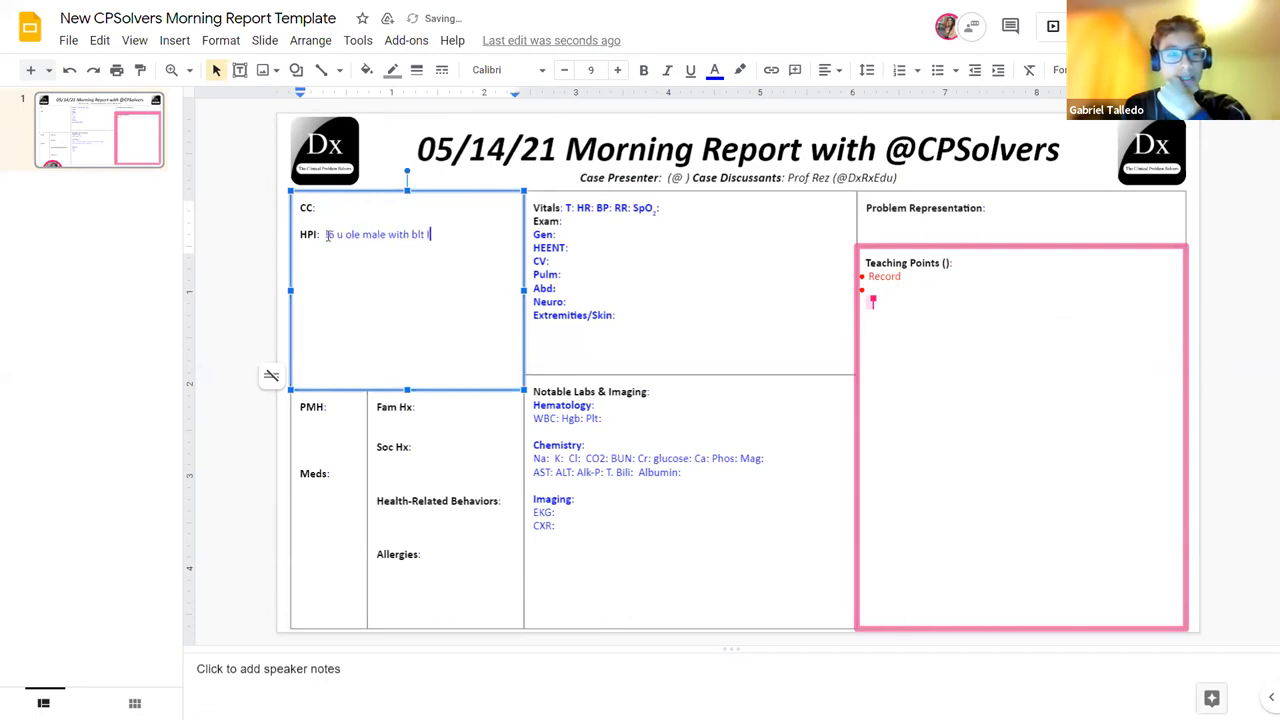
type("lower extrem")
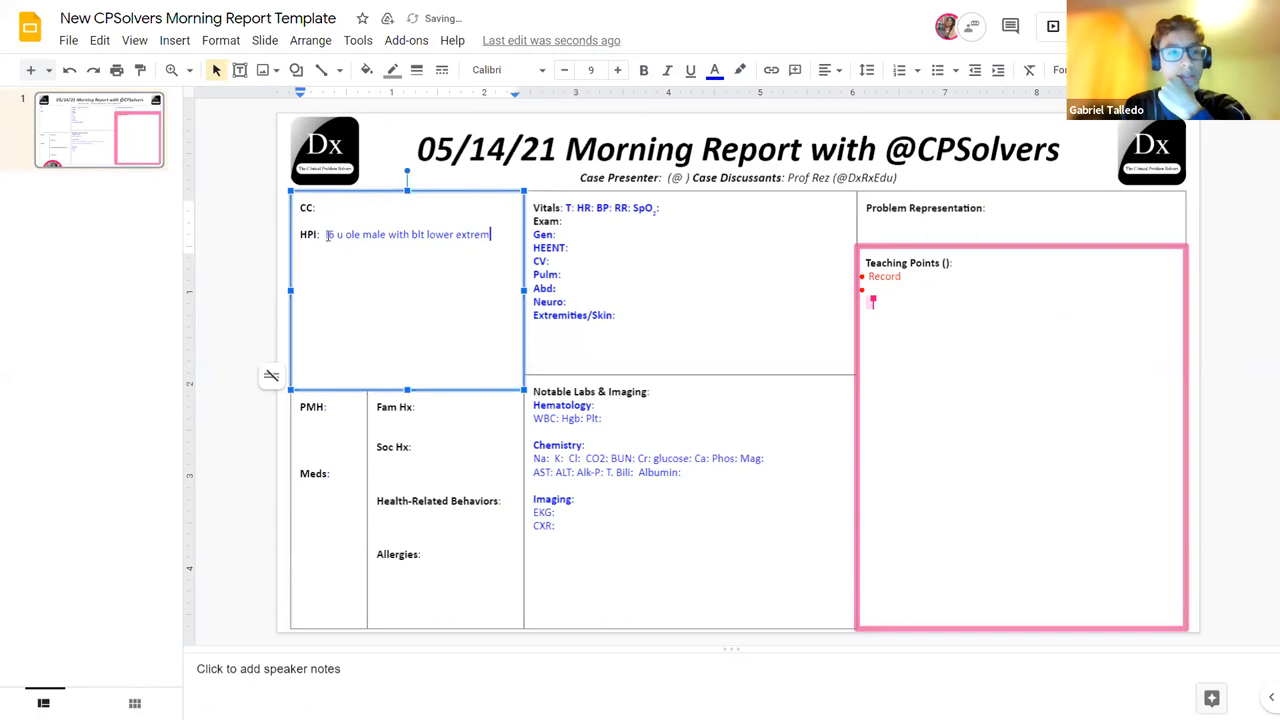
type("ity.")
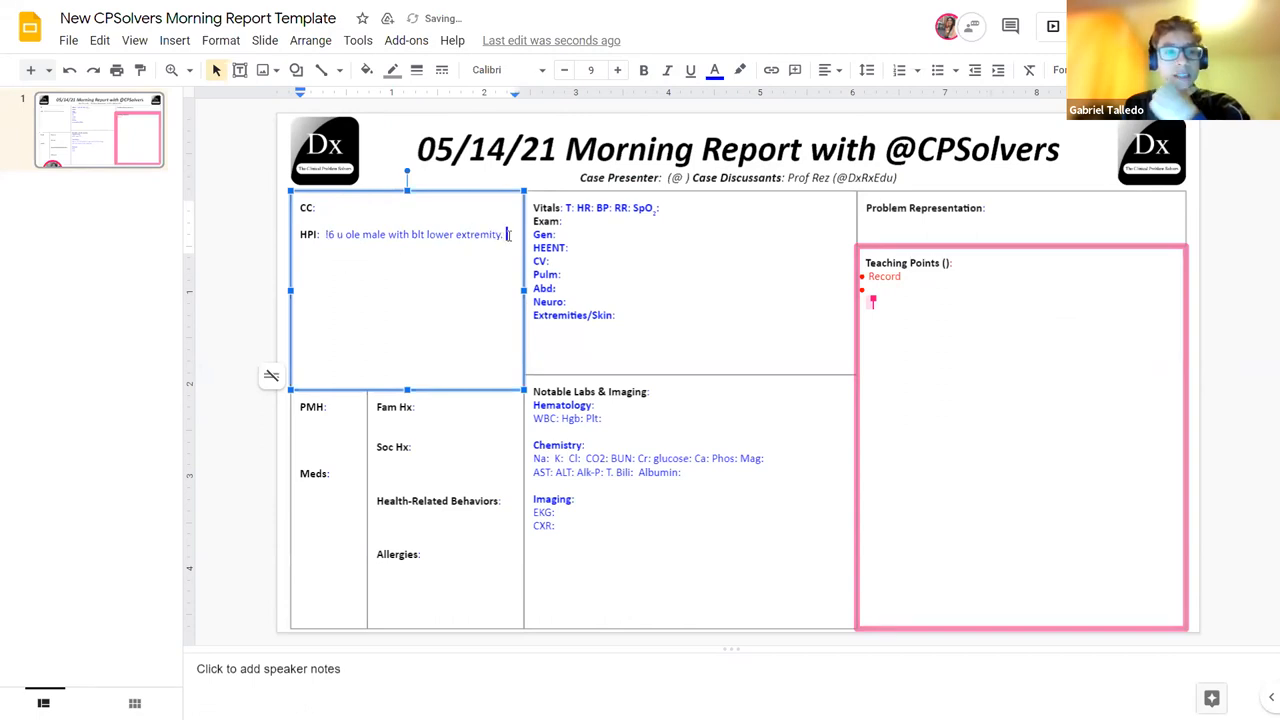
type("Severe distress")
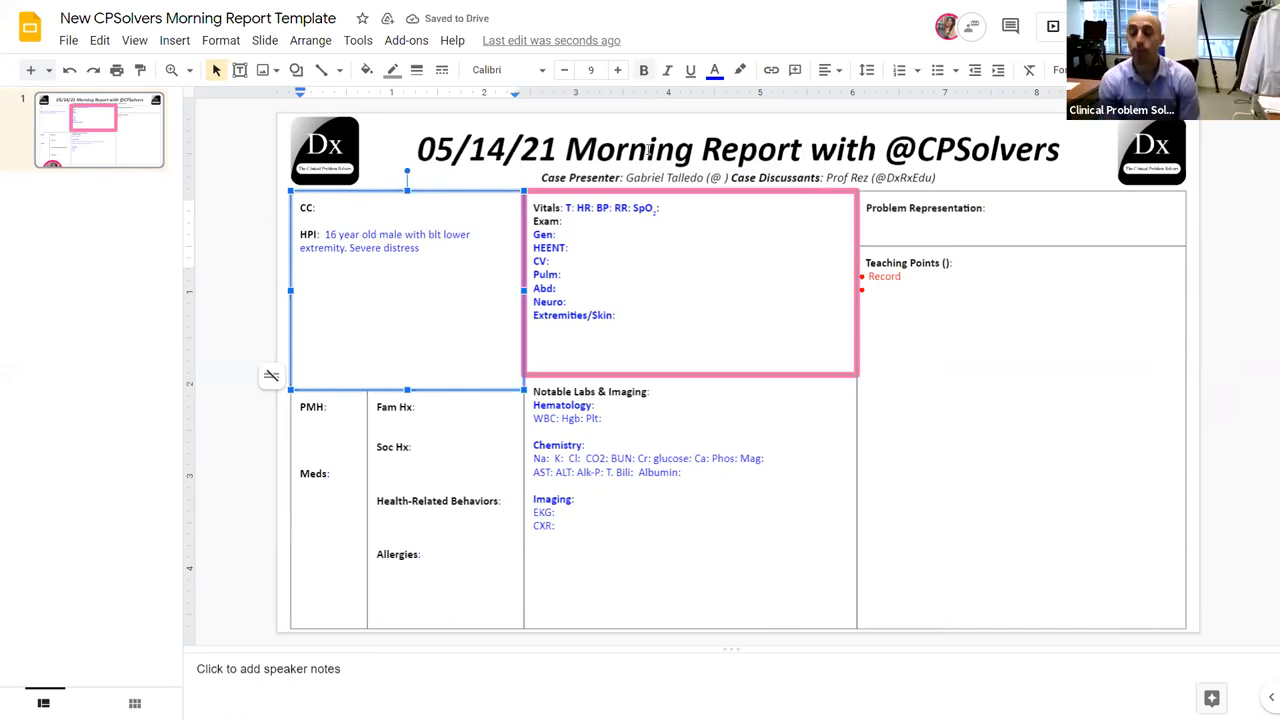
Insert 'edema' into the HPI and note symmetric versus asymmetric edema in the teaching points
left_click(473, 234)
type("extrem")
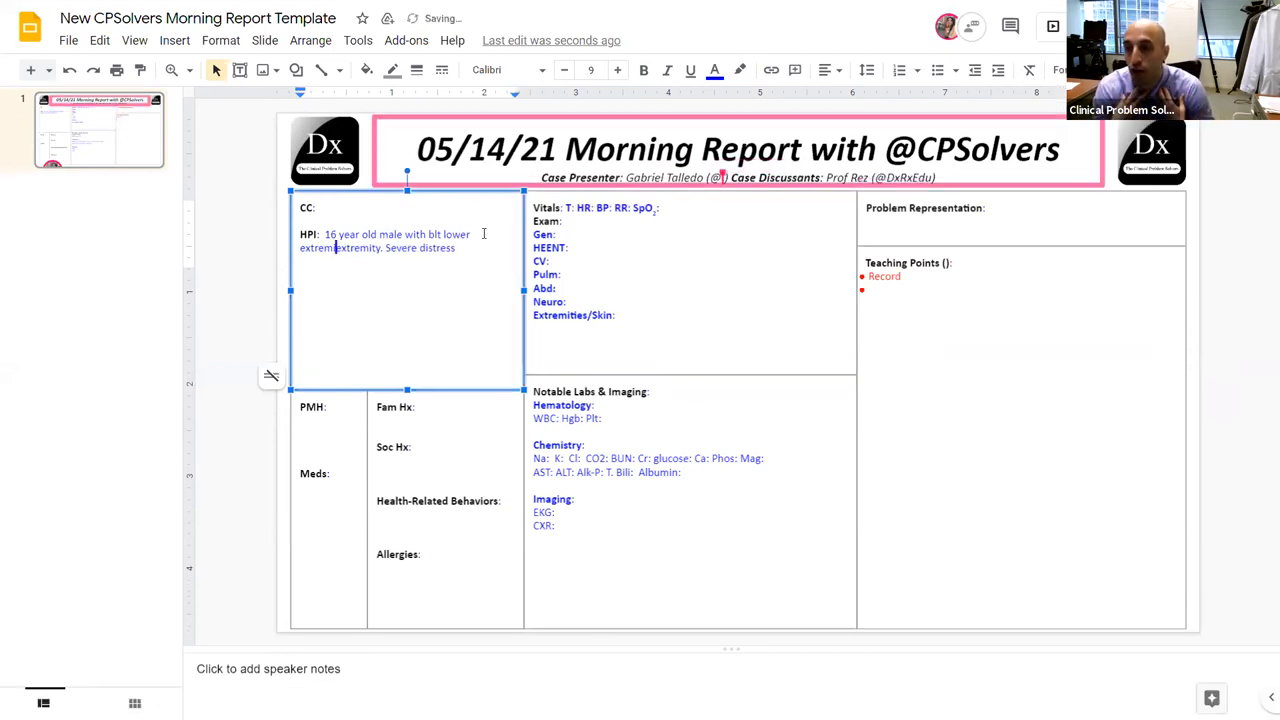
type("edema")
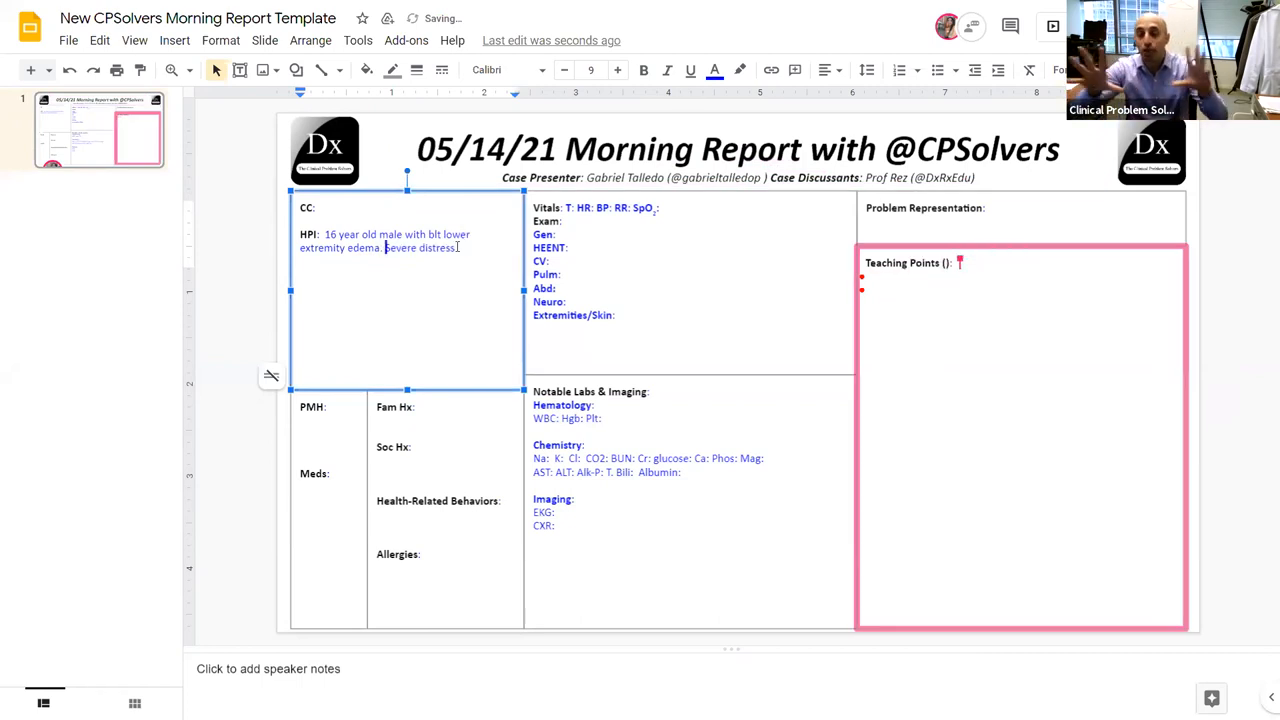
type("Simmetic")
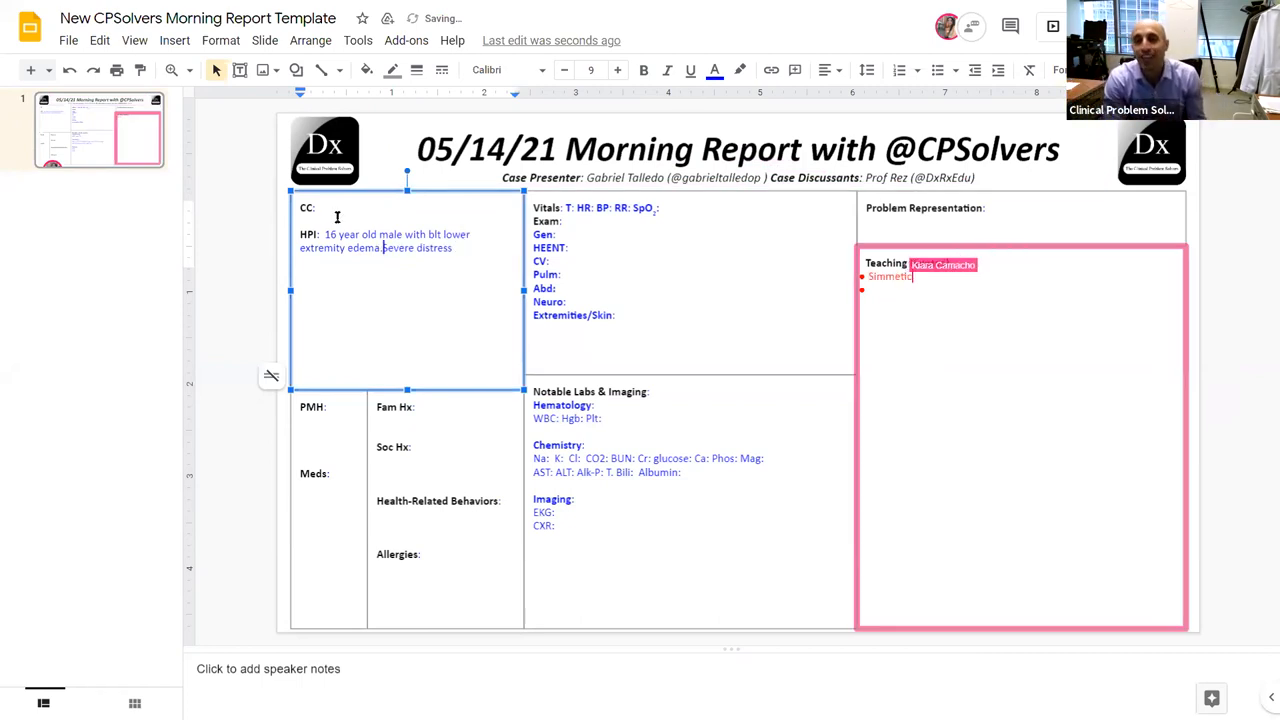
type("assime")
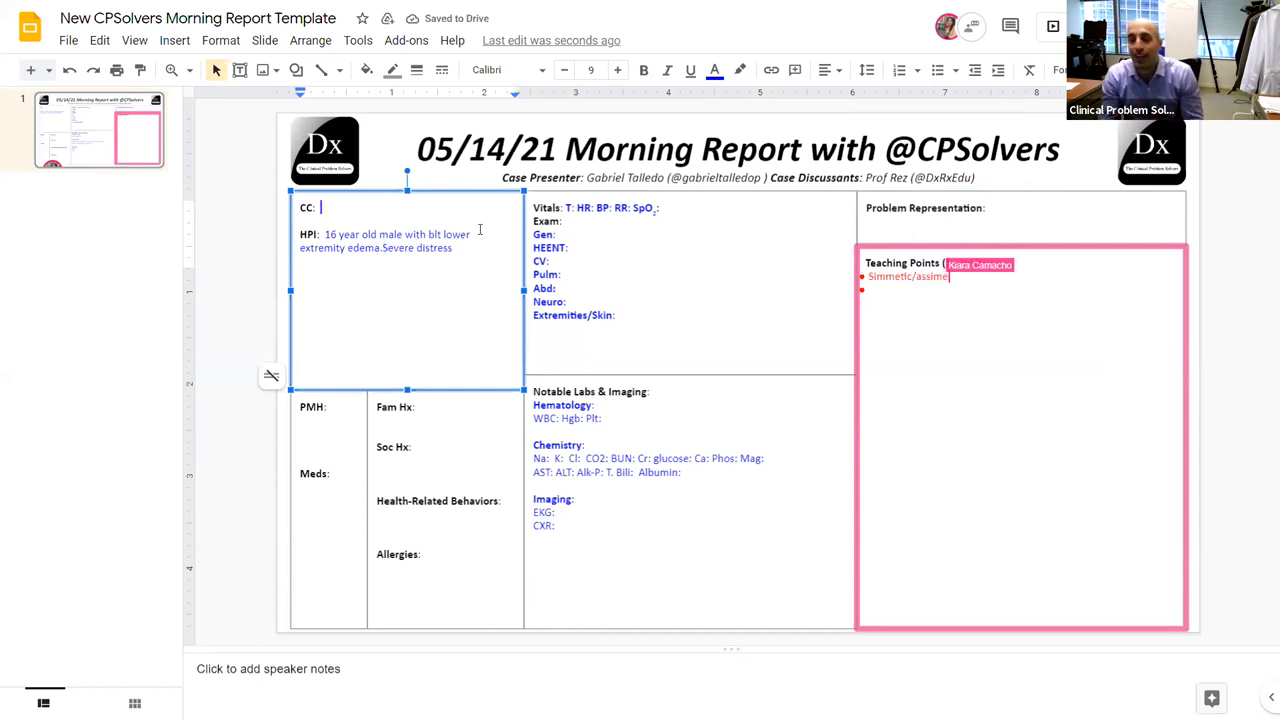
Enter 'Blt LL edema' as chief complaint and reword to 'Patient in severe distress.'
type("Blt LL")
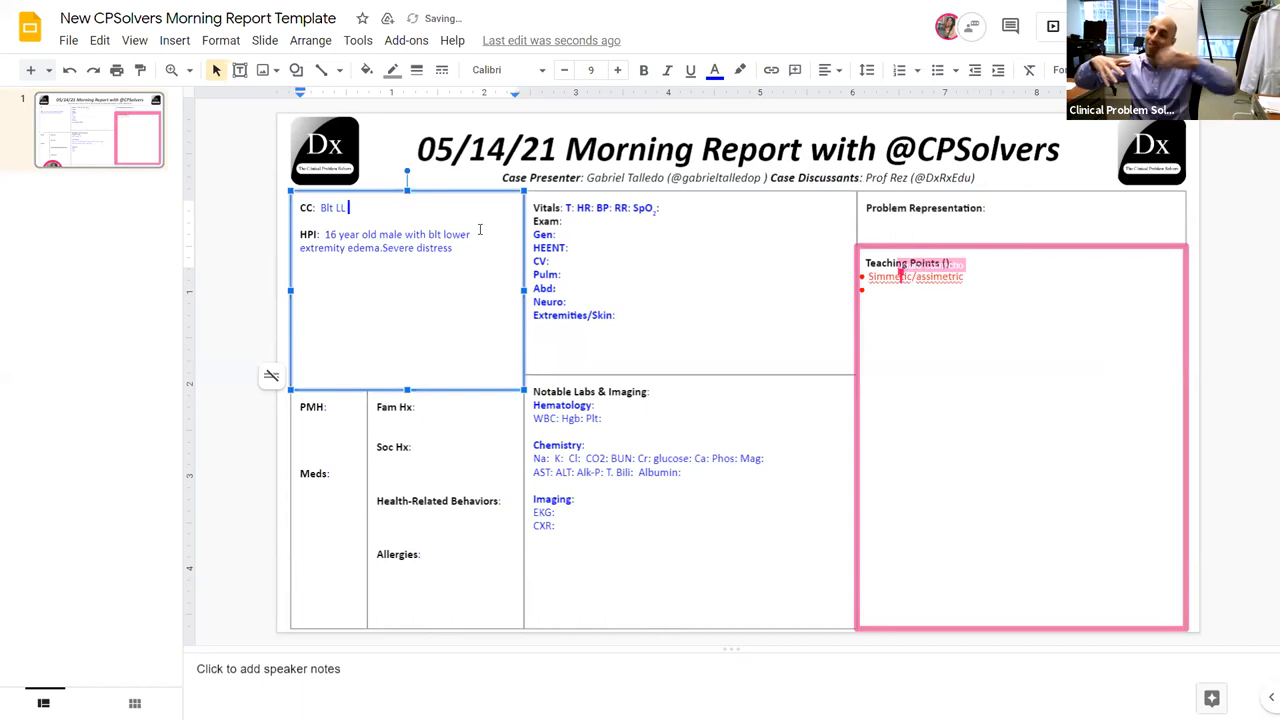
type("edema")
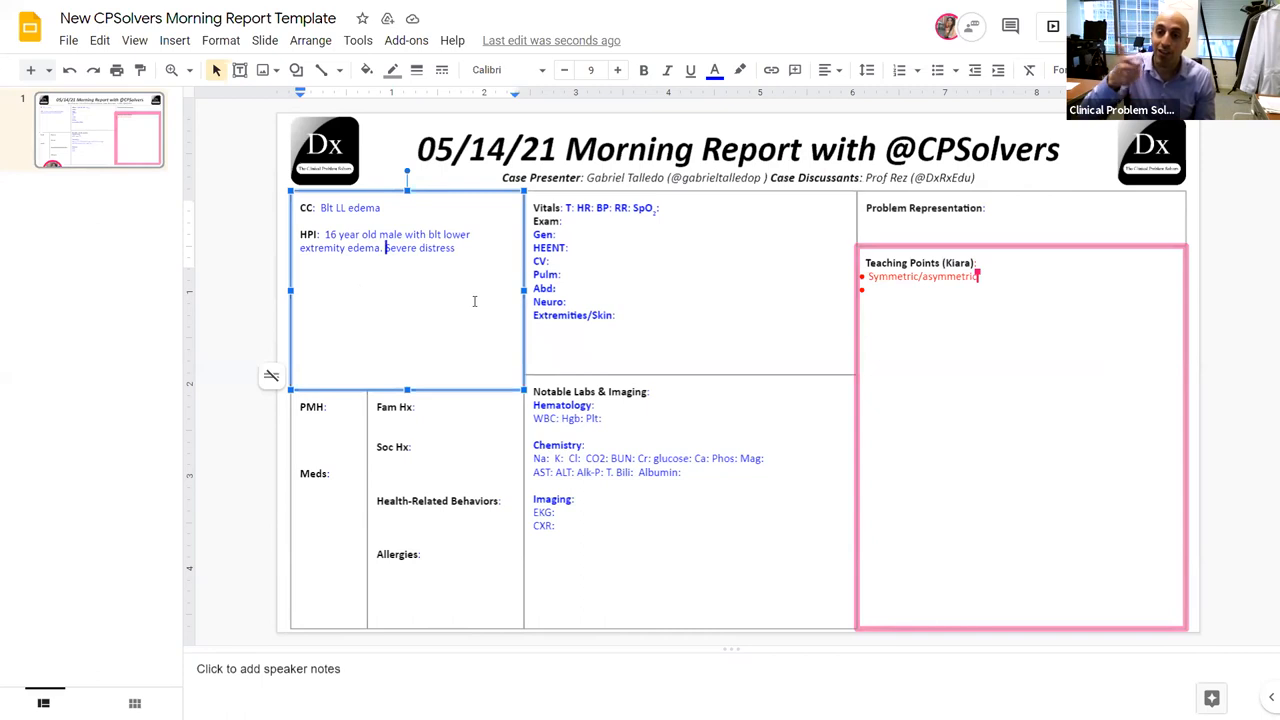
type("Patient in")
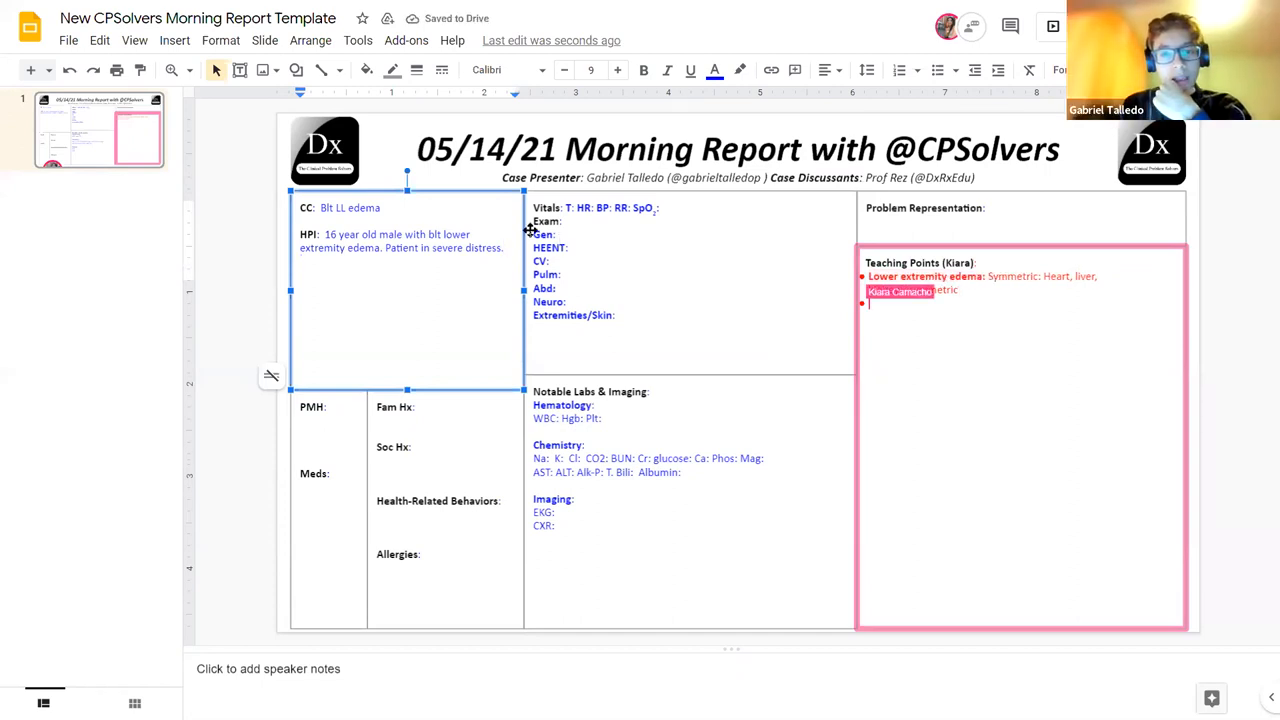
Append '1 month ago, progressive, thighs, 4th grade' to the HPI paragraph
type("1")
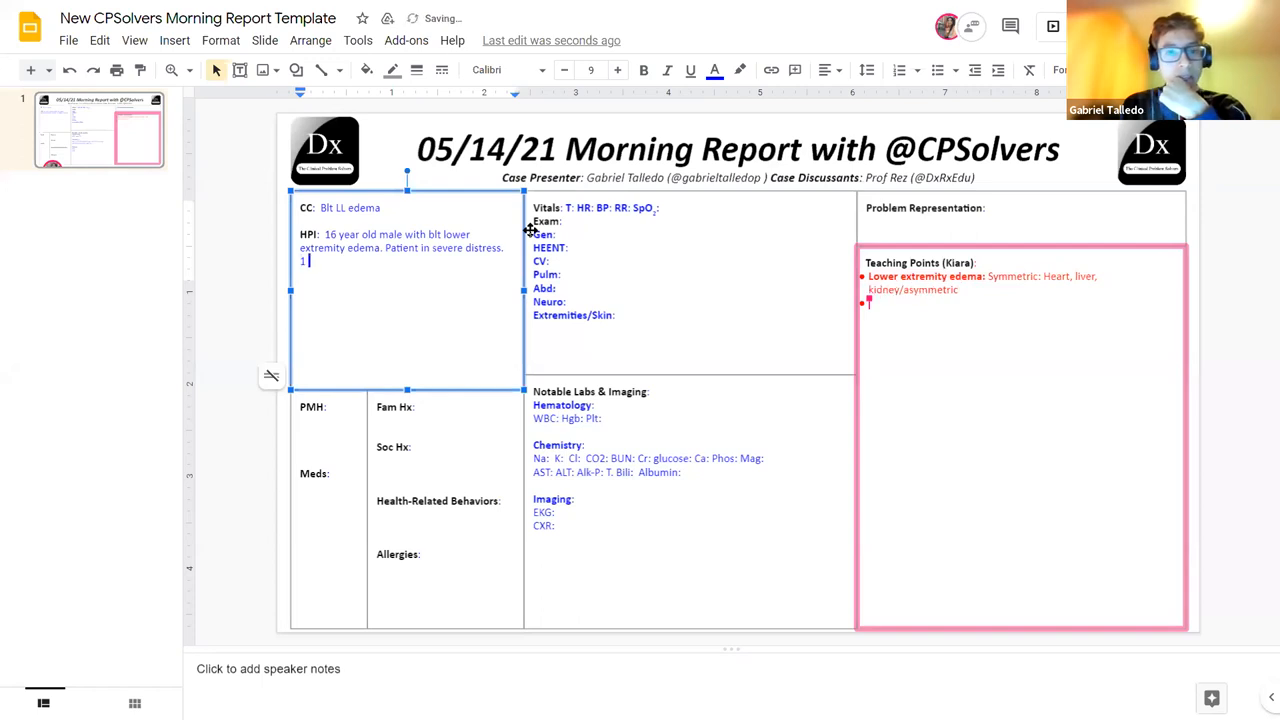
type("month a")
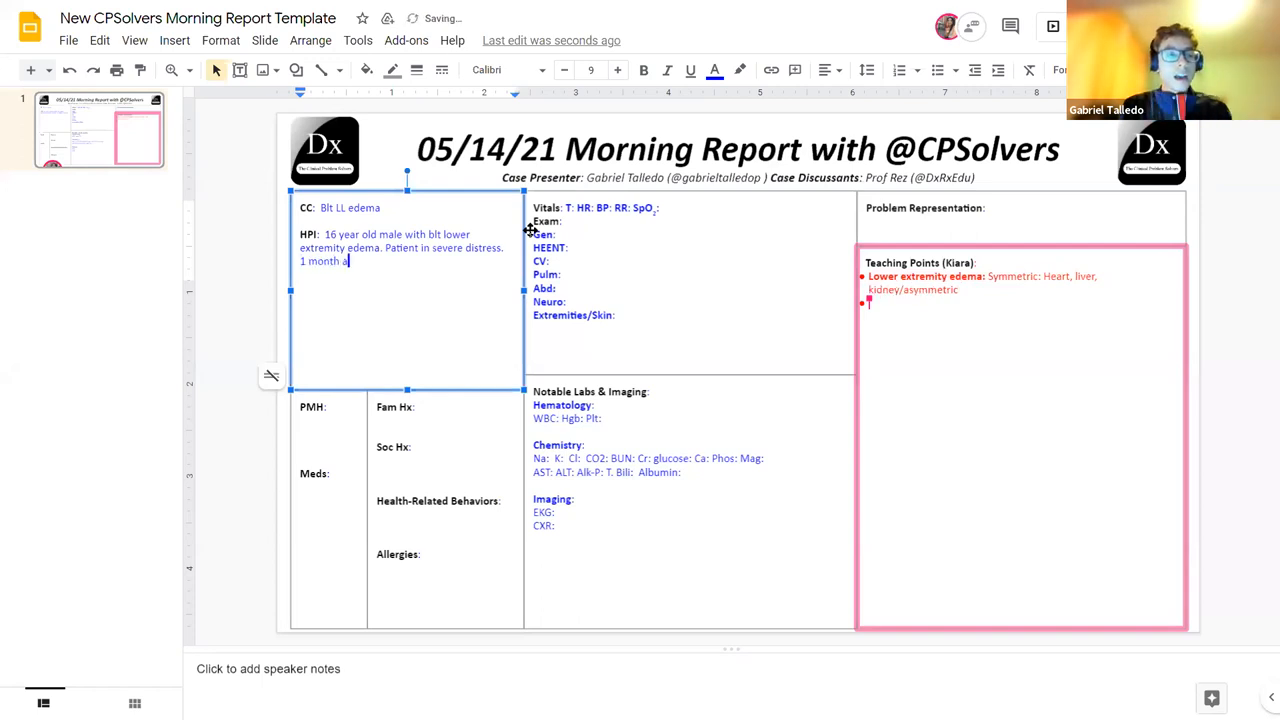
type("go, progressive.")
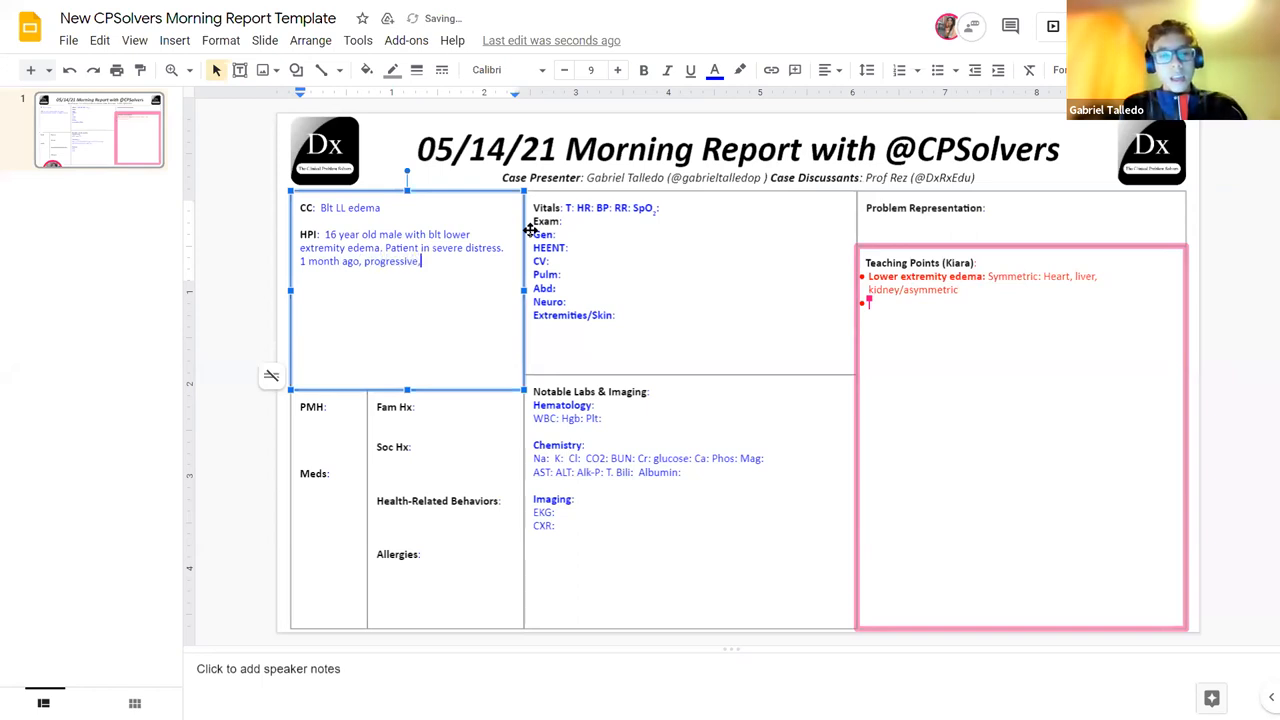
type("thighs")
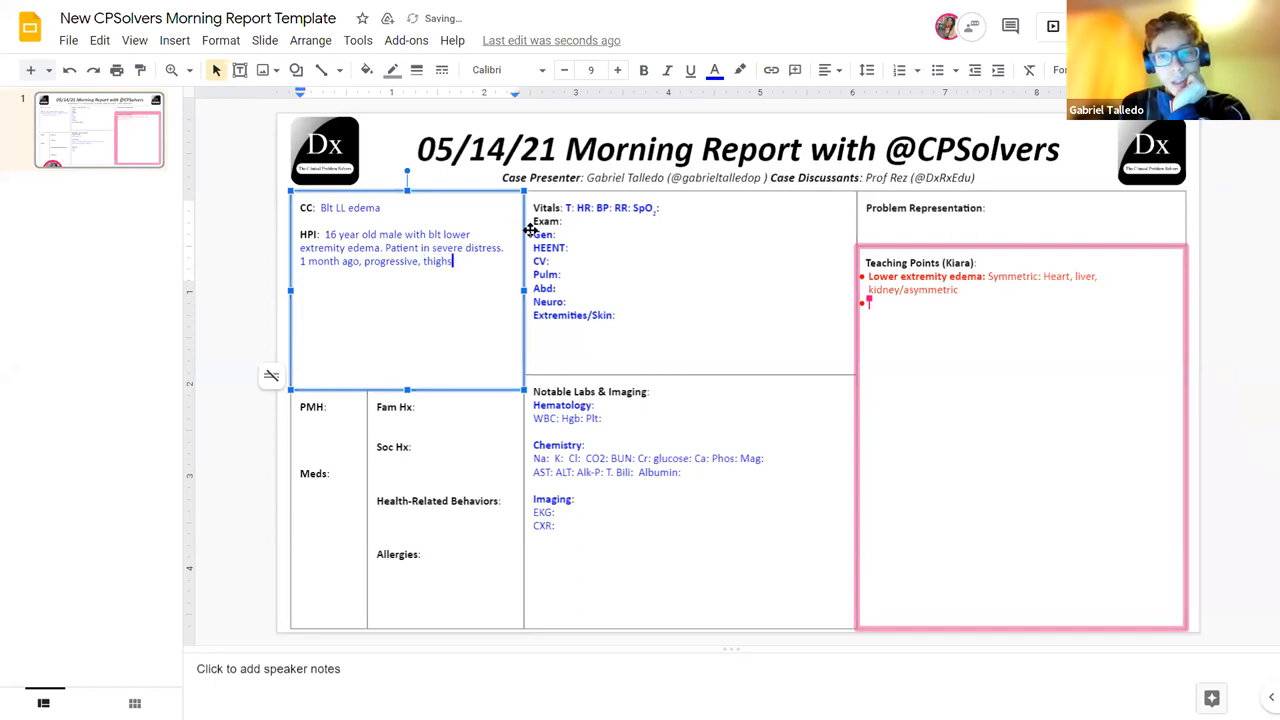
type(",")
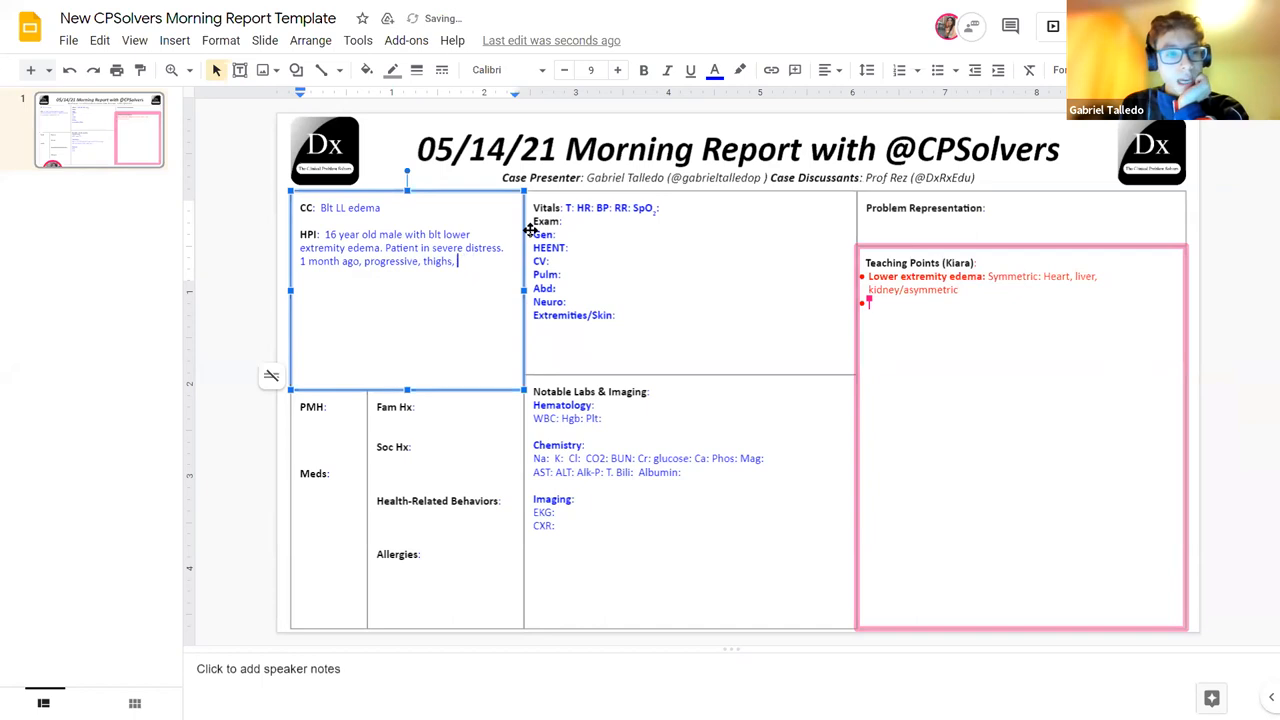
type("4th")
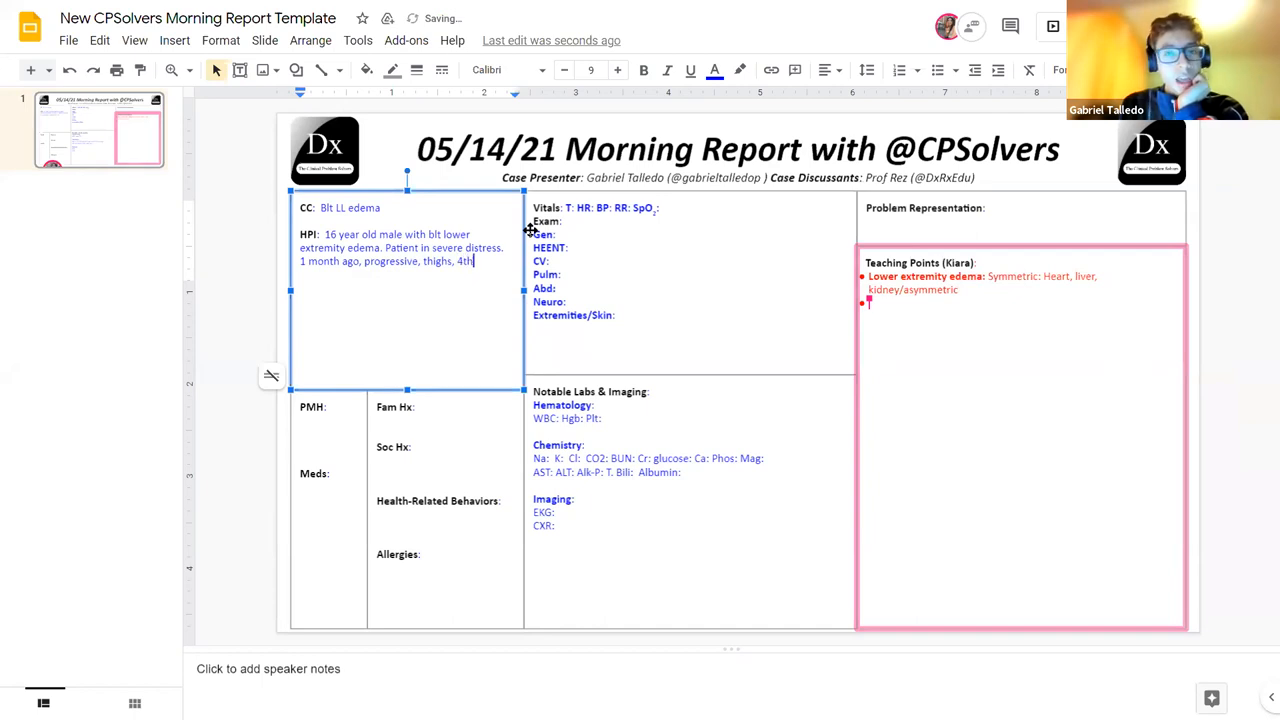
type("grade")
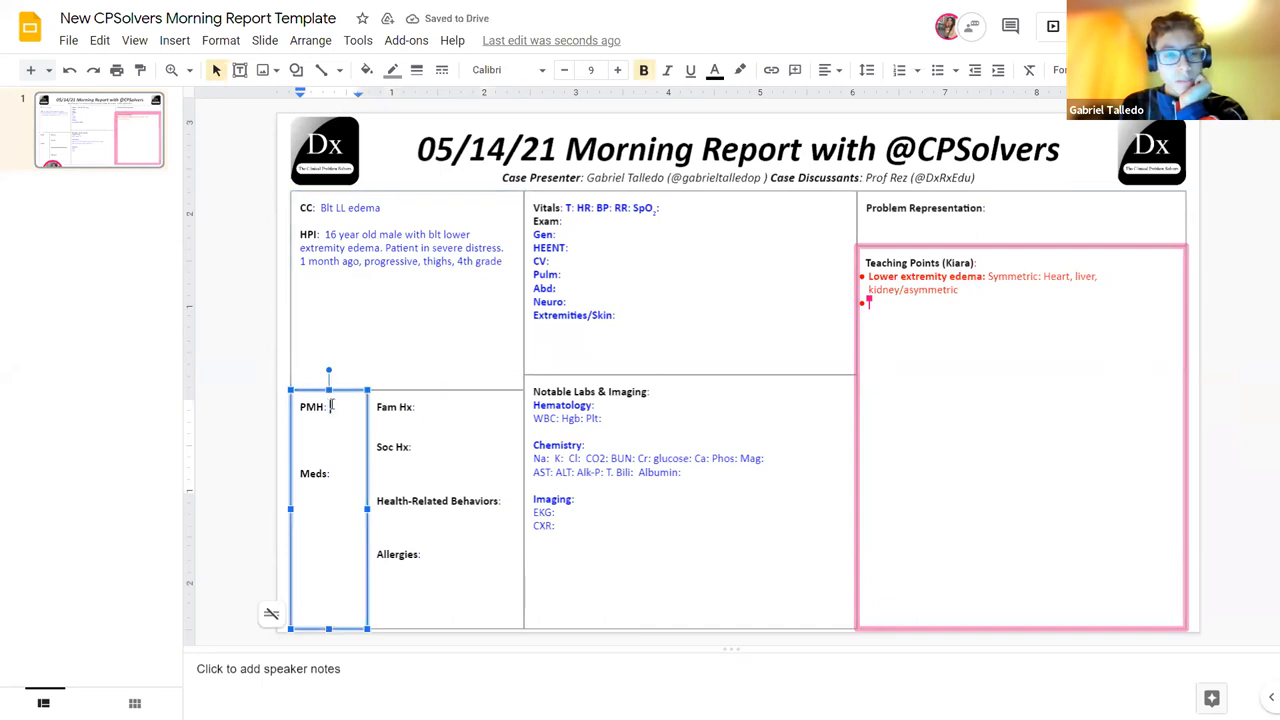
Enter past medical history: pharyngitis 5 years ago and Down syndrome
type("Pharyngitis")
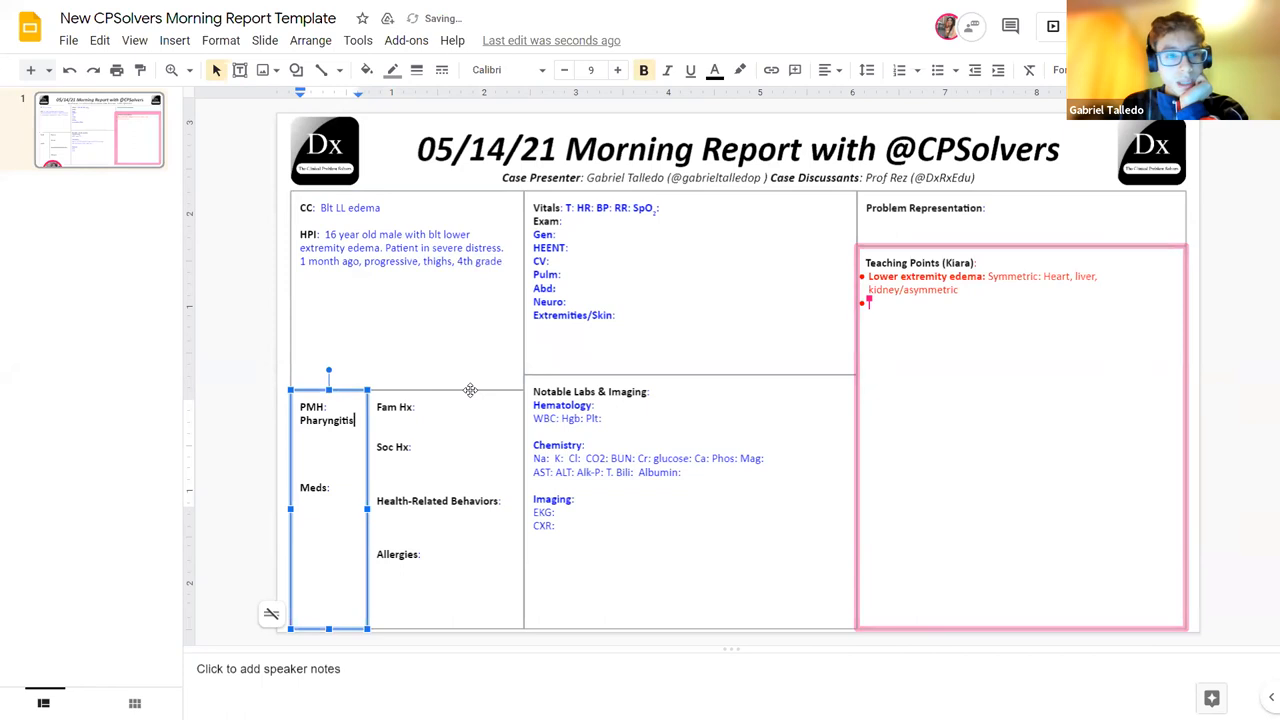
type("5")
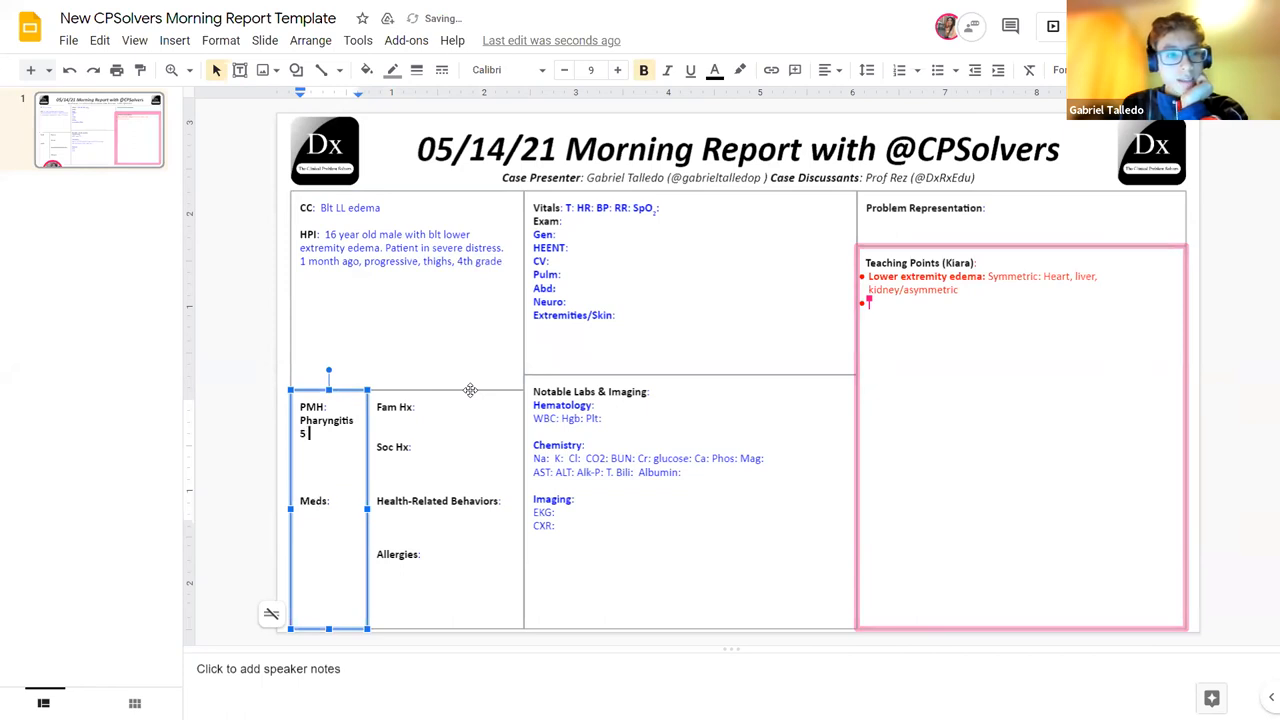
type("years ago, Down syndrome")
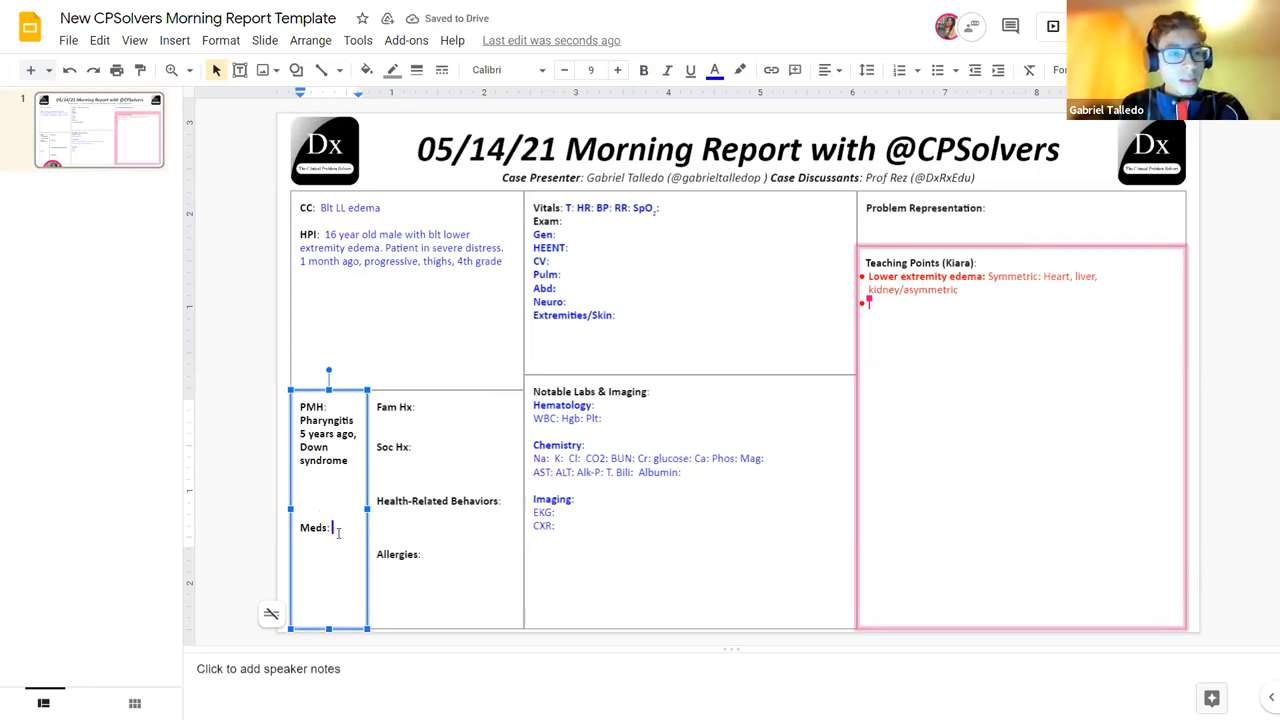
List salbutamol as medication and mark family, social, behaviour and allergy history 'nl'
type("Salbutamol,")
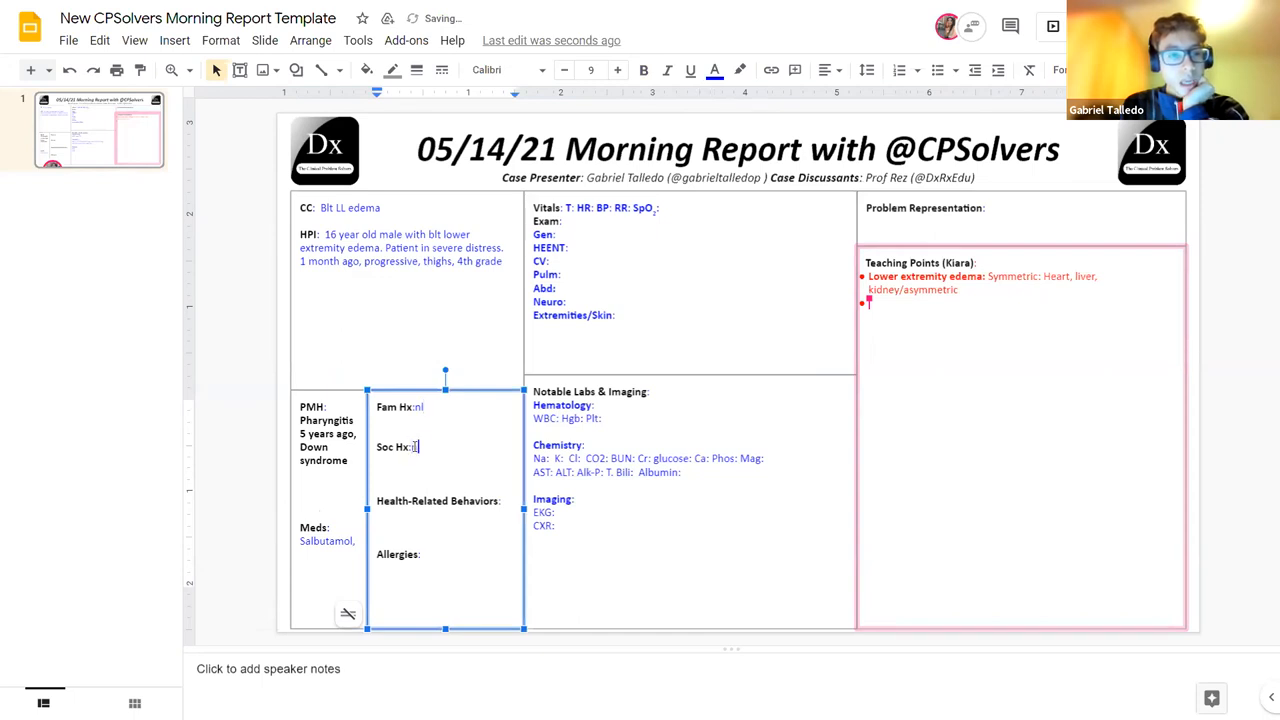
type("nl")
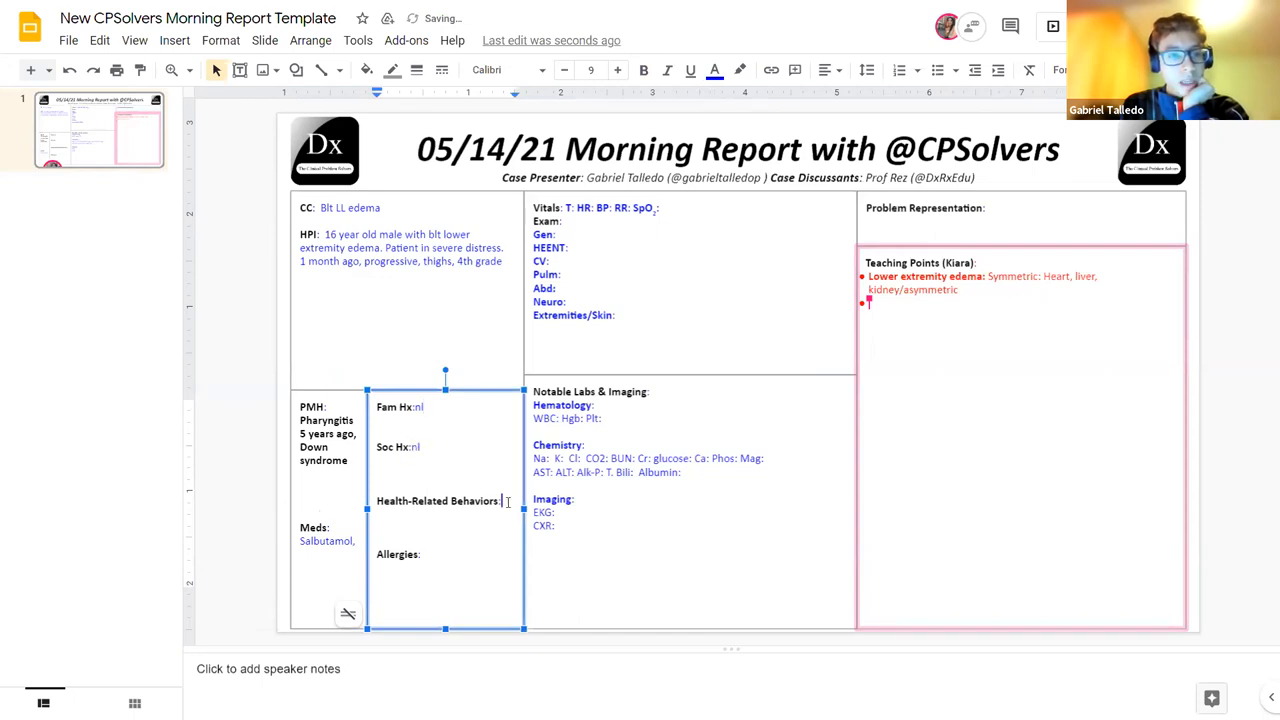
type("nl")
left_click(690, 283)
type("37")
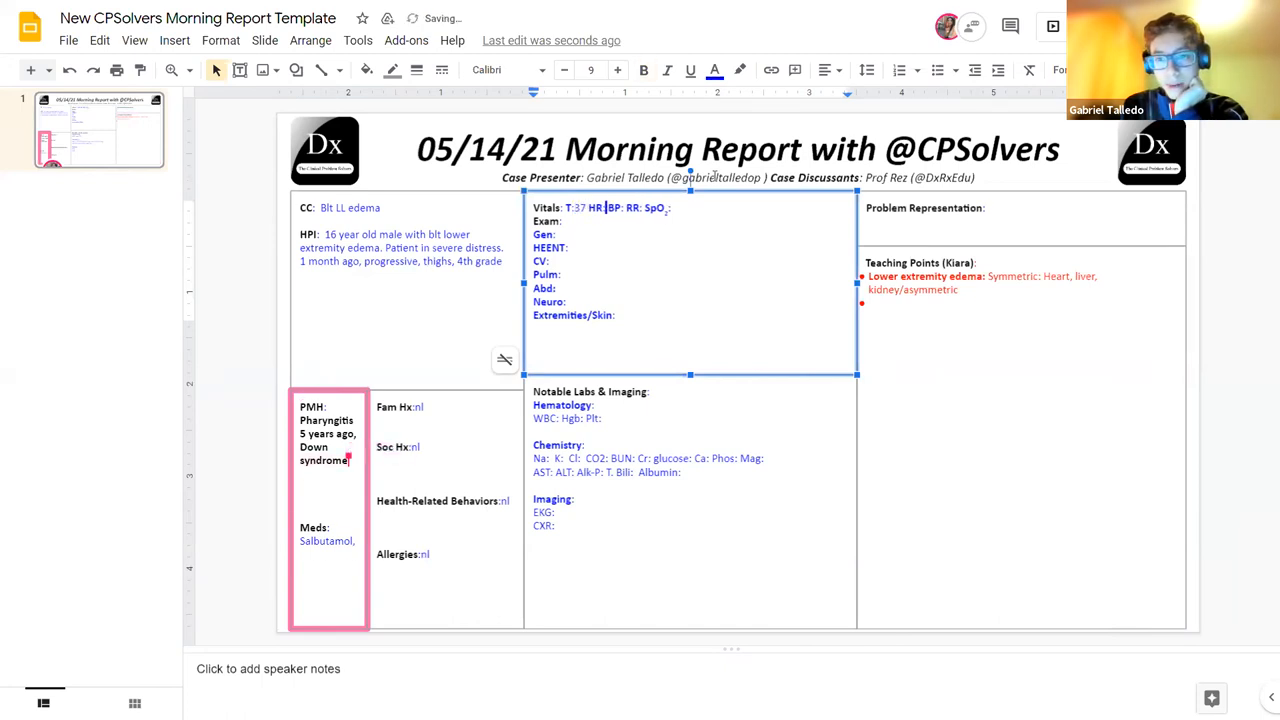
Add asthma to PMH, enter vitals T 37, HR 74, BP 153/100, RR 20, and note no icterus
type("Asthma")
type("74")
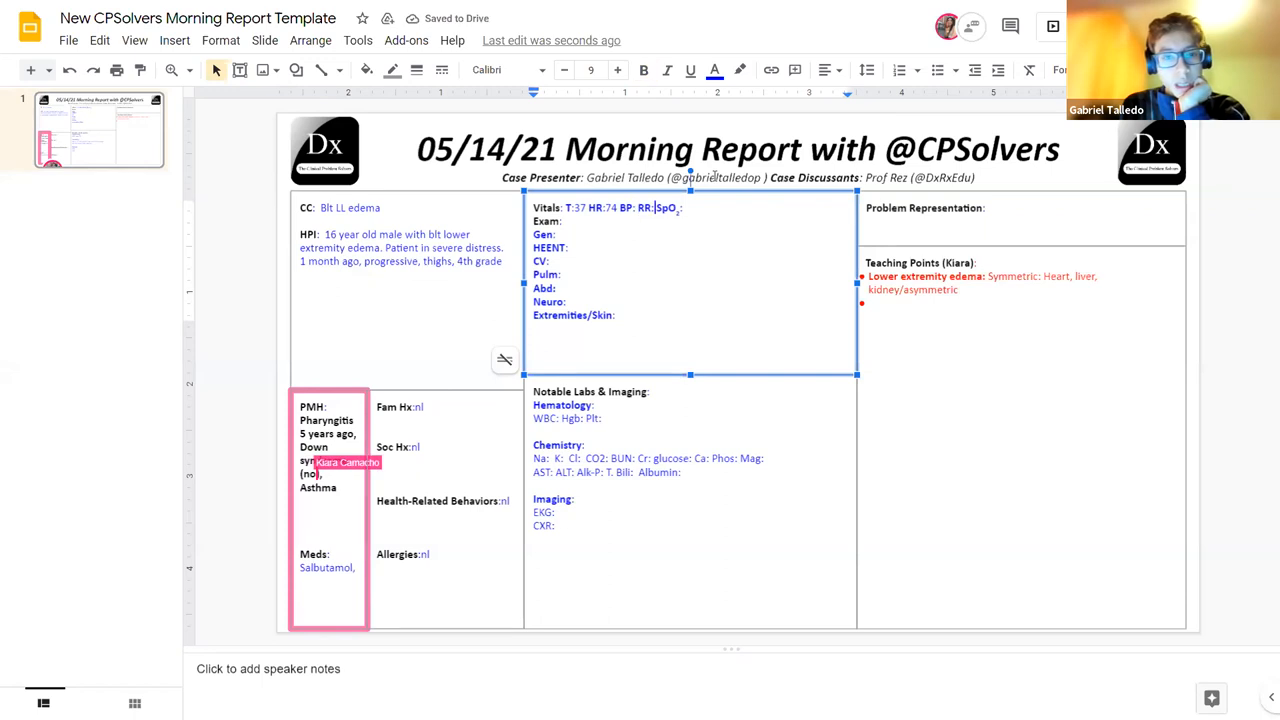
type("20")
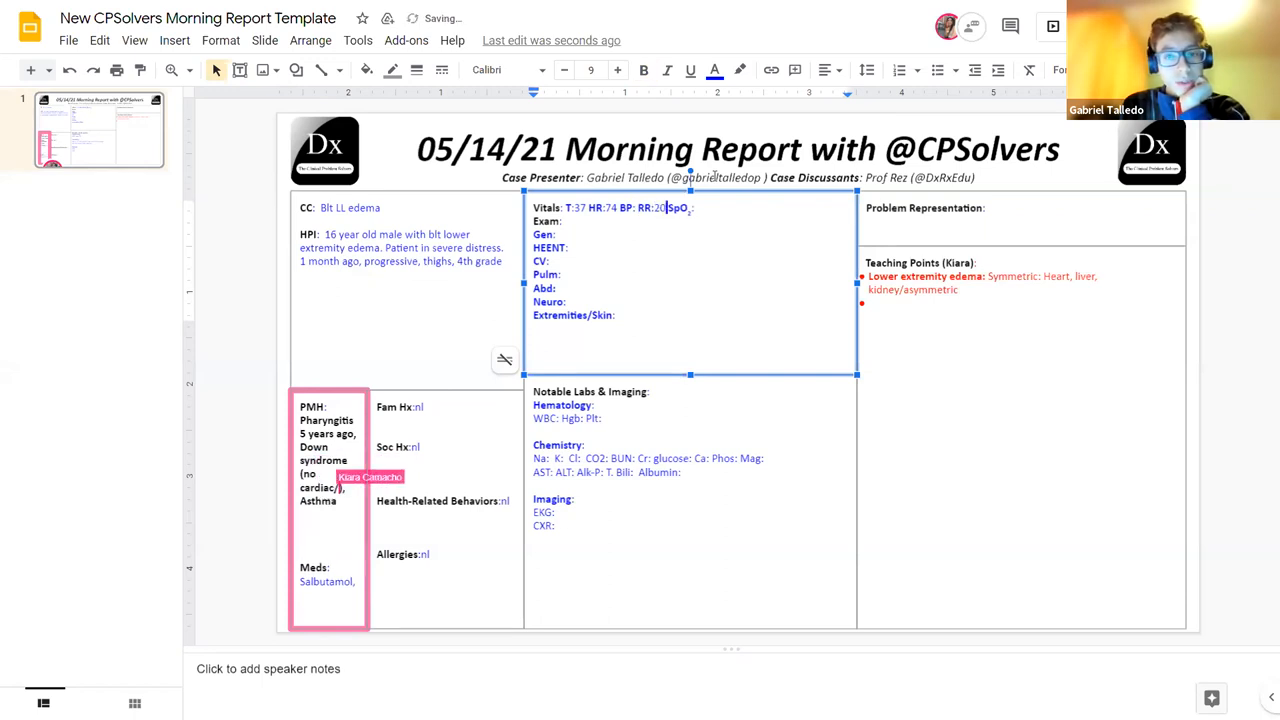
left_click(643, 70)
type("153/100")
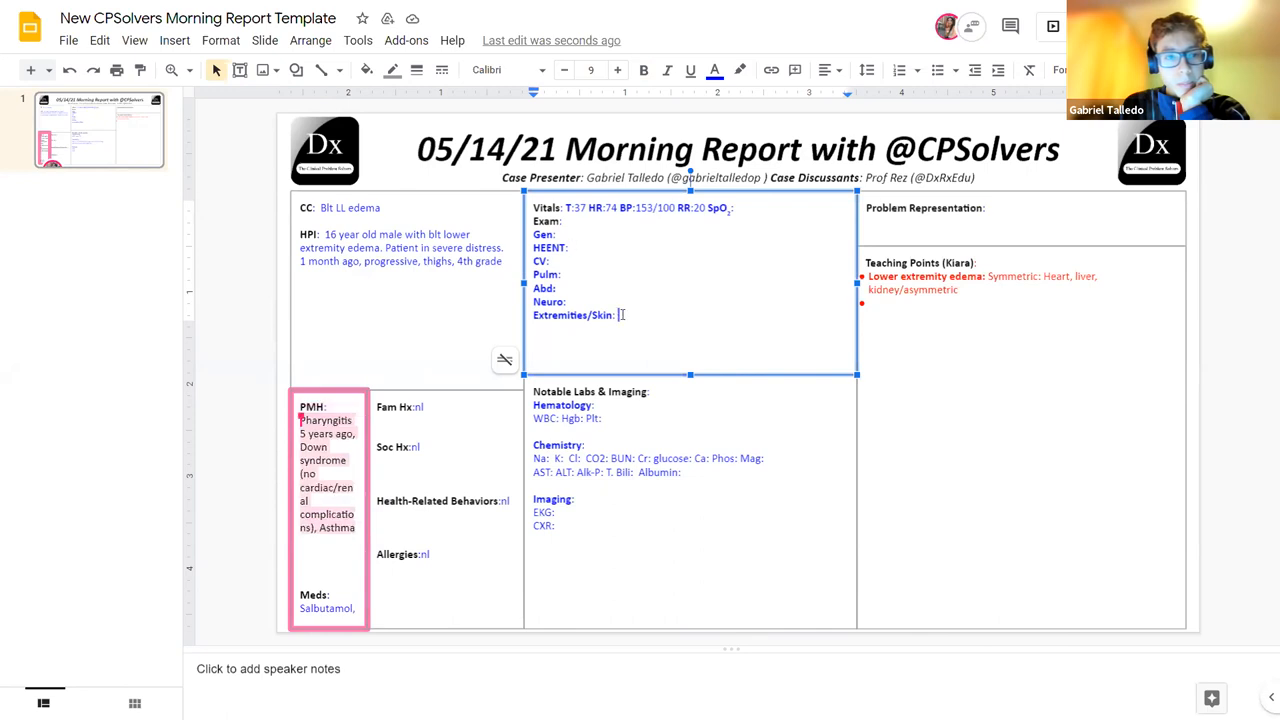
type("no icterus, severe")
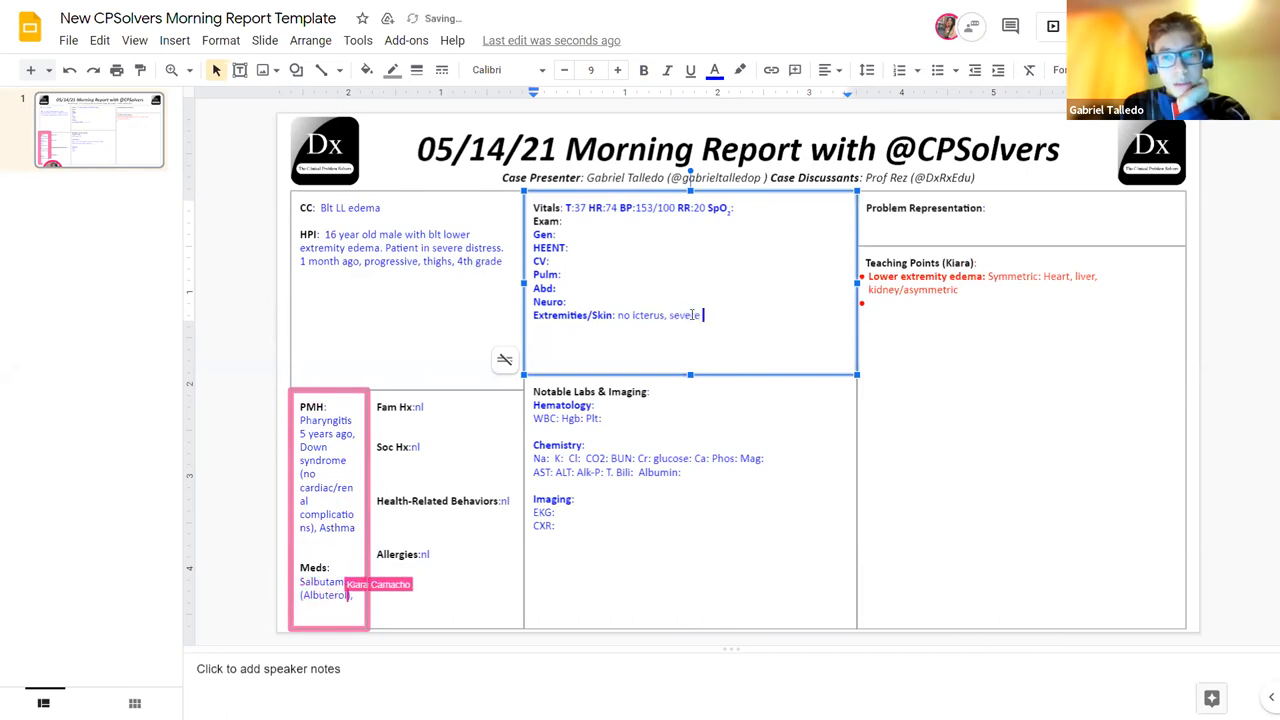
Record severe edema, lungs clear on auscultation, and no hepatosplenomegaly in the exam
type("dema")
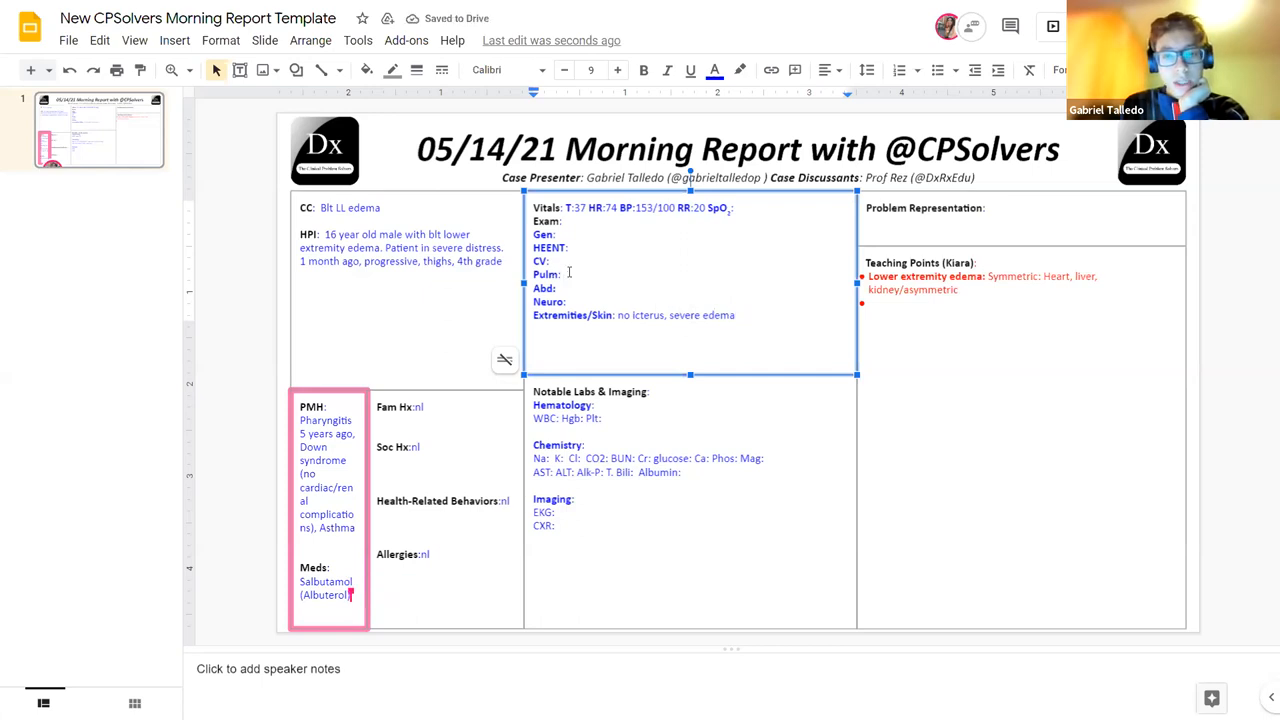
type("clear o")
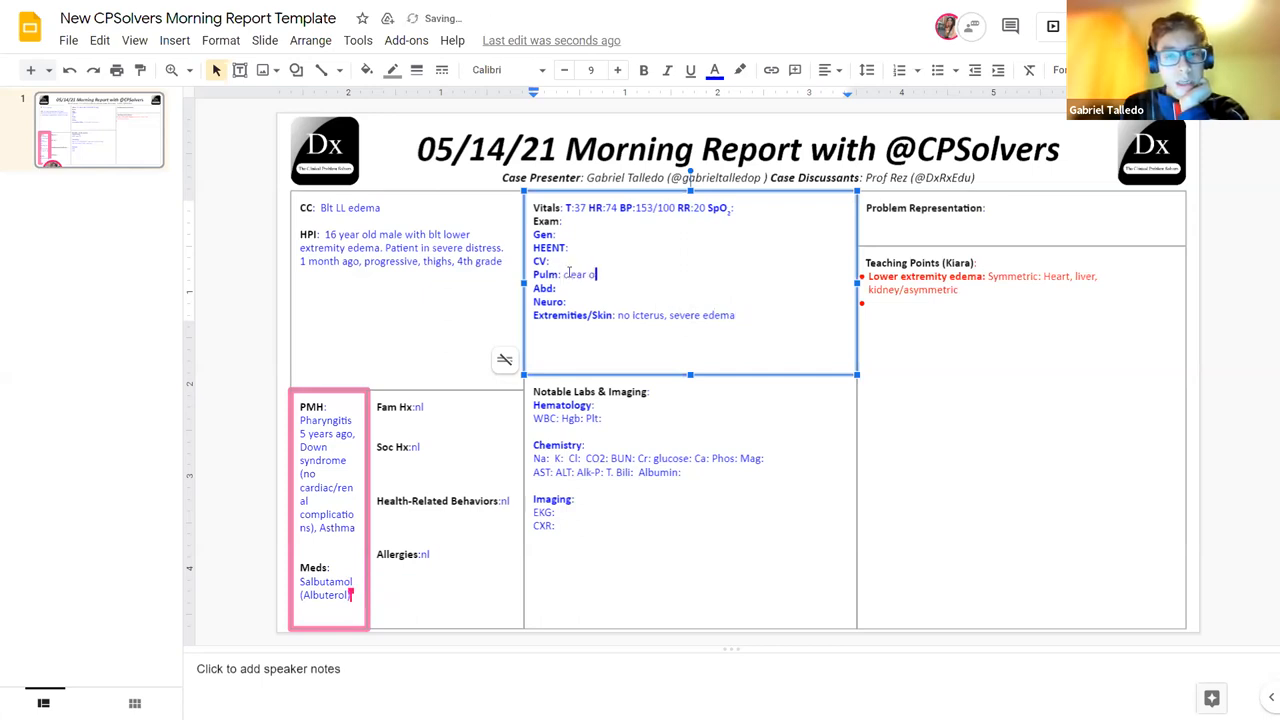
type("n auscul")
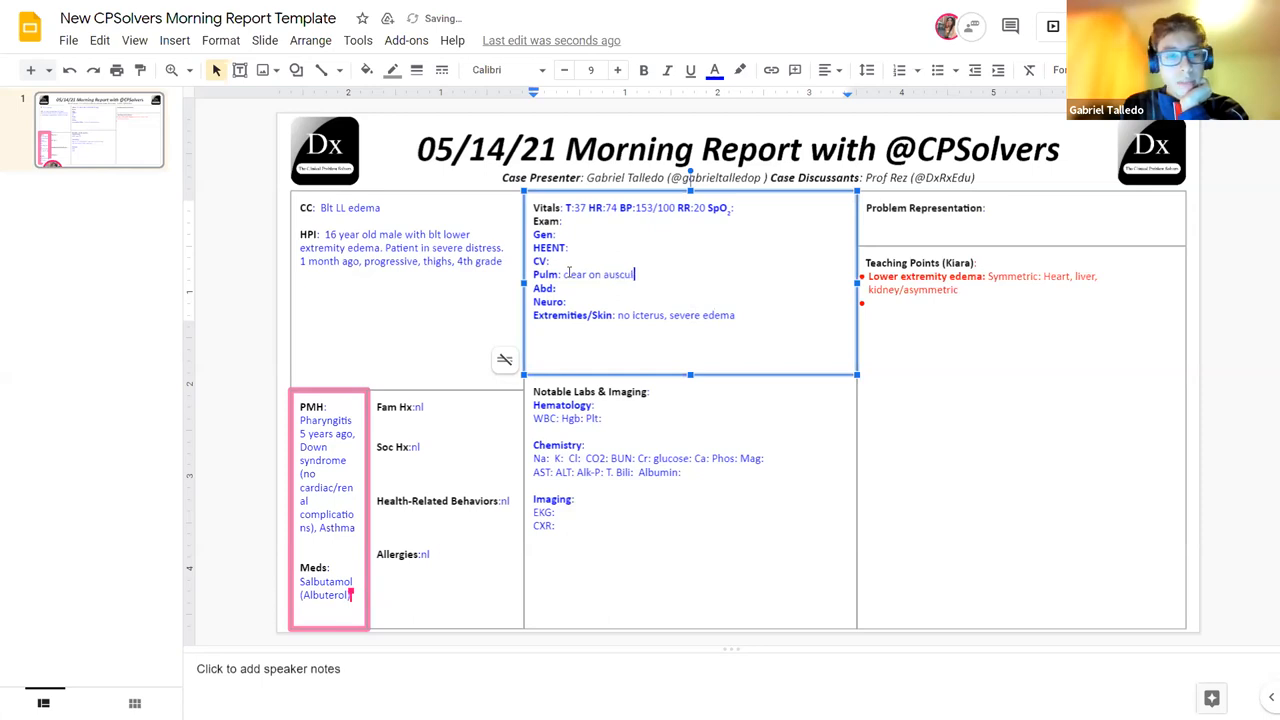
type("ation")
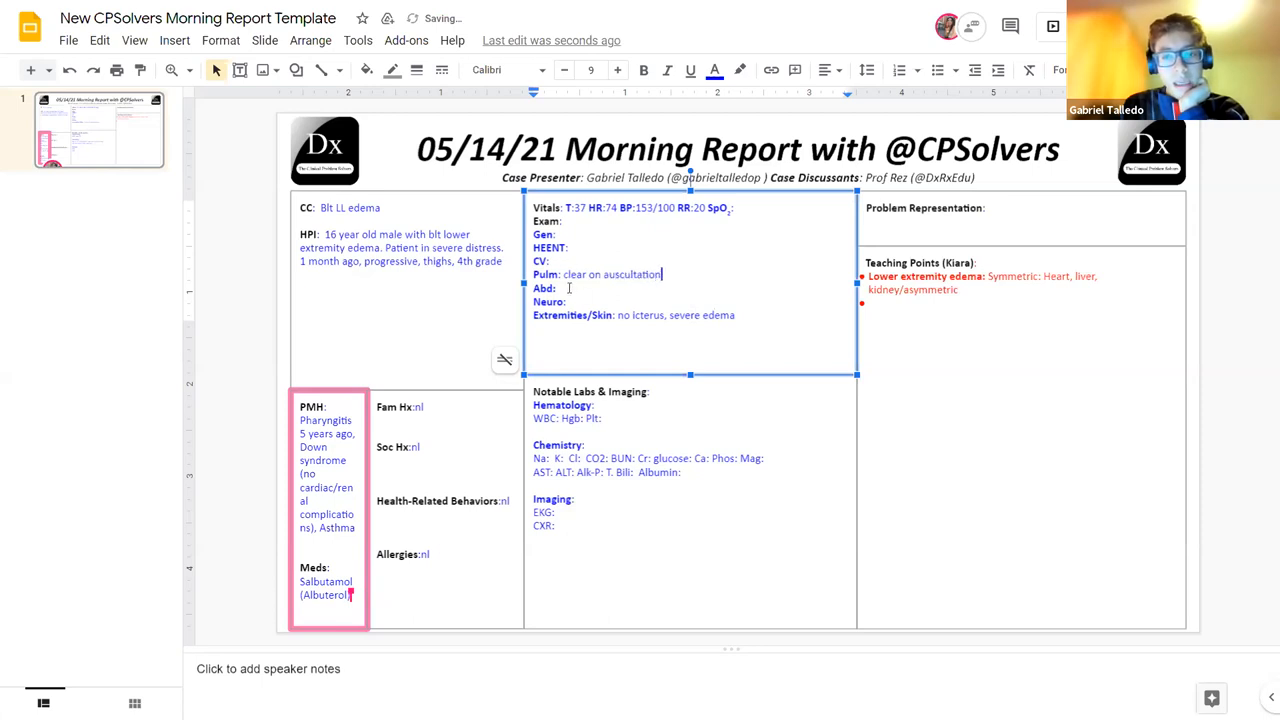
type("nl")
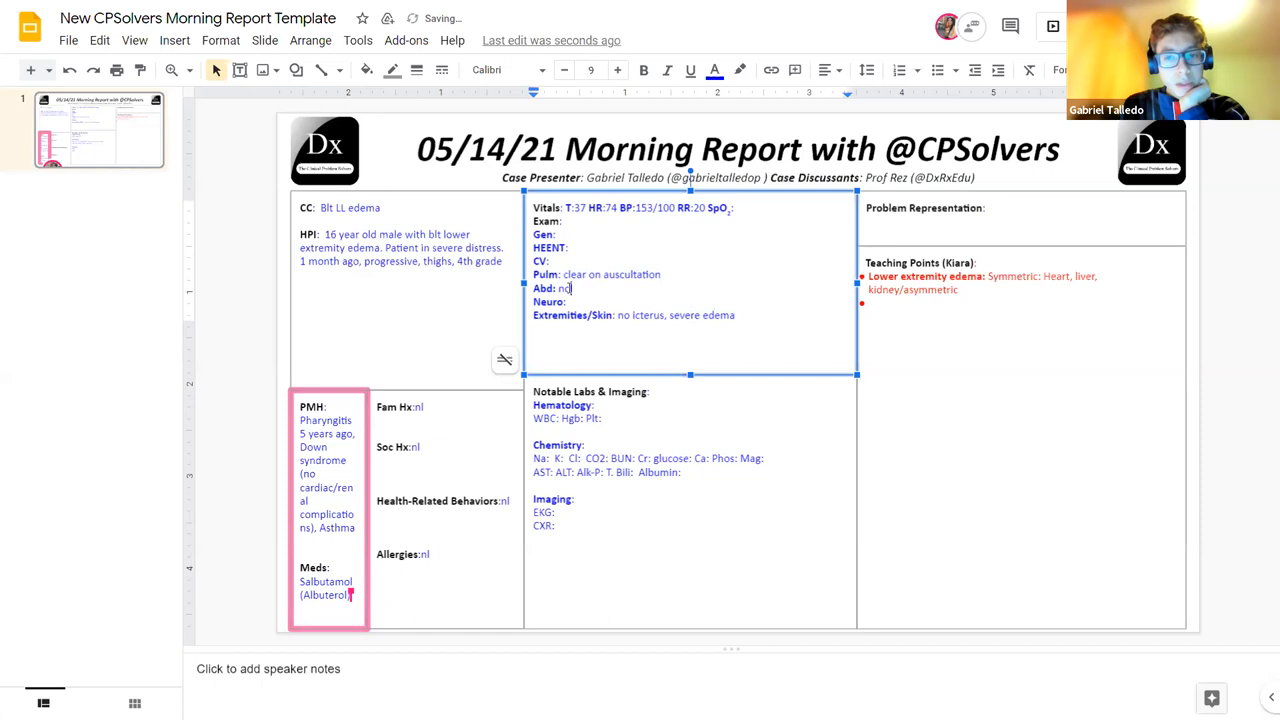
type("hepatospl")
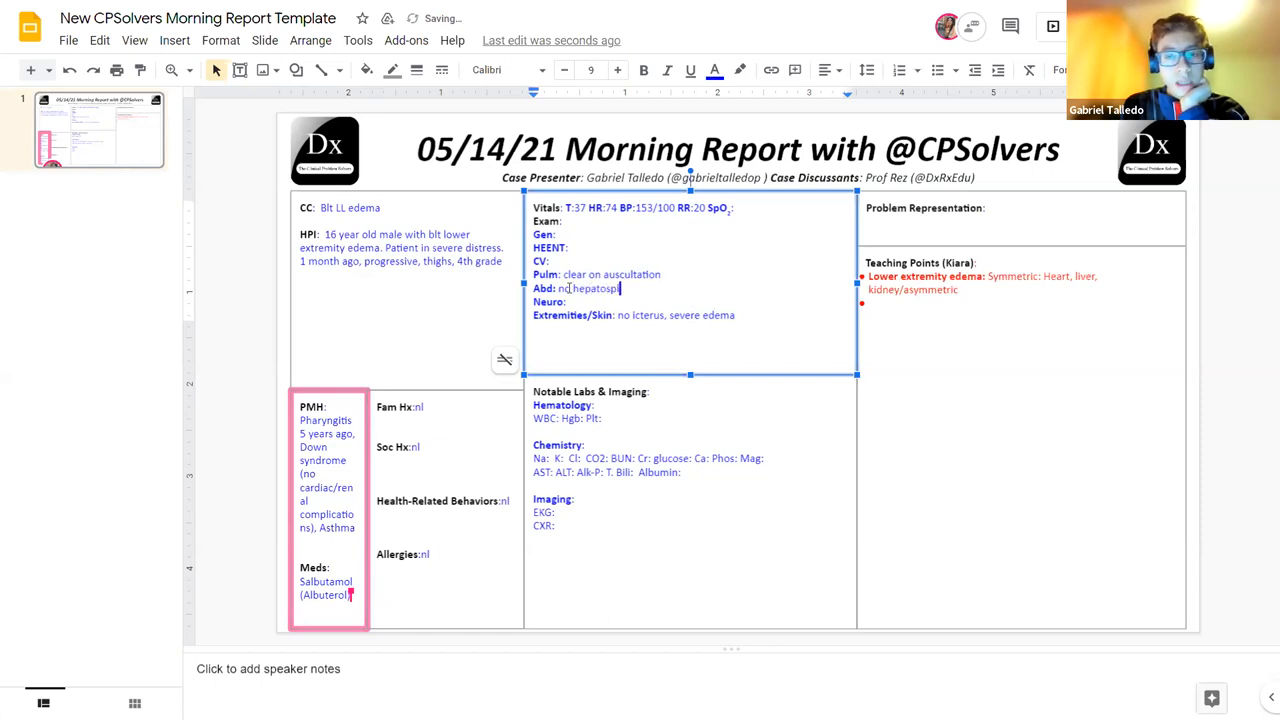
type("nomegaly")
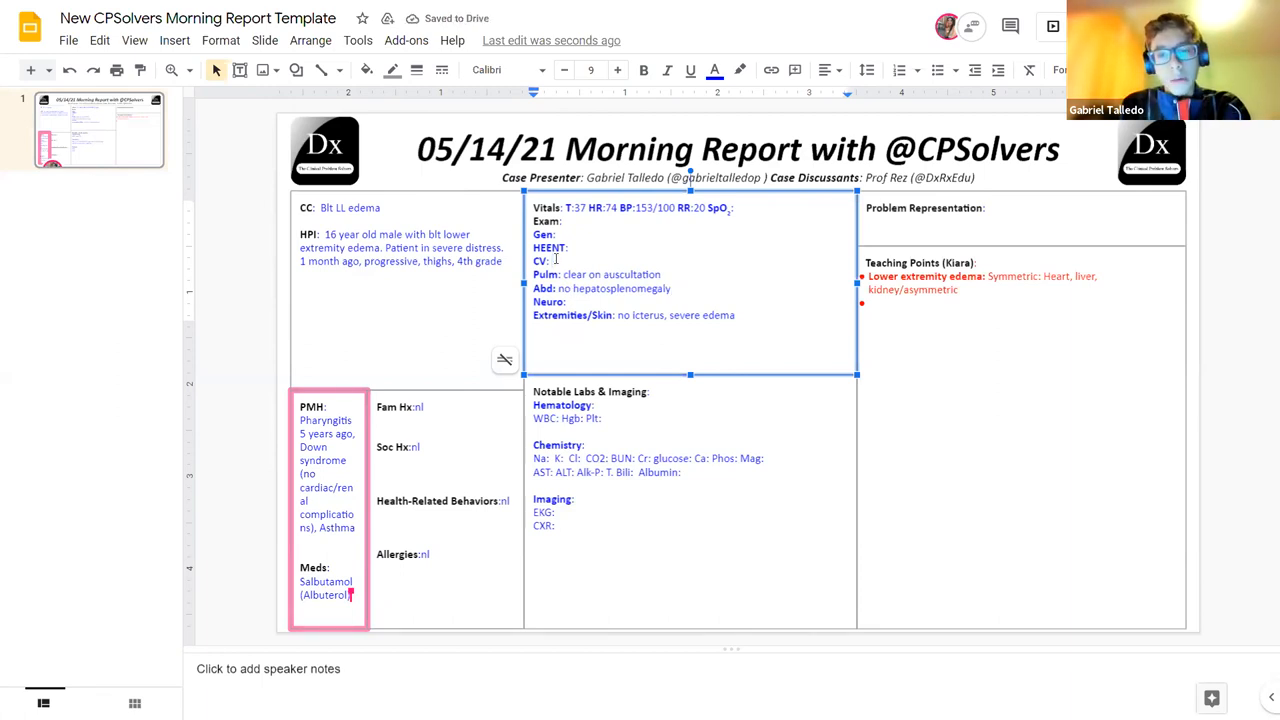
Add normal JVP and GCS 14/15 to the exam findings
type("normal jvp")
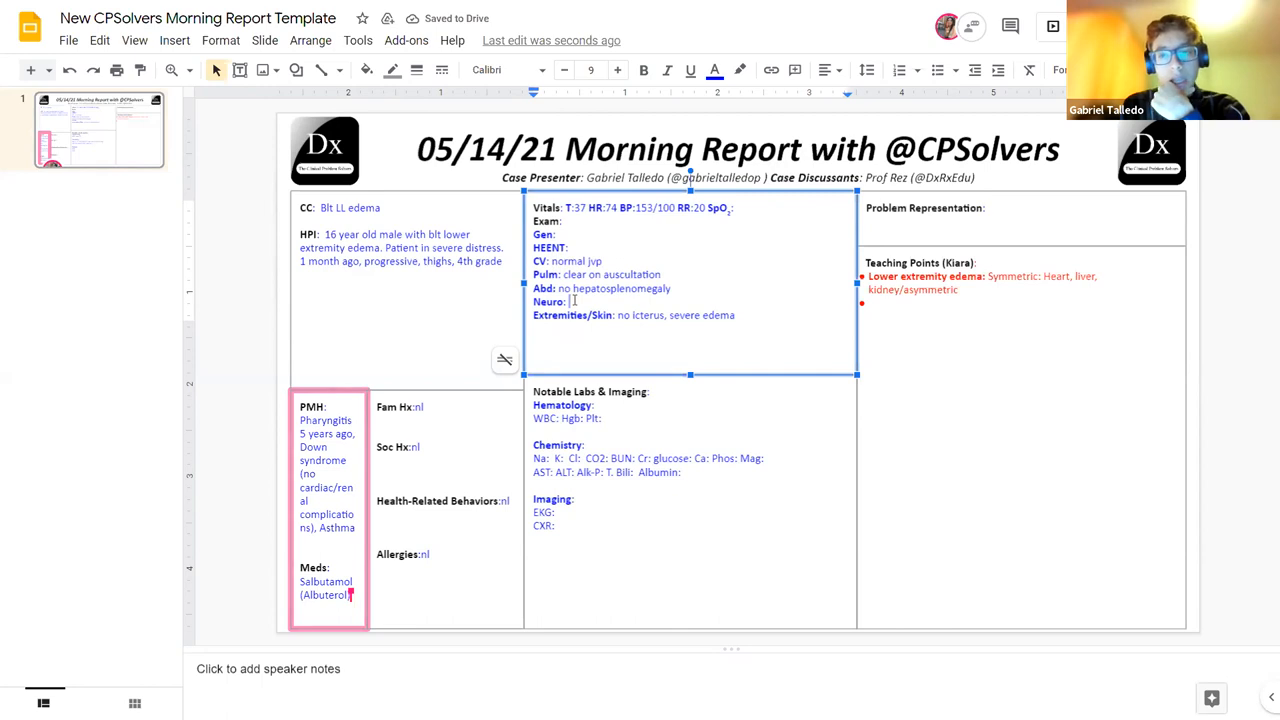
type("cs")
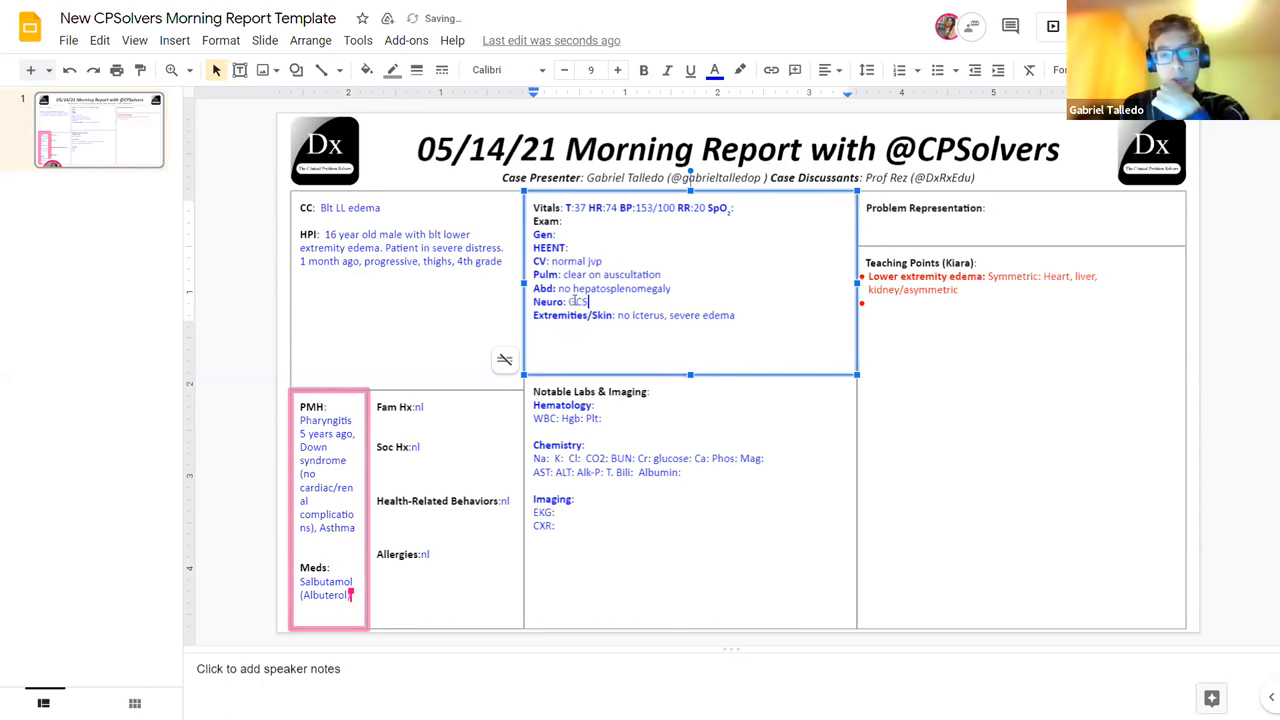
type("-14")
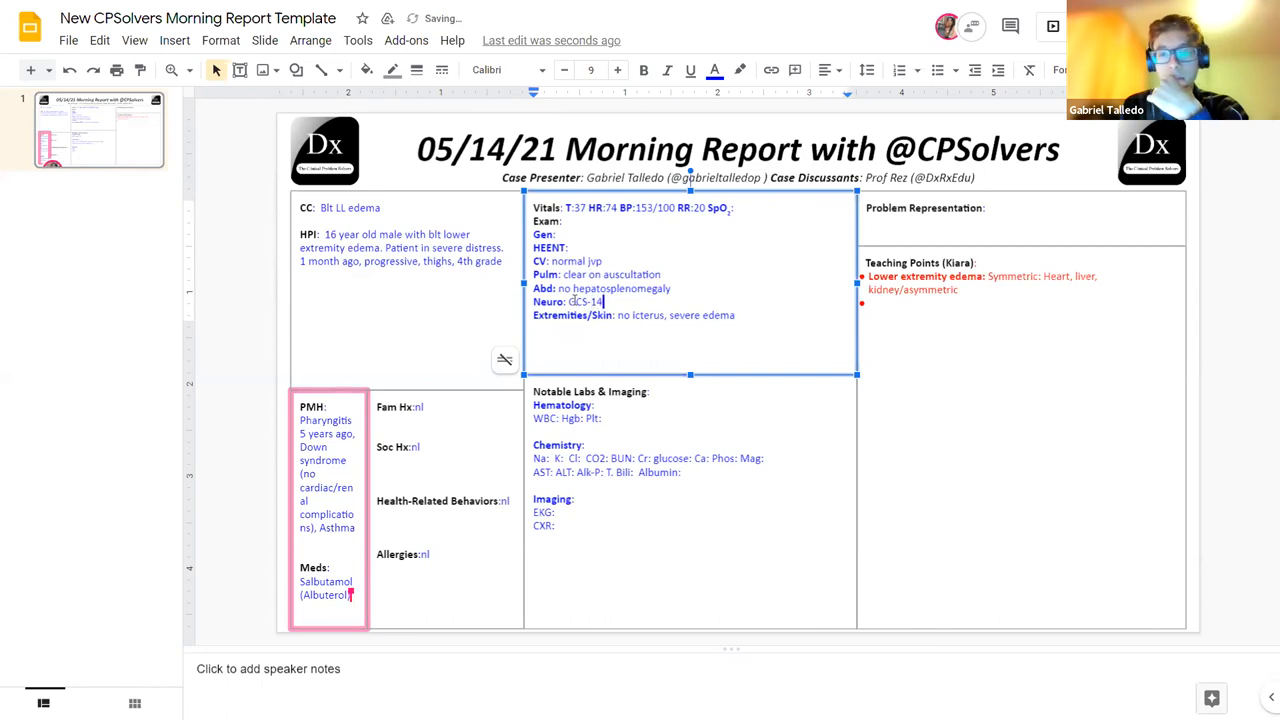
type("/15,")
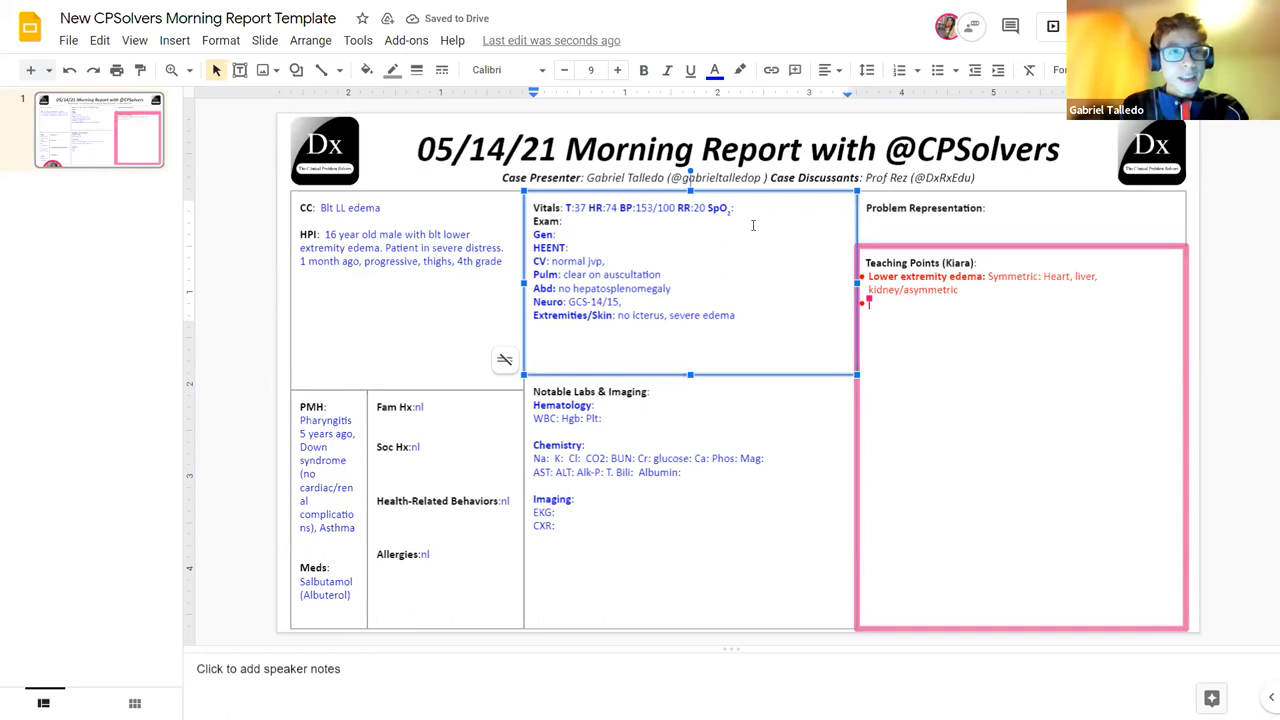
Add onset 1 month ago, no PND/orthopnea, preserved strength, 4+/4+ edema, and living in Lima, Peru
type("mo")
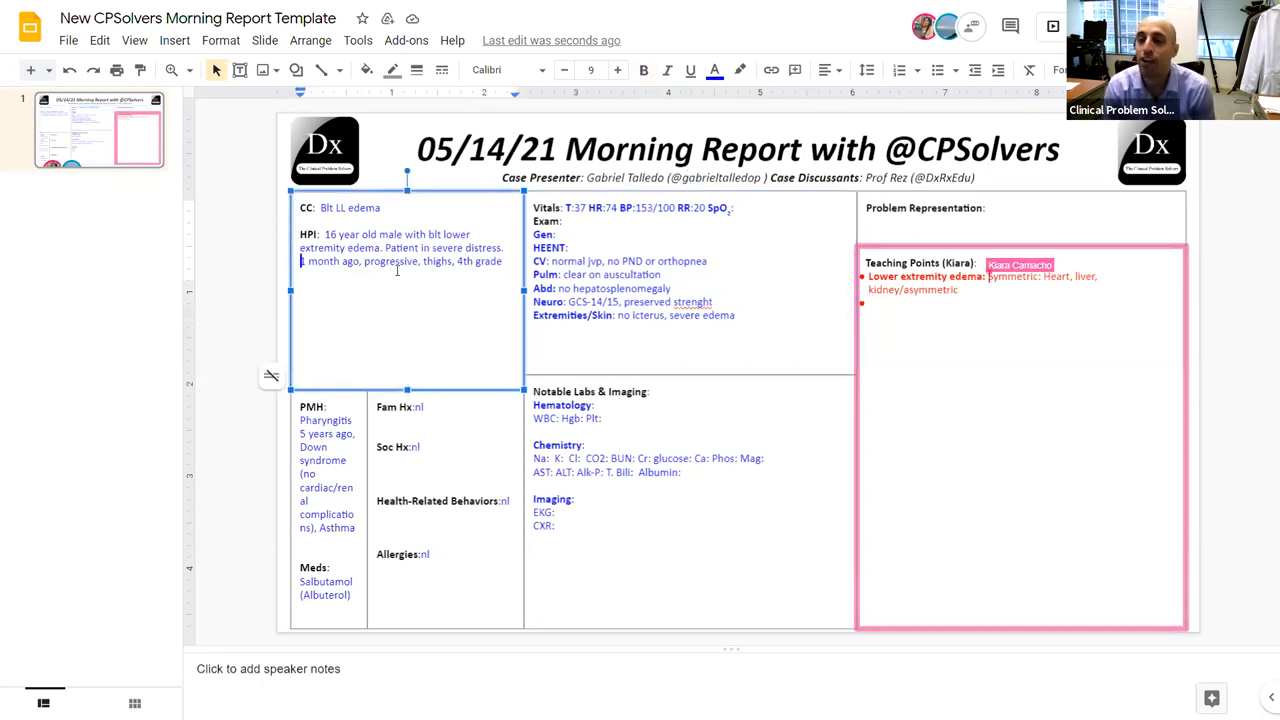
type("Began")
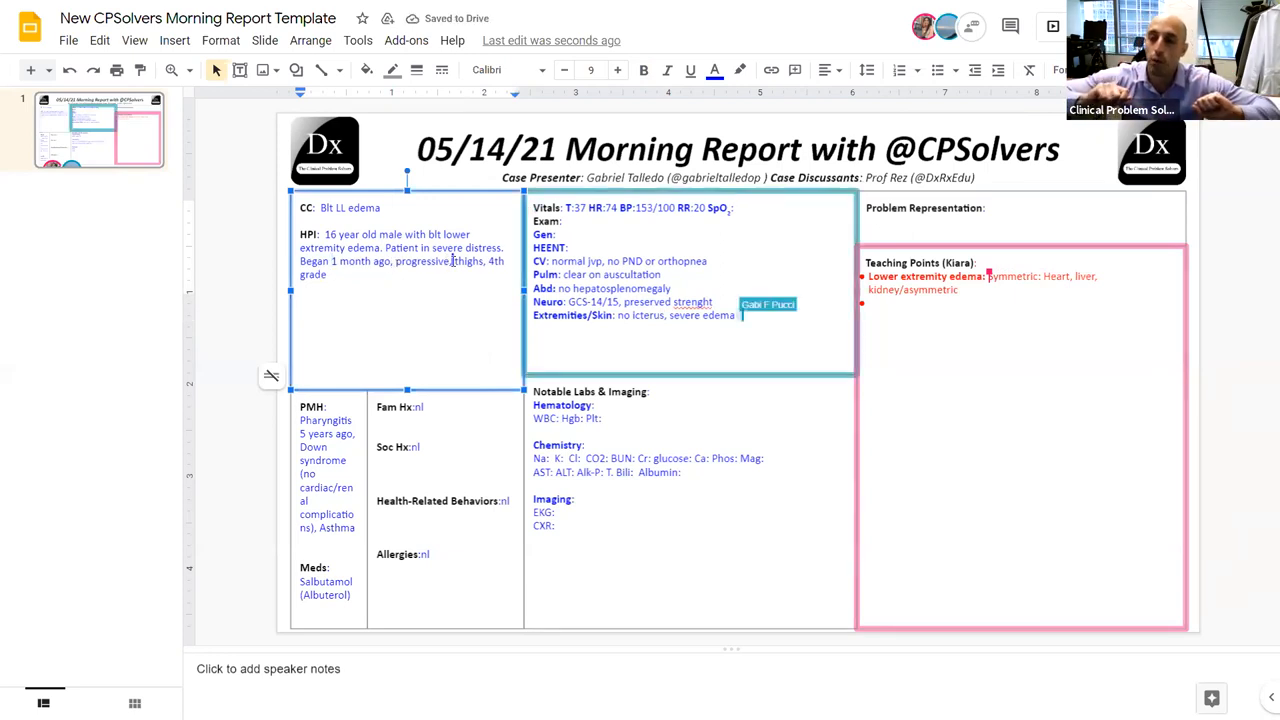
type("4+/4+")
type("ly involving")
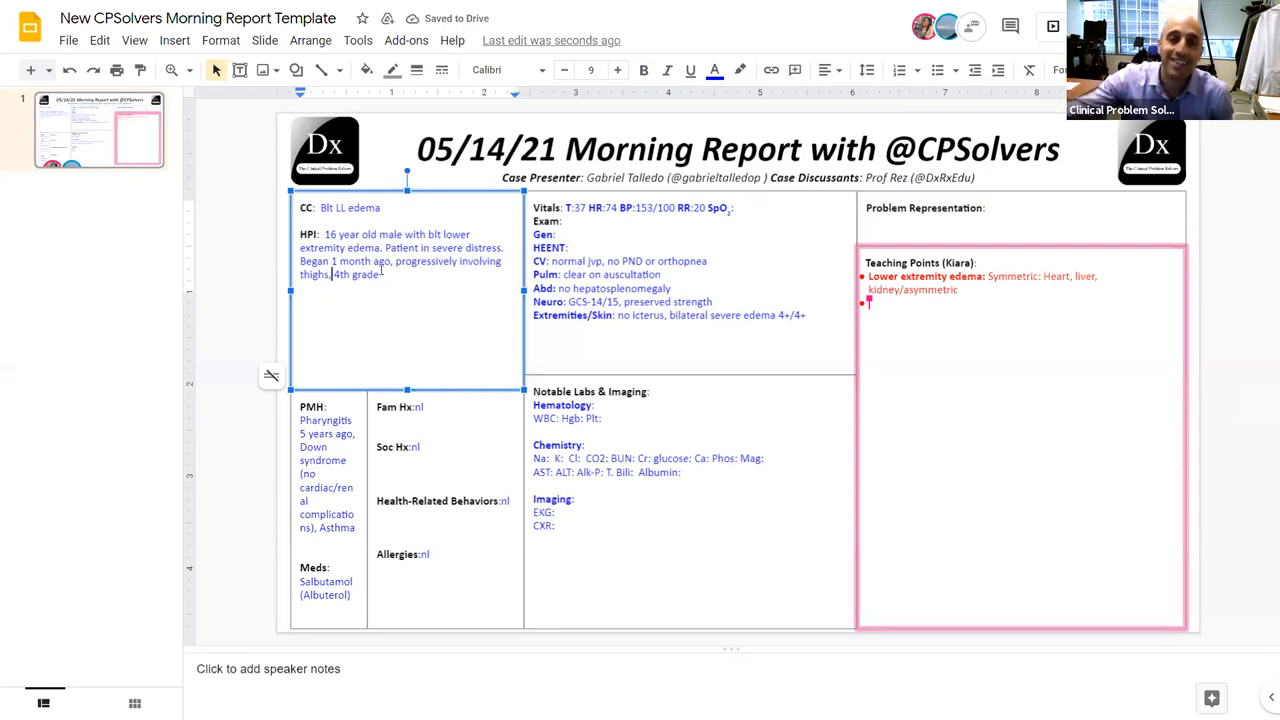
type("edema.")
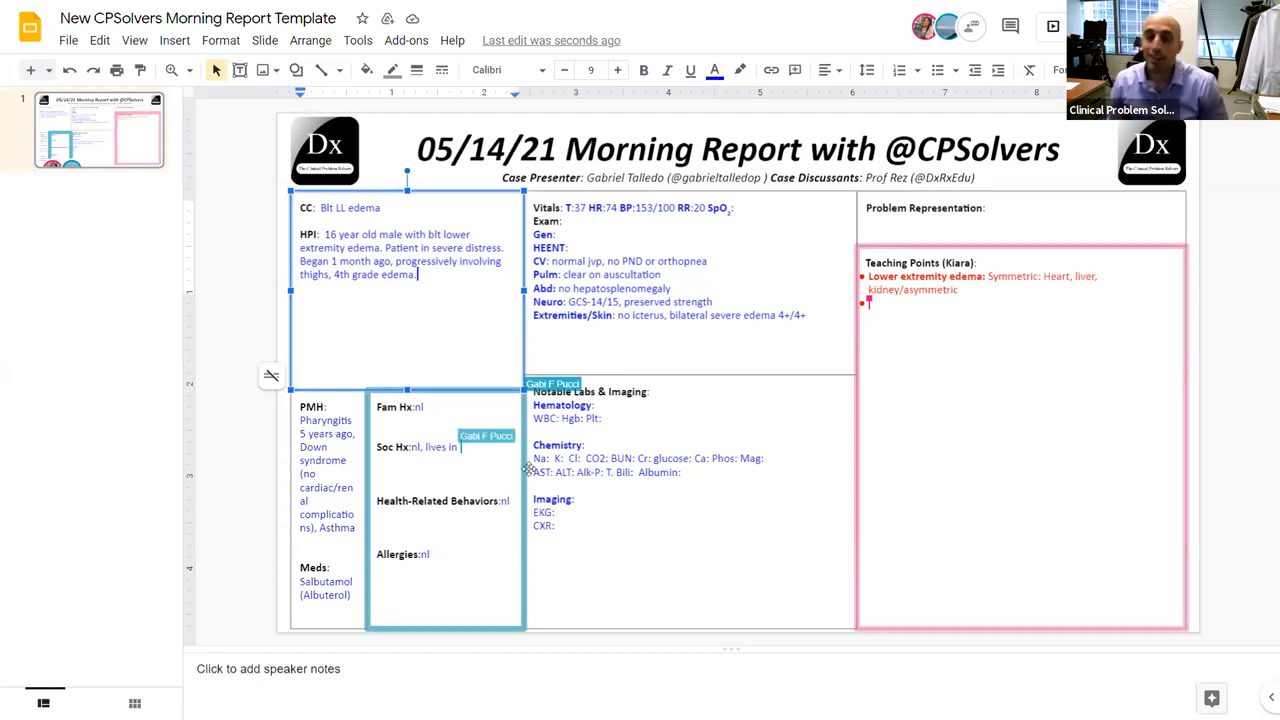
type("Peru")
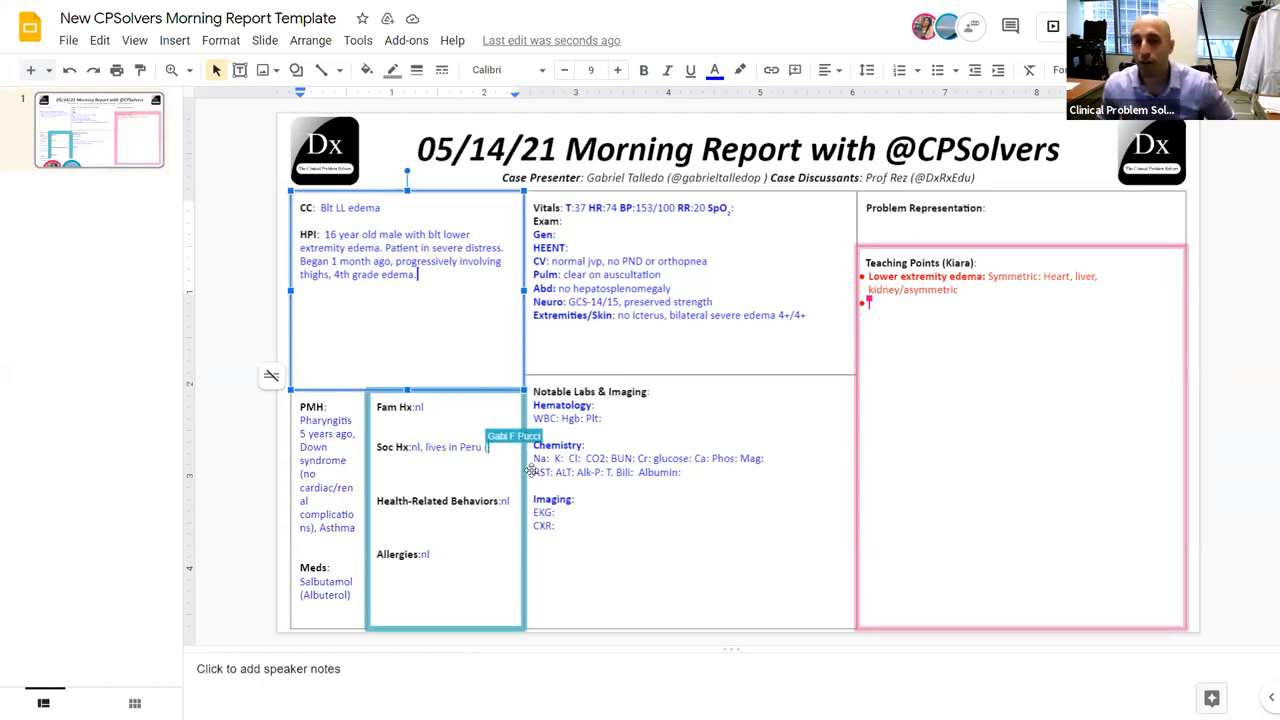
type("(Lima).")
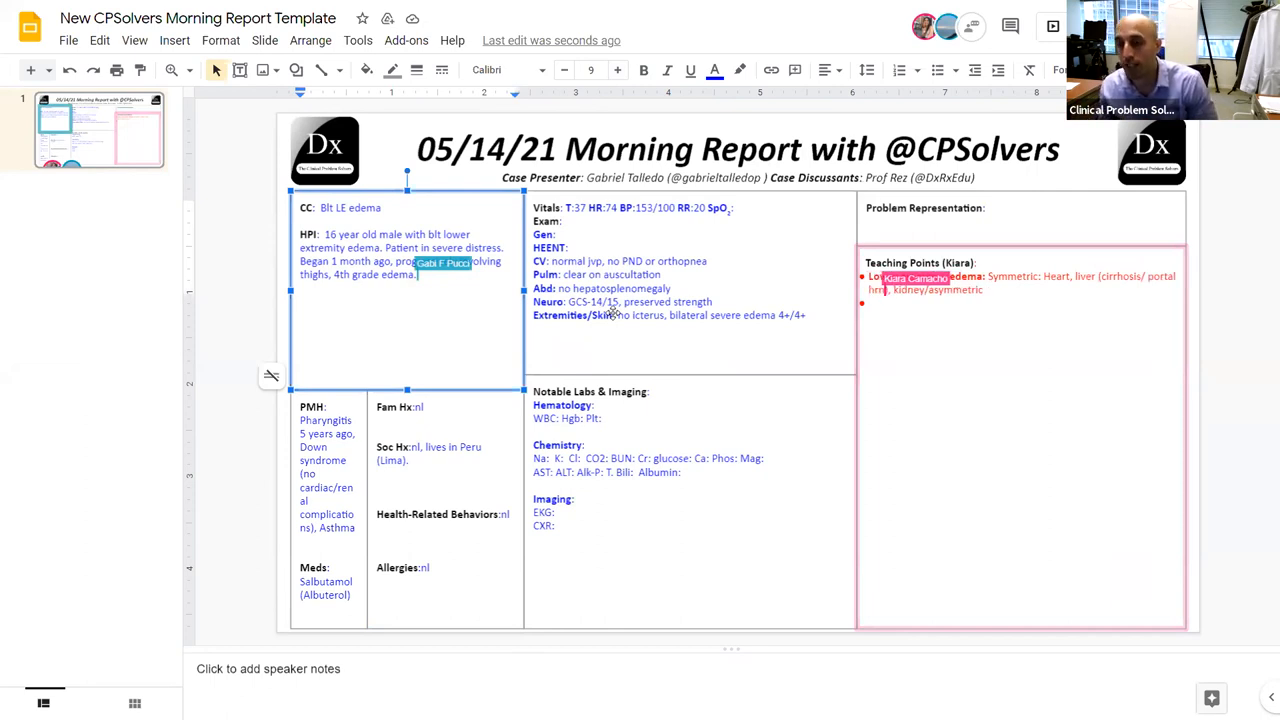
Add an HPI line denying dyspnea, orthopnea and PND; set CV exam to 'normal jvp, no murmurs'
type("Denis no")
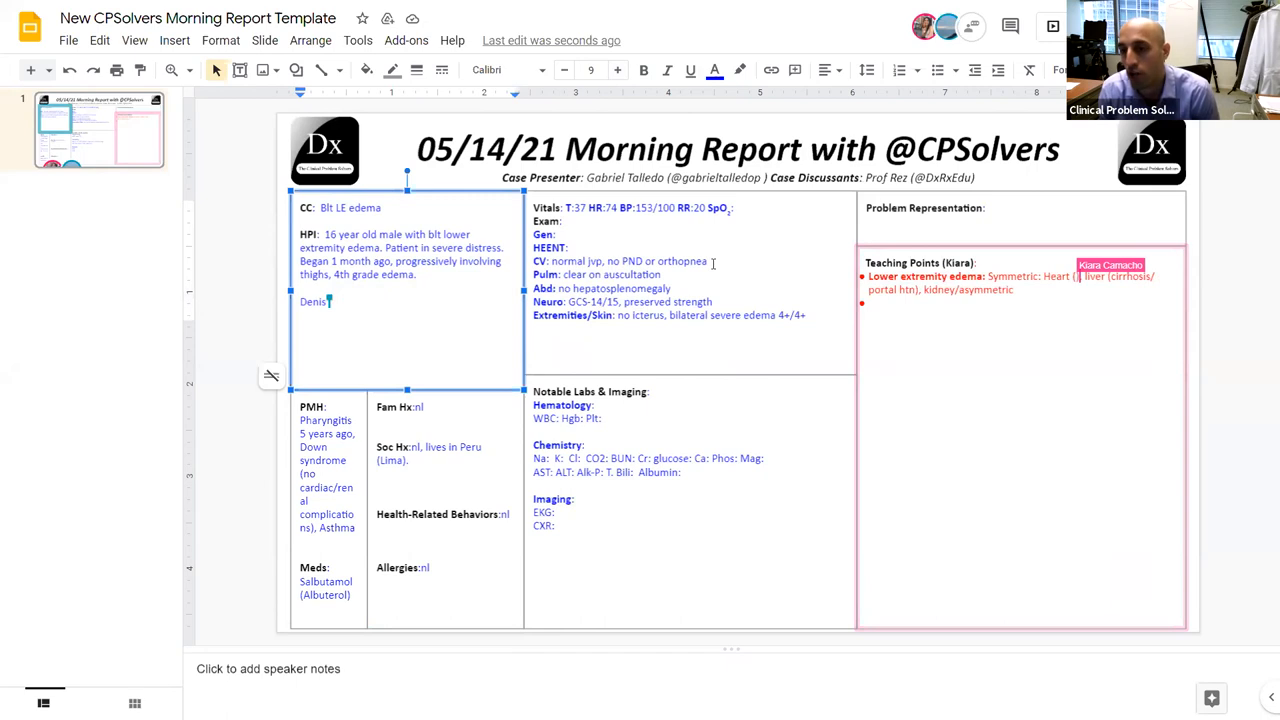
type("dyspena")
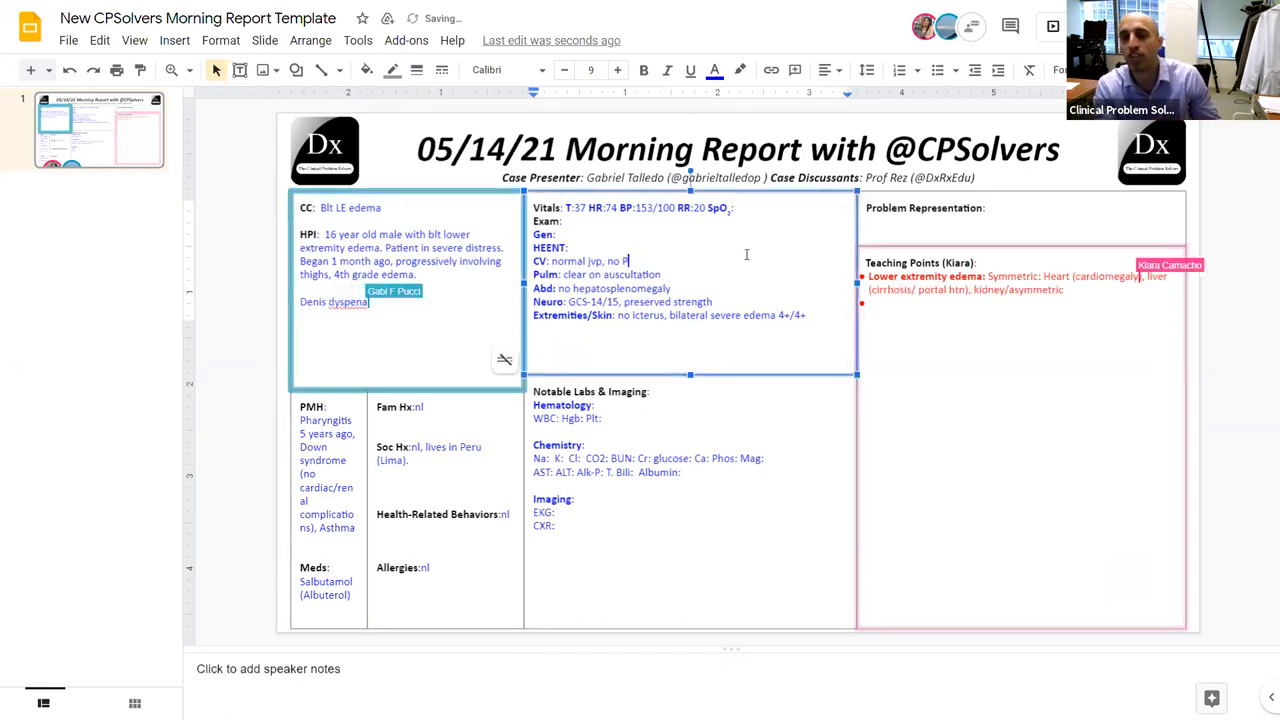
type("othro")
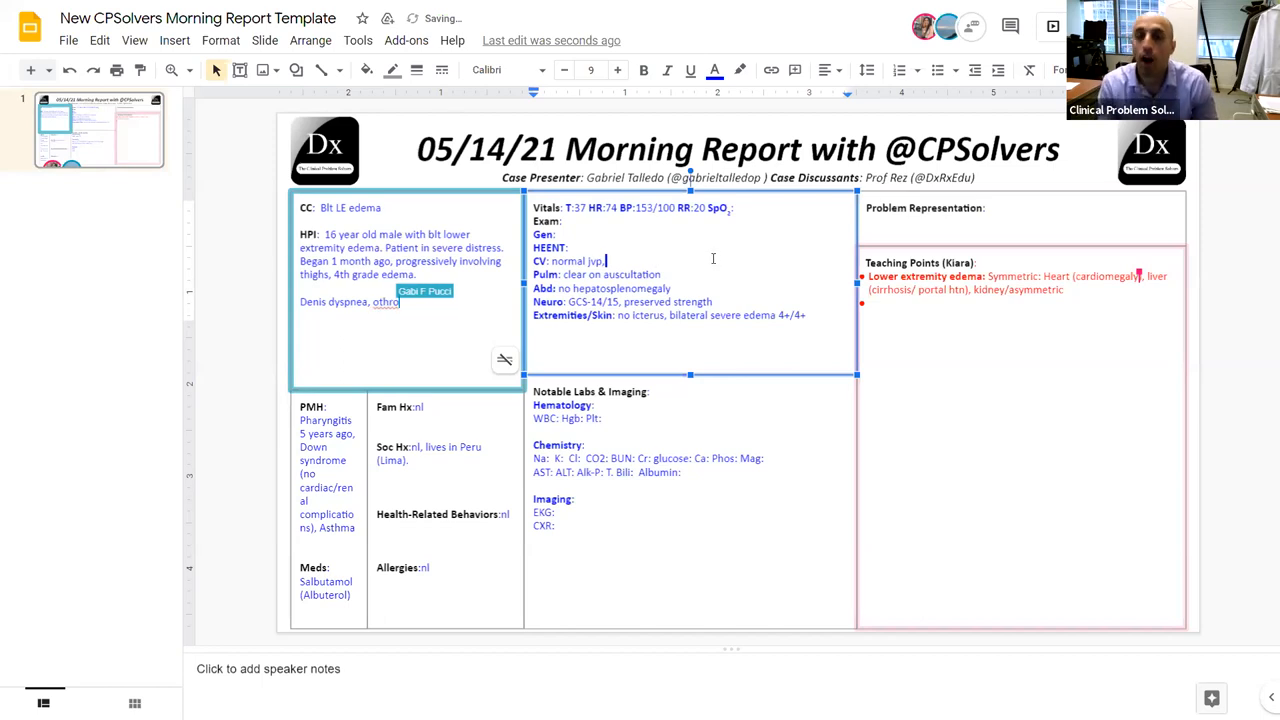
type("no")
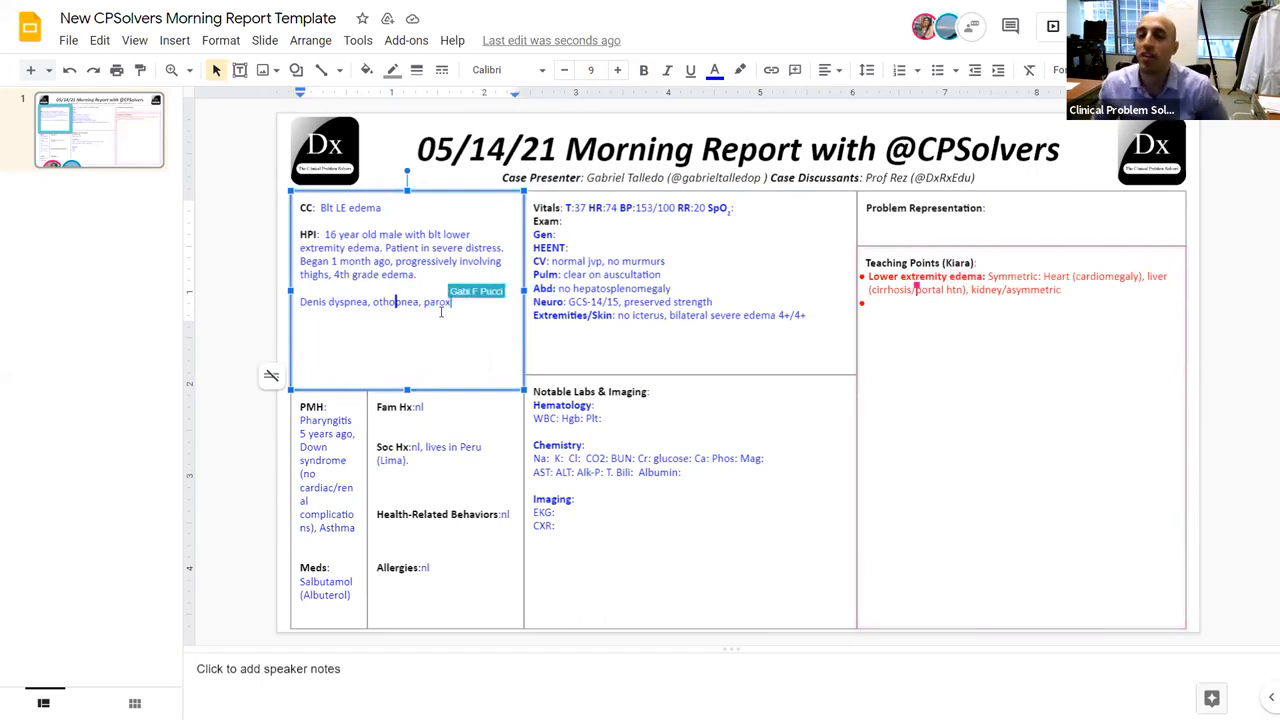
type("ysmal nocturnal dyspnea.")
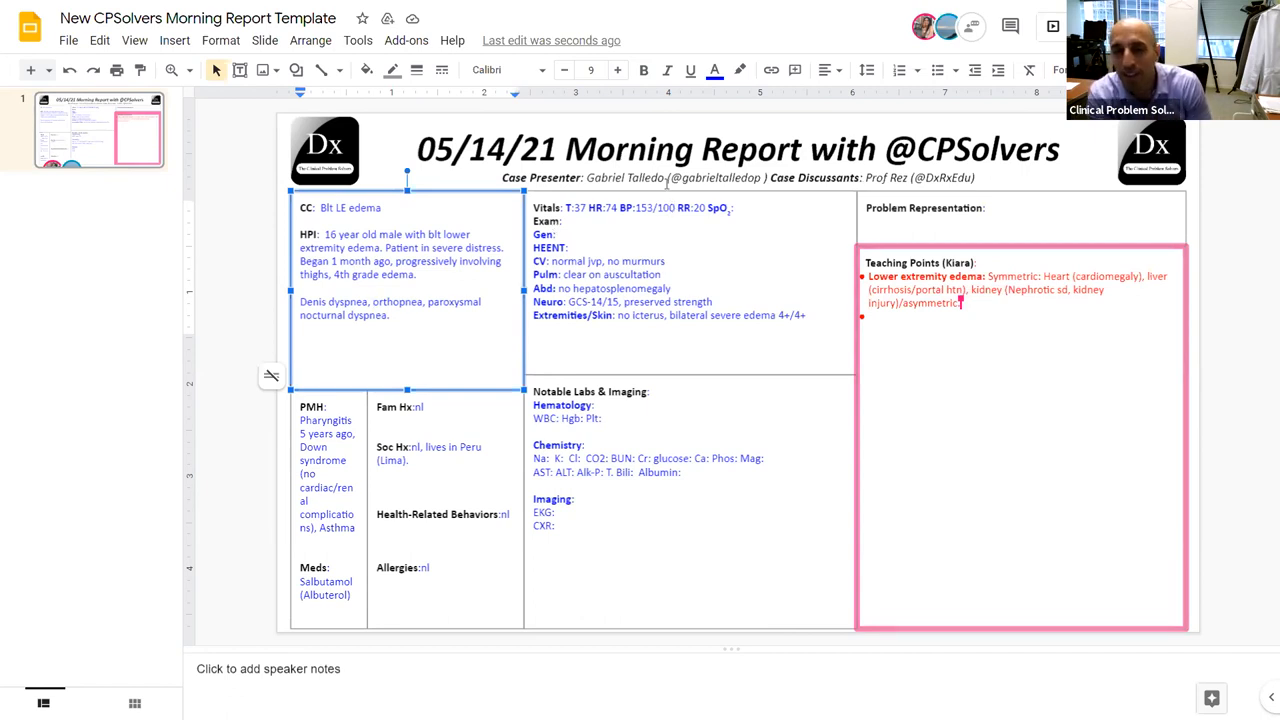
type("Pro BNP, urinalysis,")
left_click(690, 283)
type(" nor")
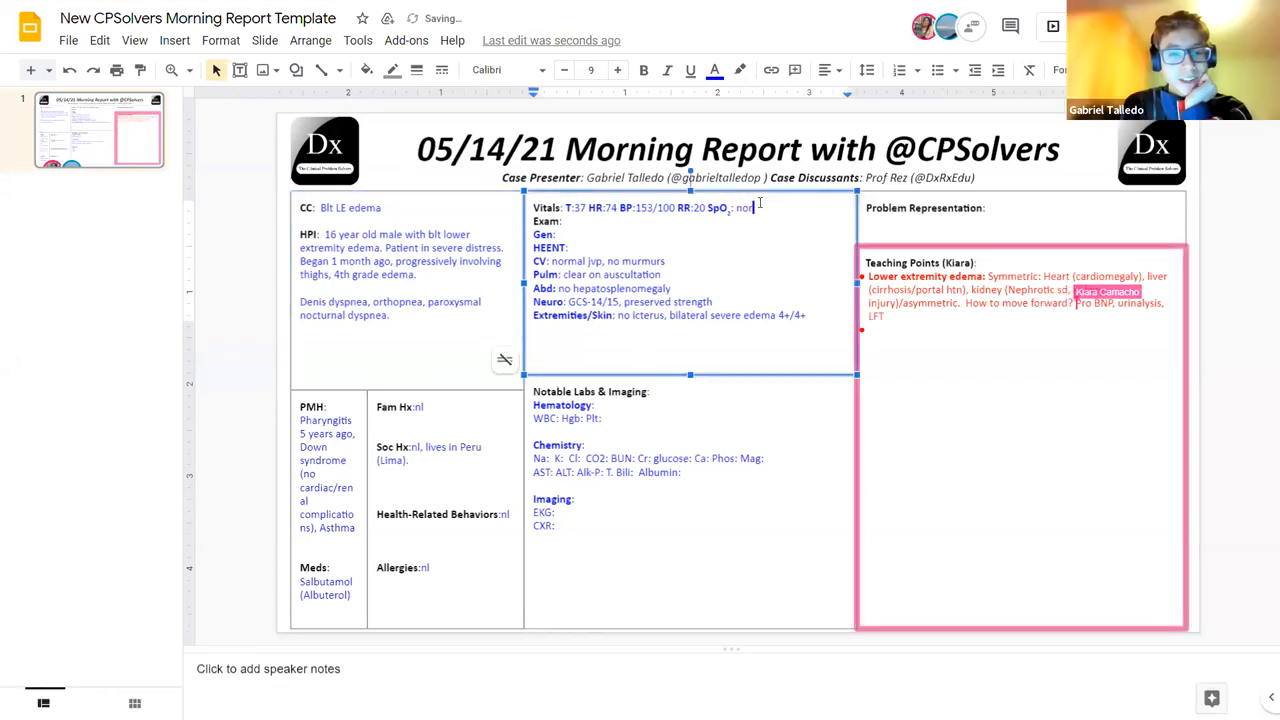
Set SpO2 to normal, add 'Recently visited Puno?' to Soc Hx, and note 8mm pitting edema
type("mal")
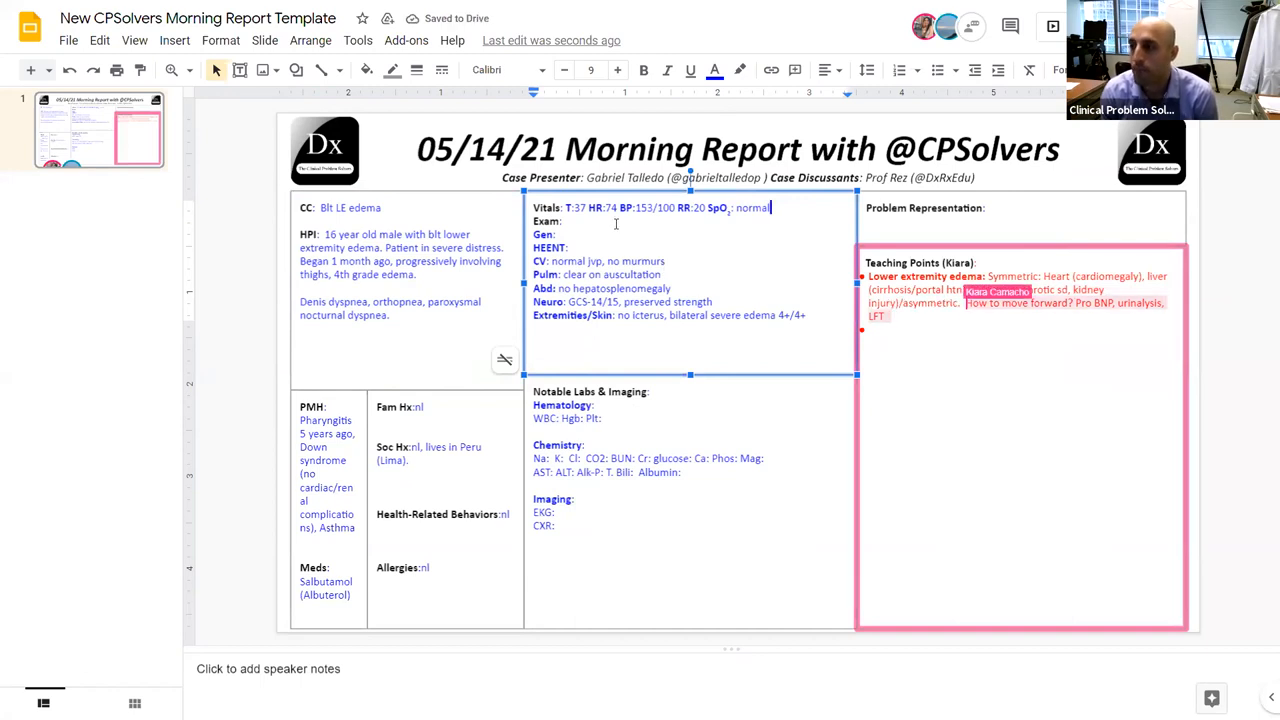
left_click(395, 315)
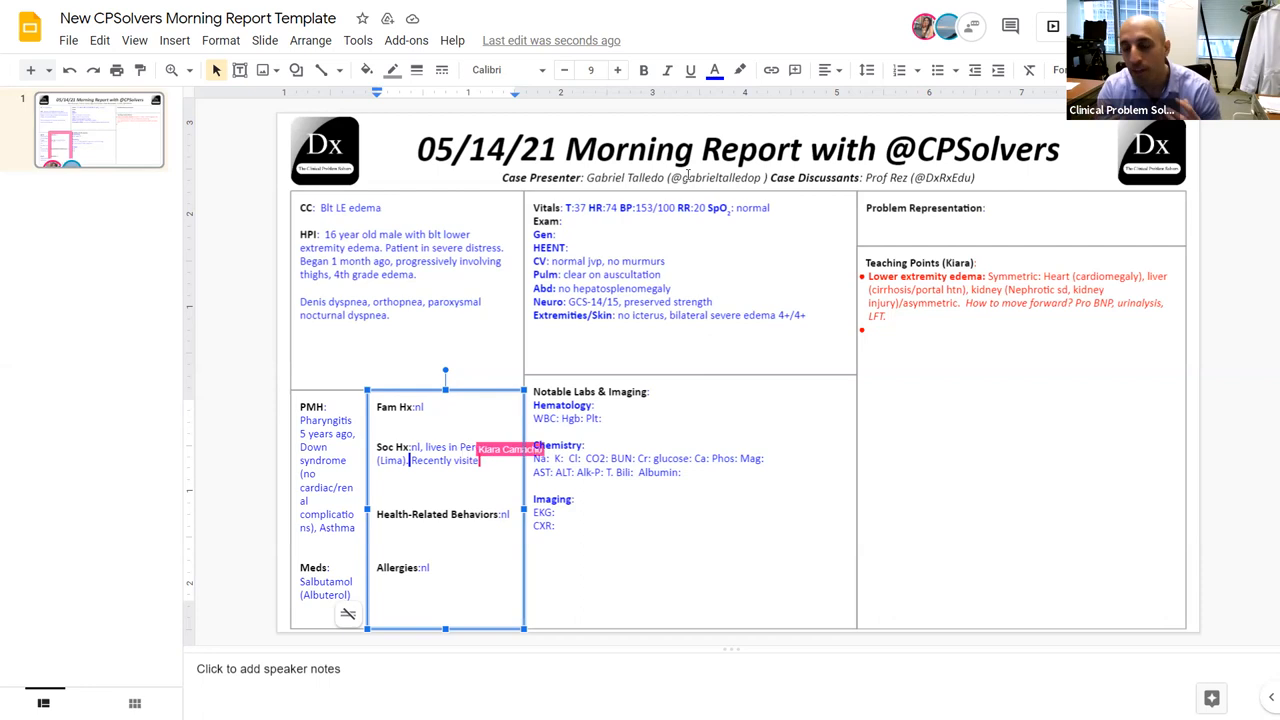
type("Puno?")
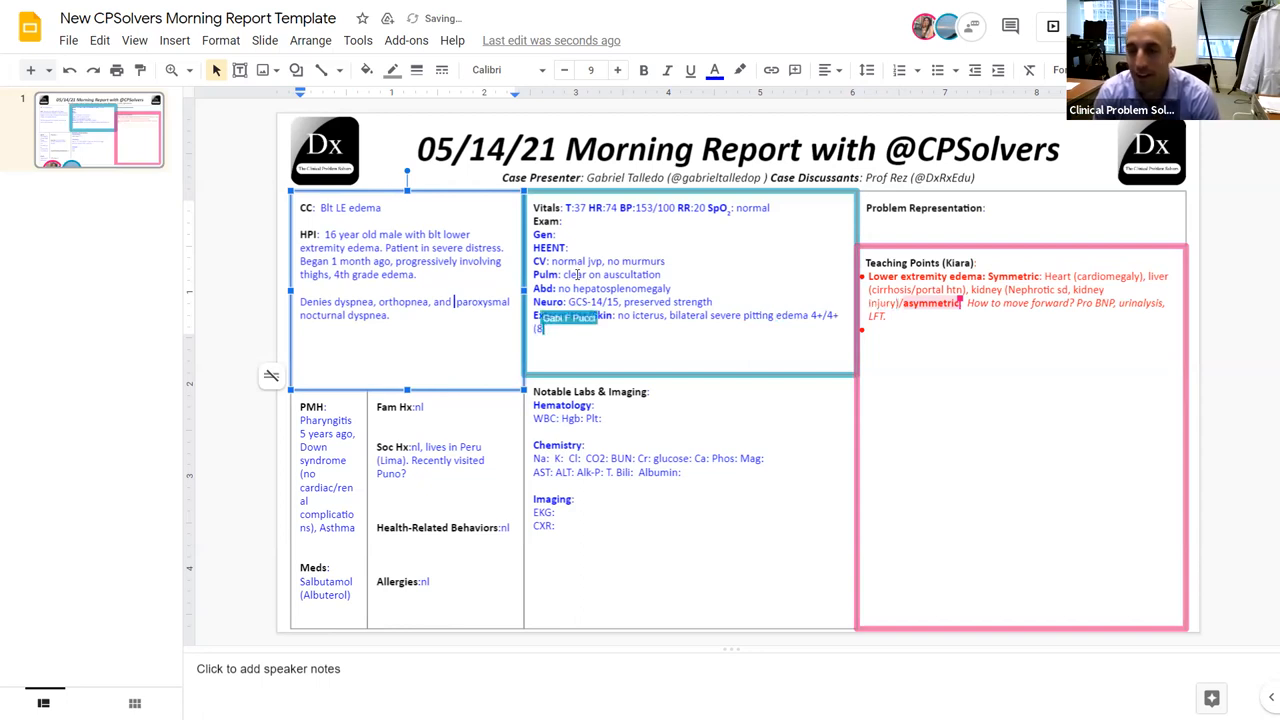
type("8mm of depth)")
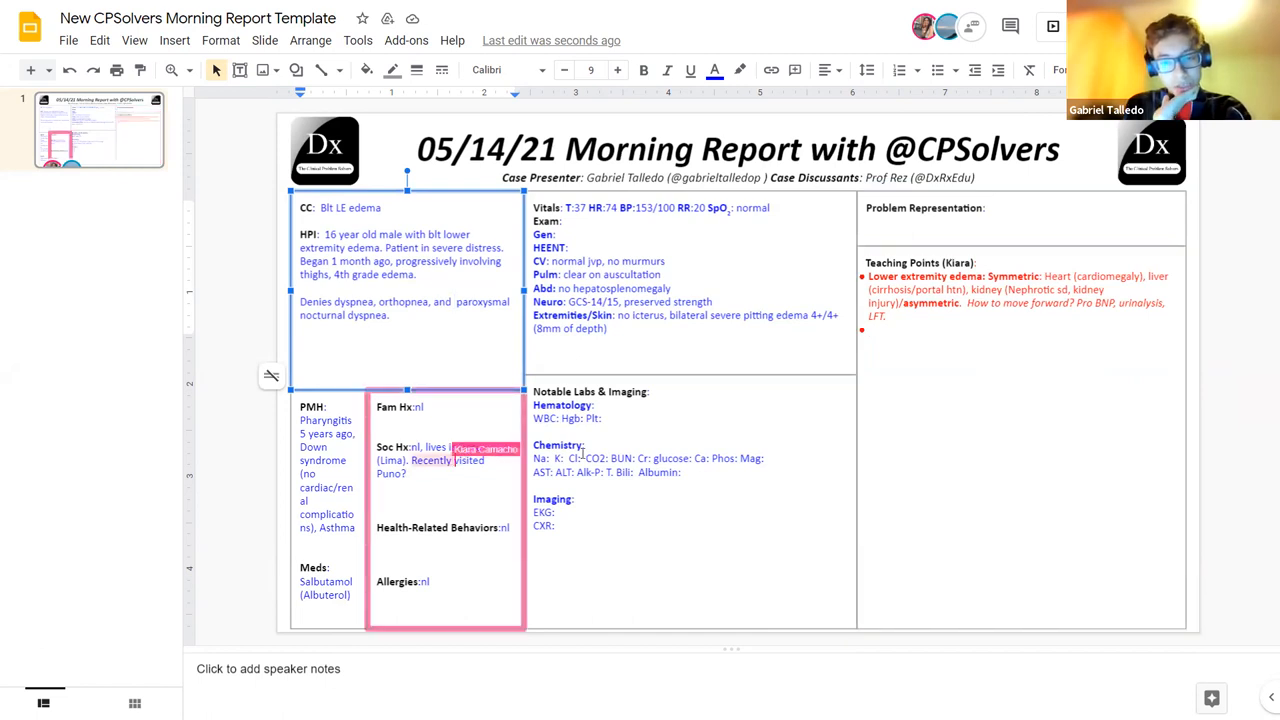
Add urinalysis labs: pH 5.5, glucose negative, protein 300mg, leukocytes 1/hpf, RBCs 18/hpf
type("1 year ago")
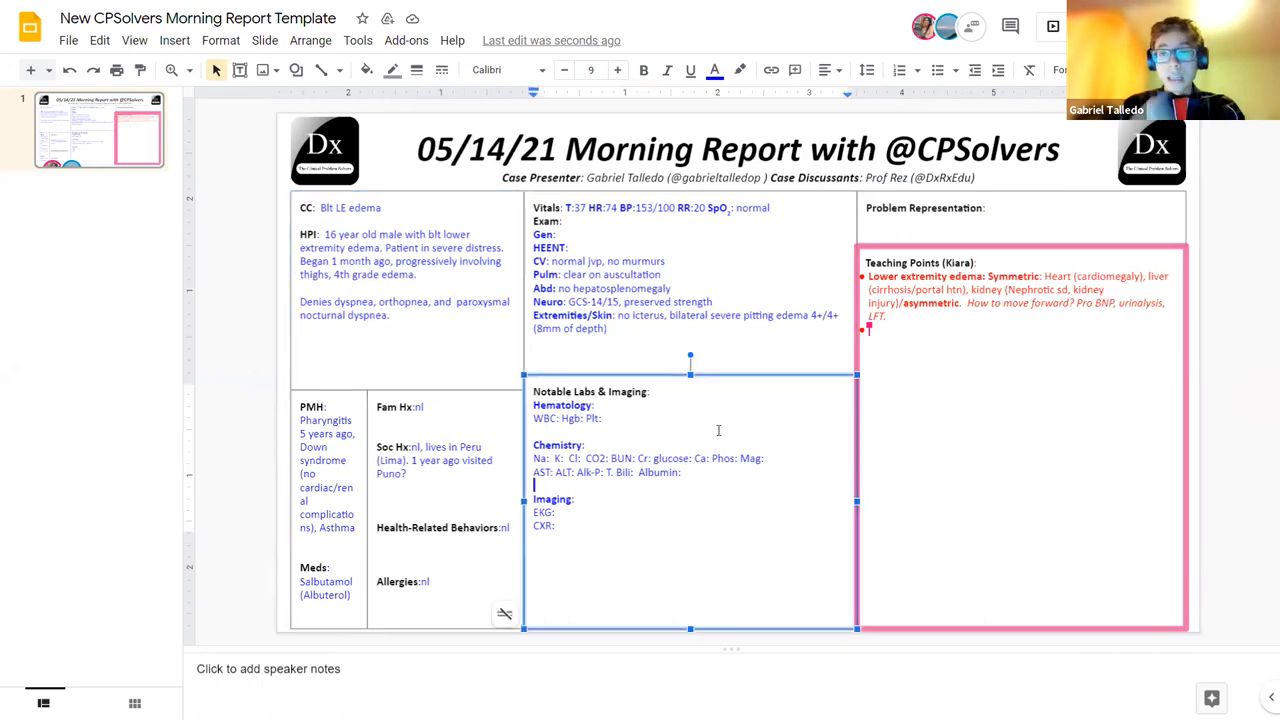
type("p")
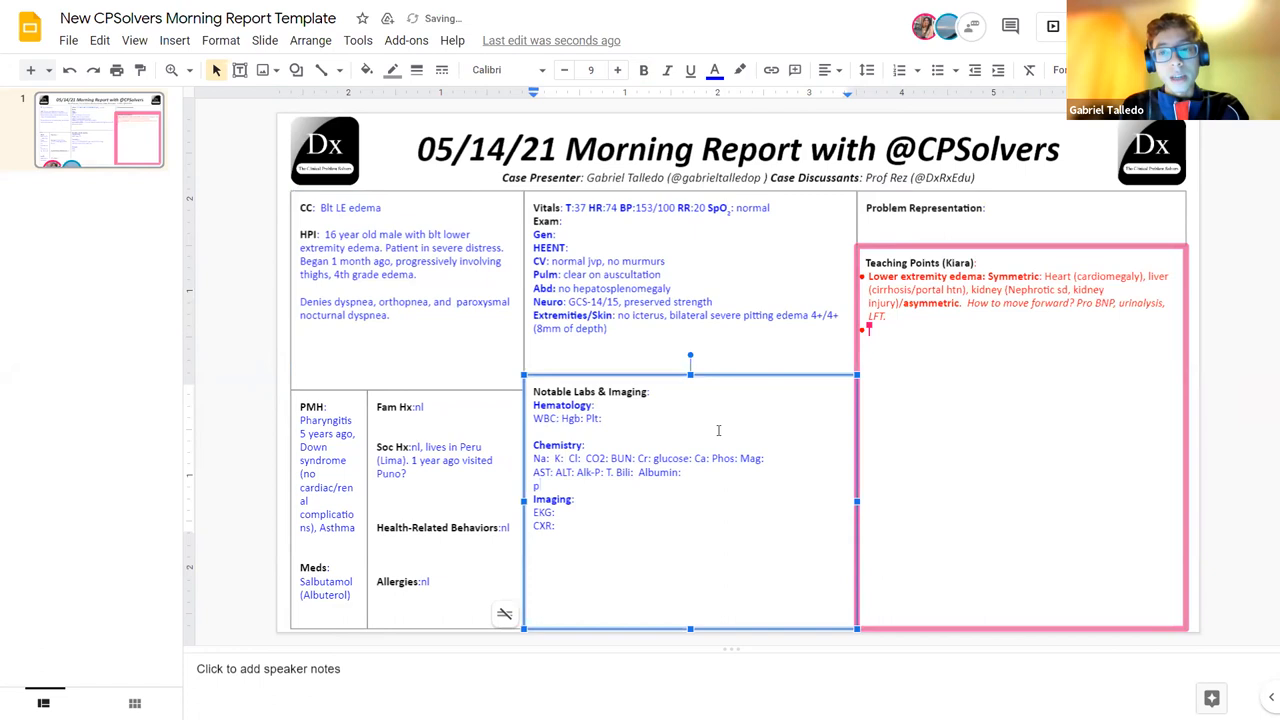
type("h: 5.5")
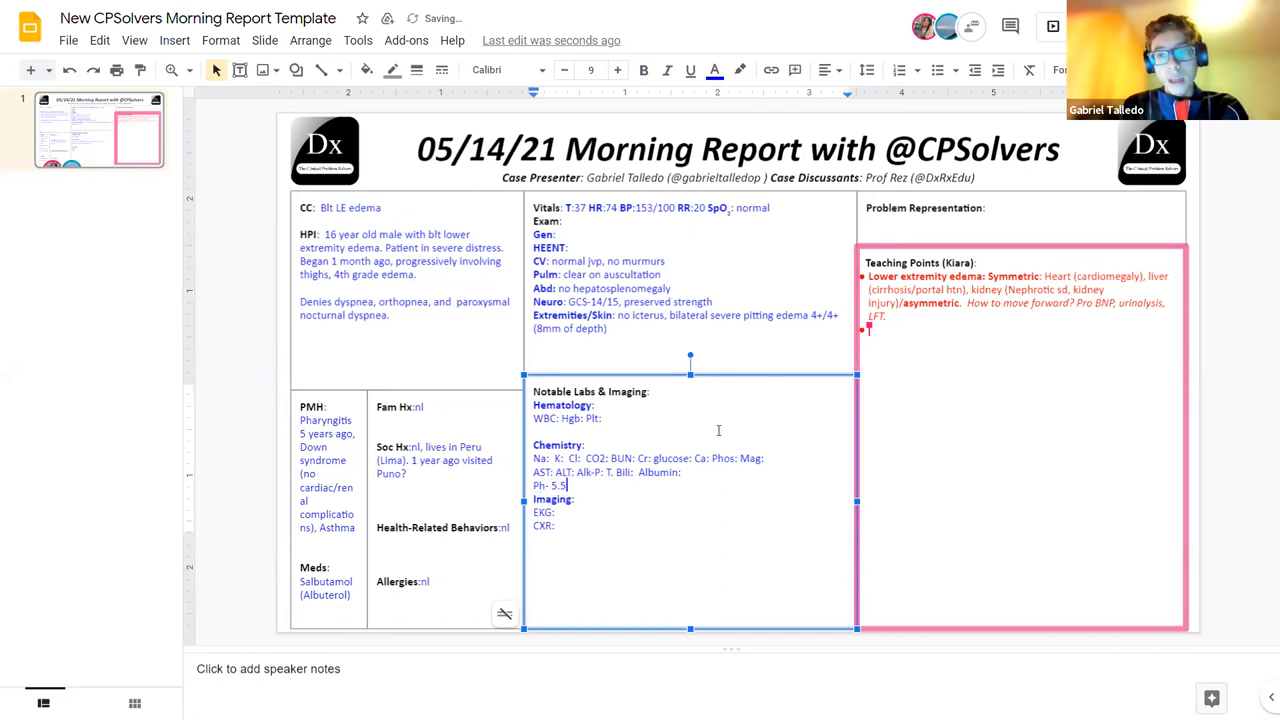
type("glucose neg, prote- 400m")
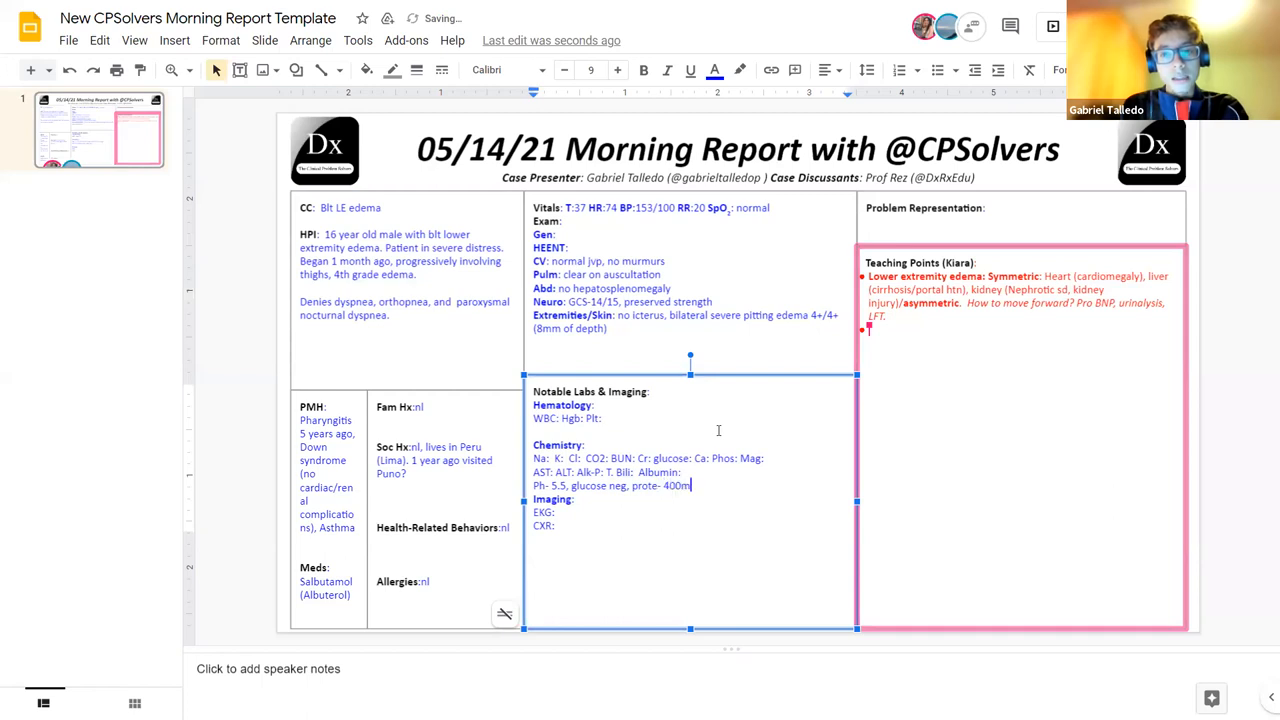
type("g")
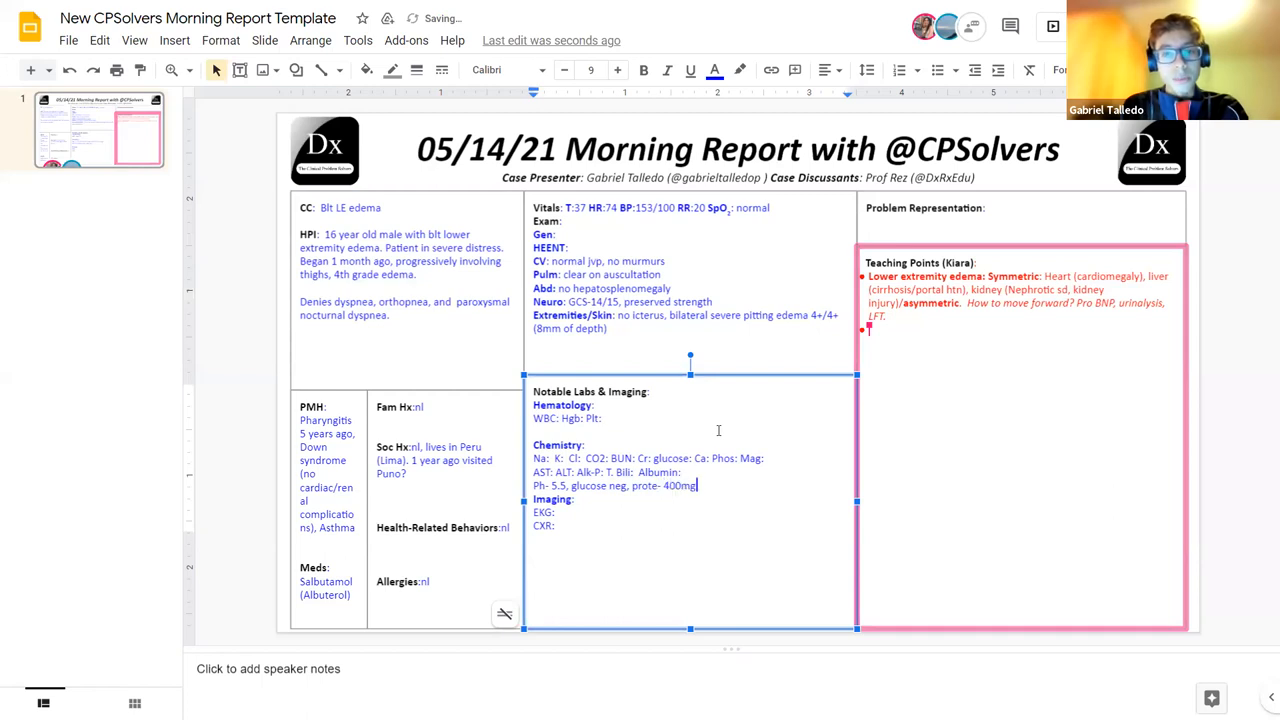
type(",")
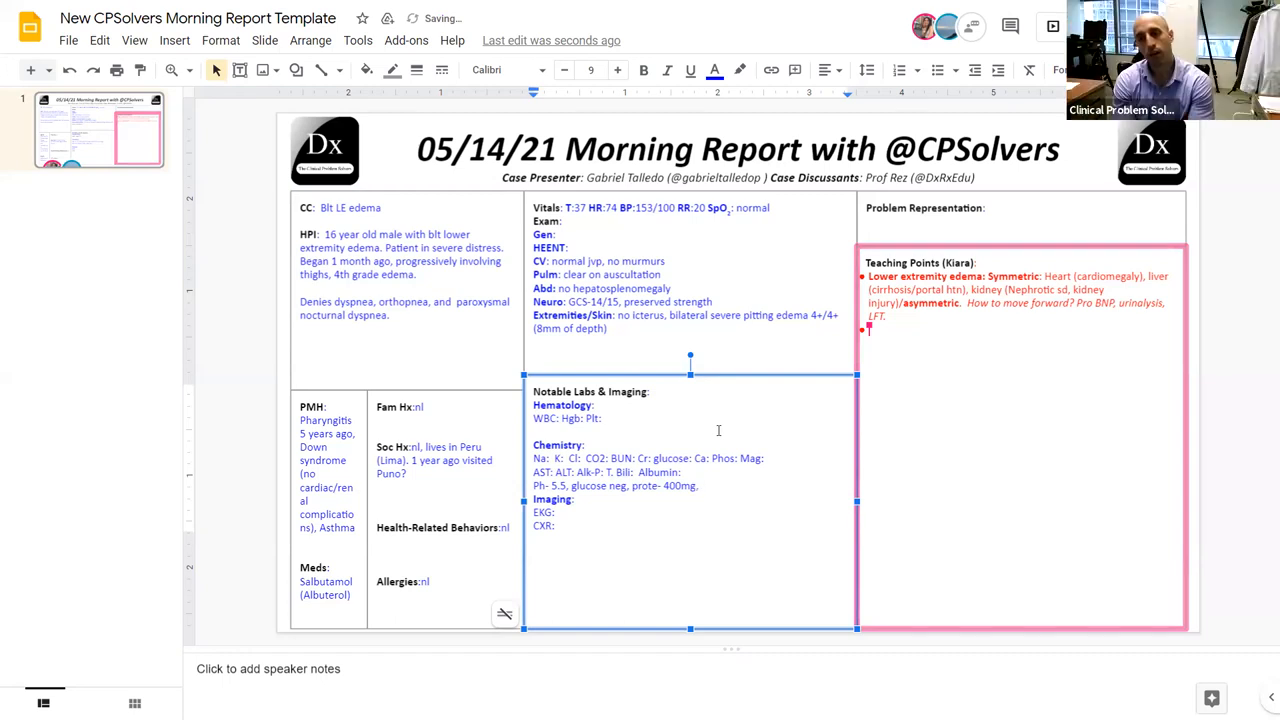
type("leukocytes- 1/hpf,")
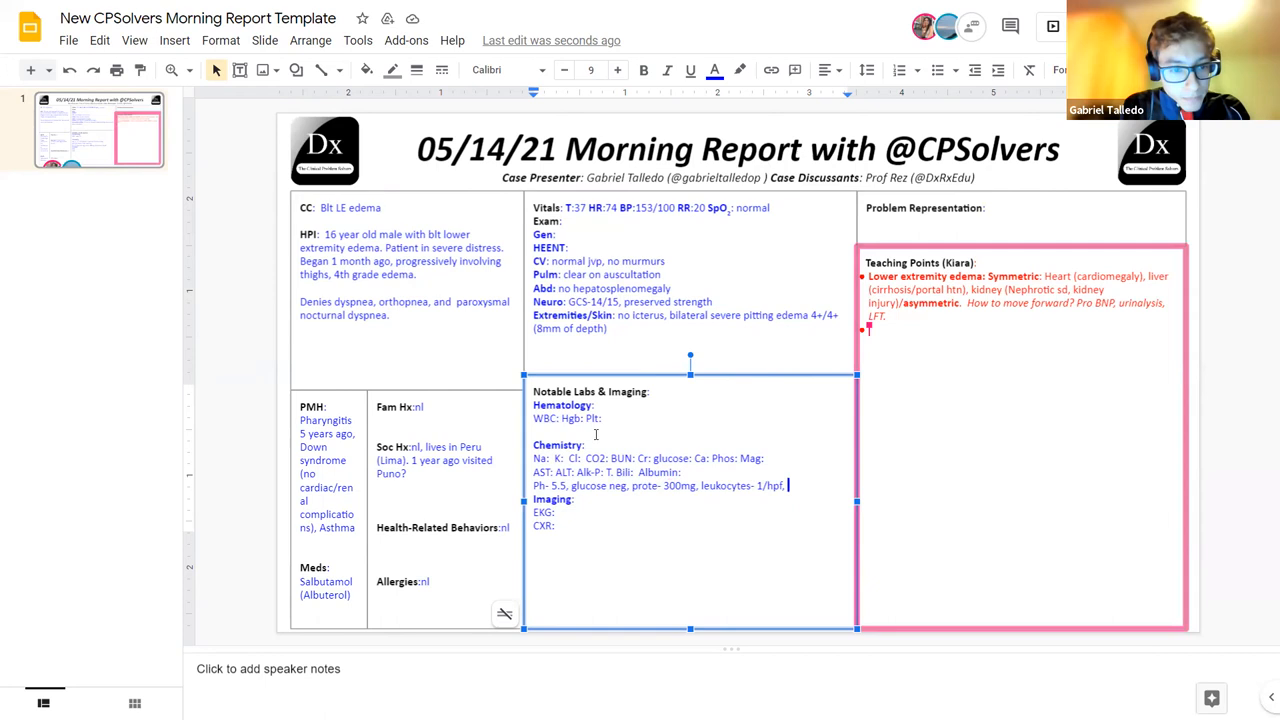
type("rbcs-")
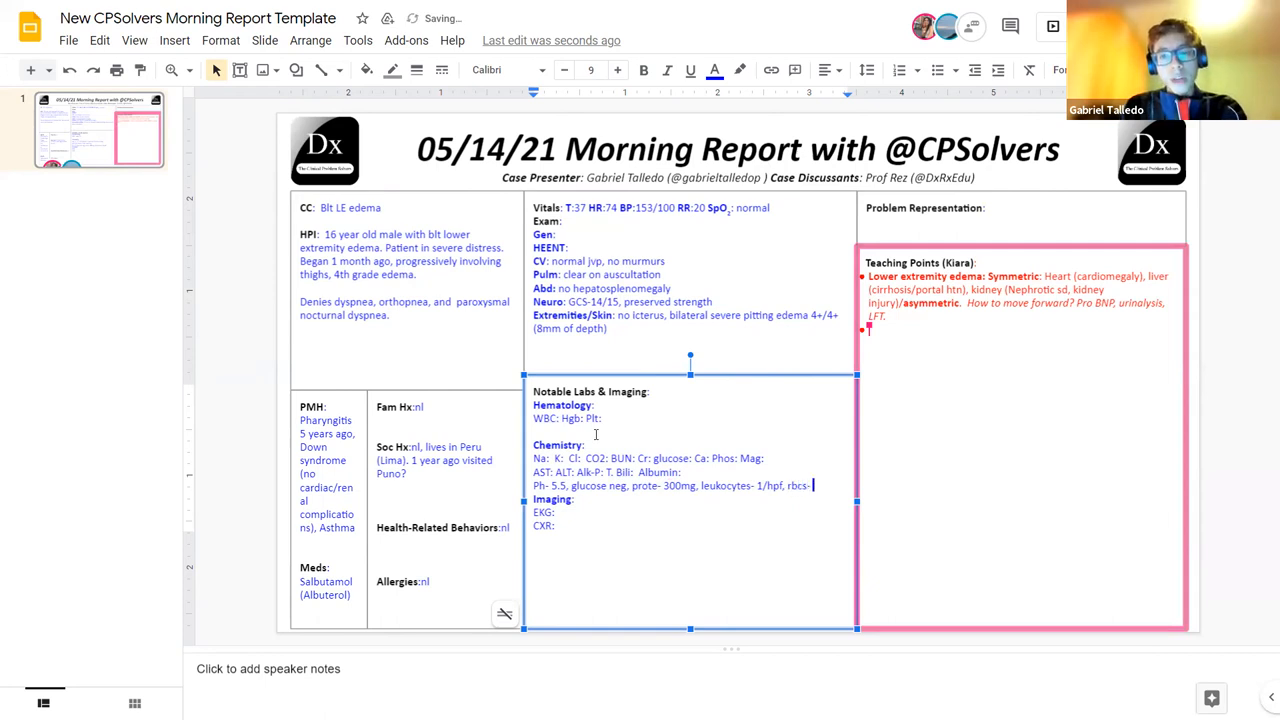
type("18")
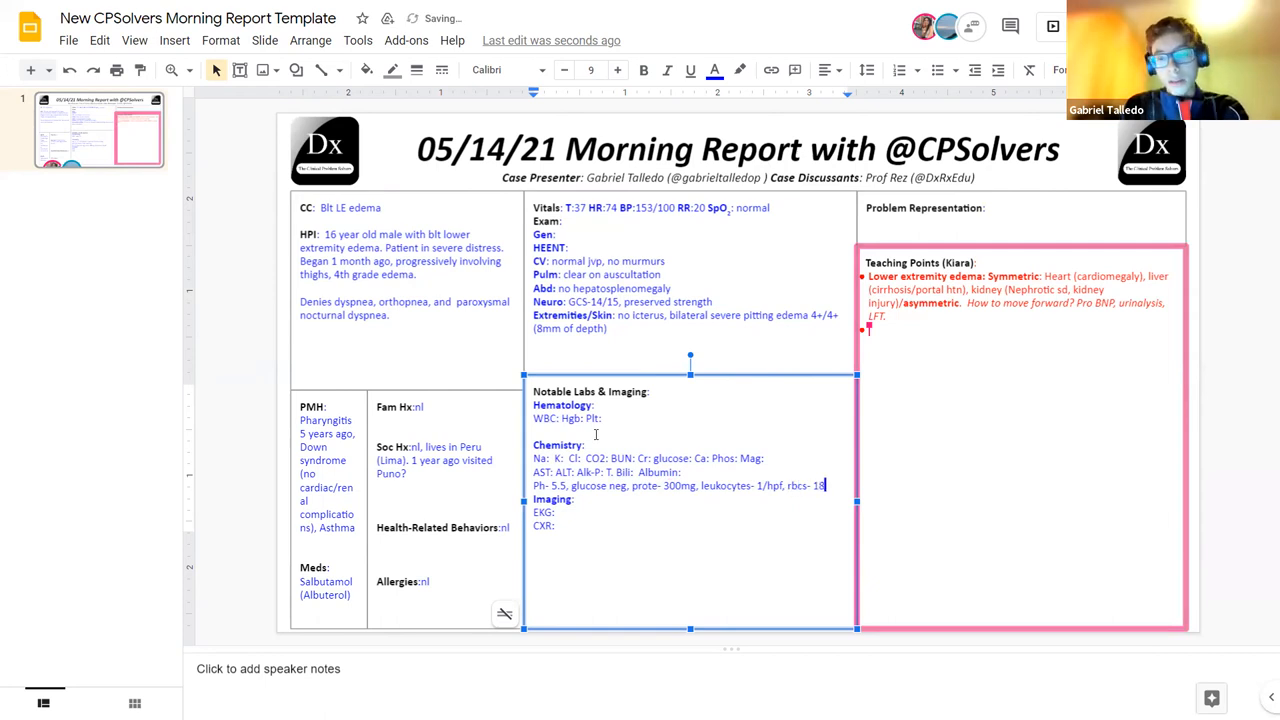
type("/hpf")
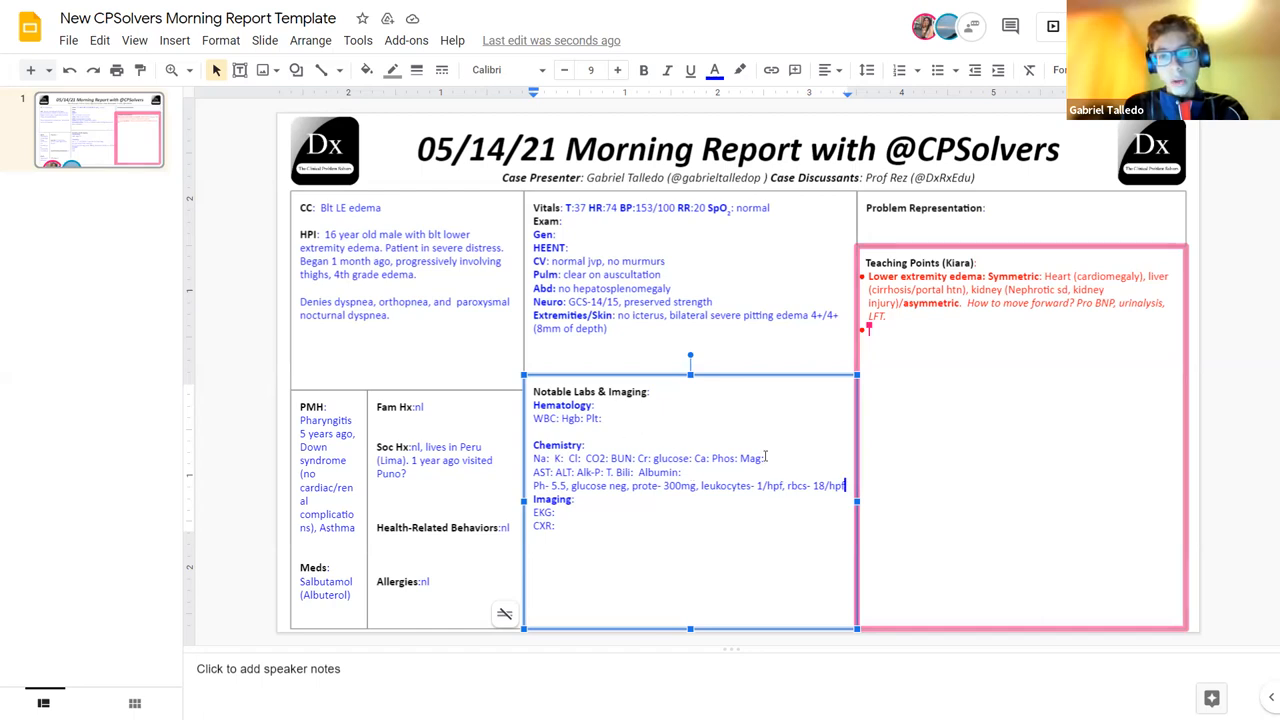
Enter the chemistry values, including serum glucose 78, albumin 1.5 and sodium 146
type("serum gluc-78")
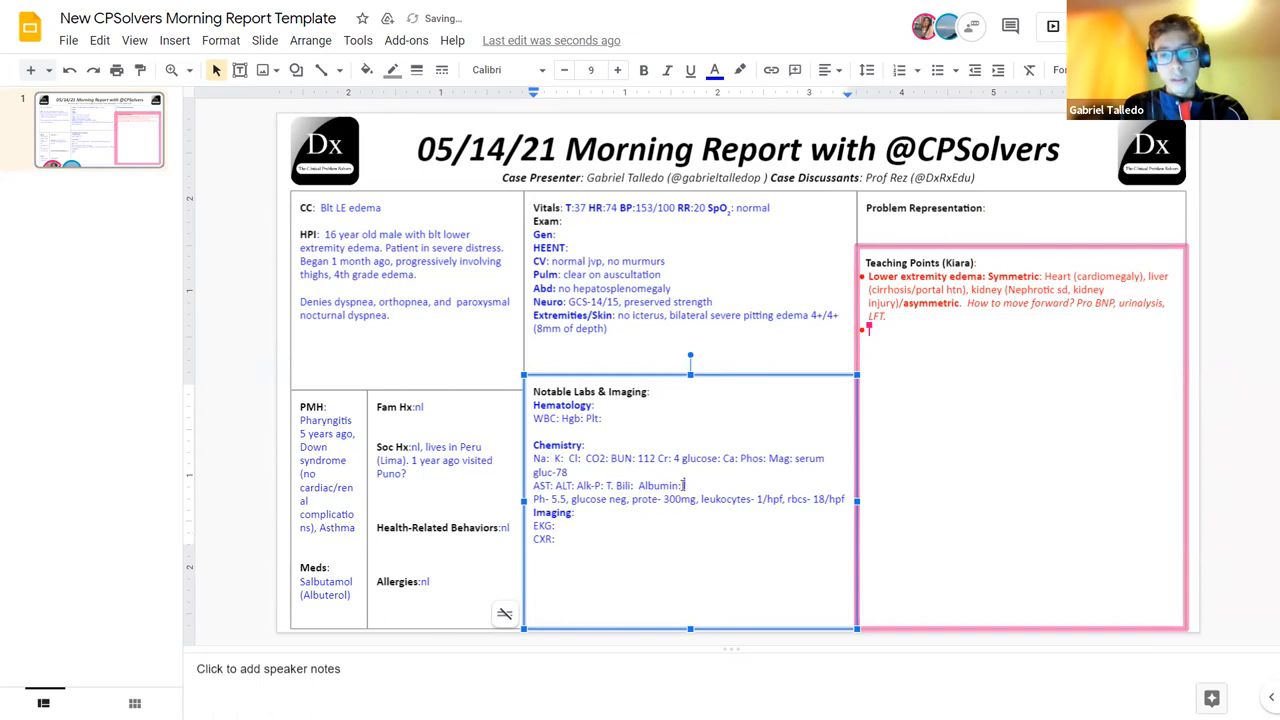
type("1.5")
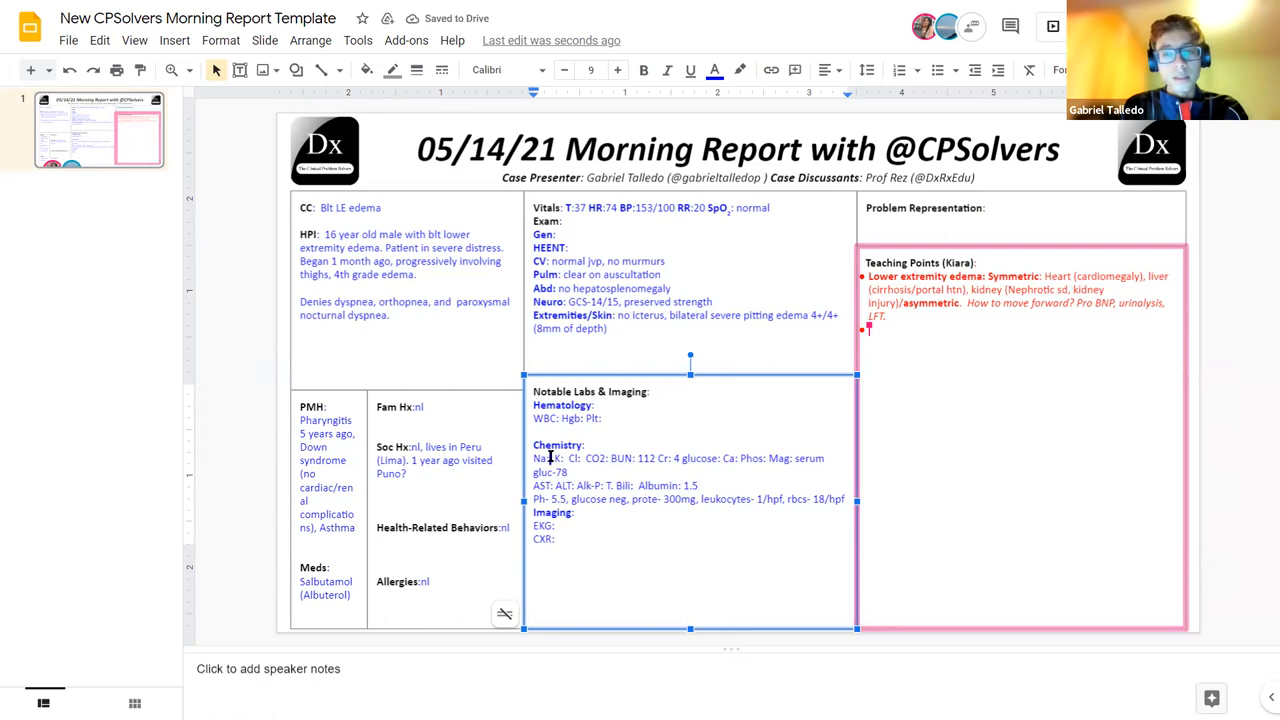
type("146")
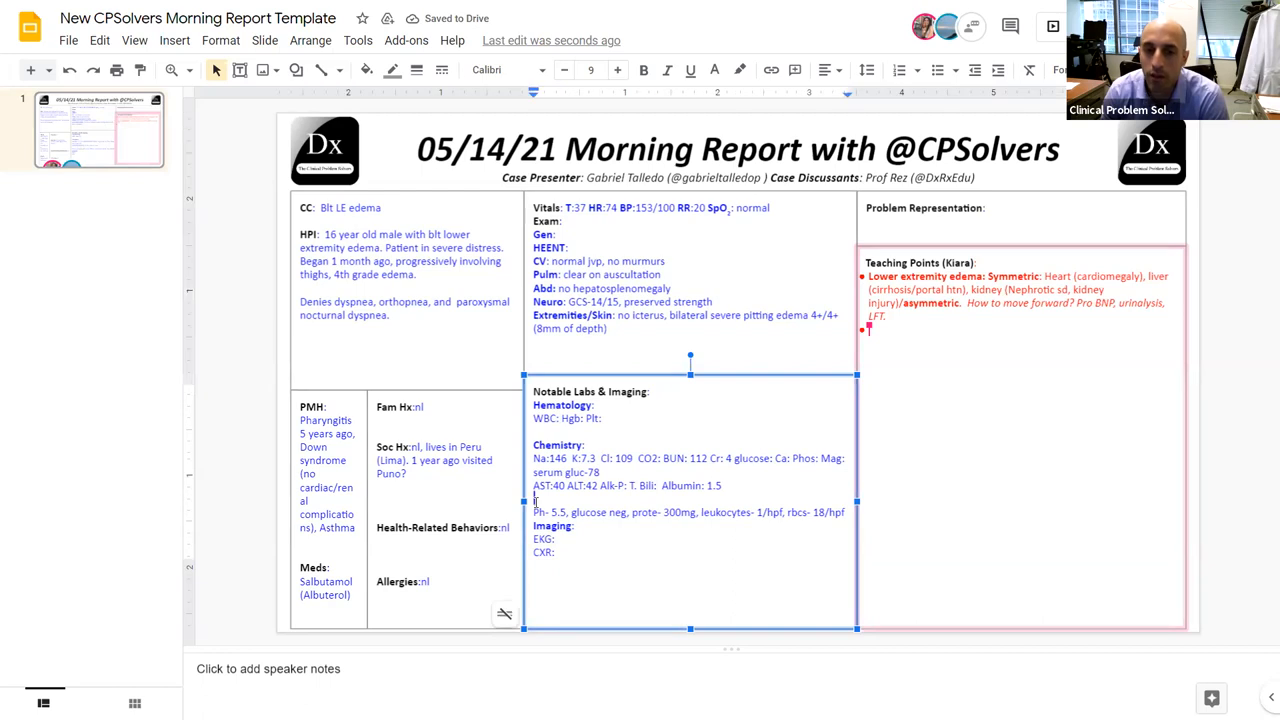
Add an underlined 'Urinalysis' heading above the urine results
type("U")
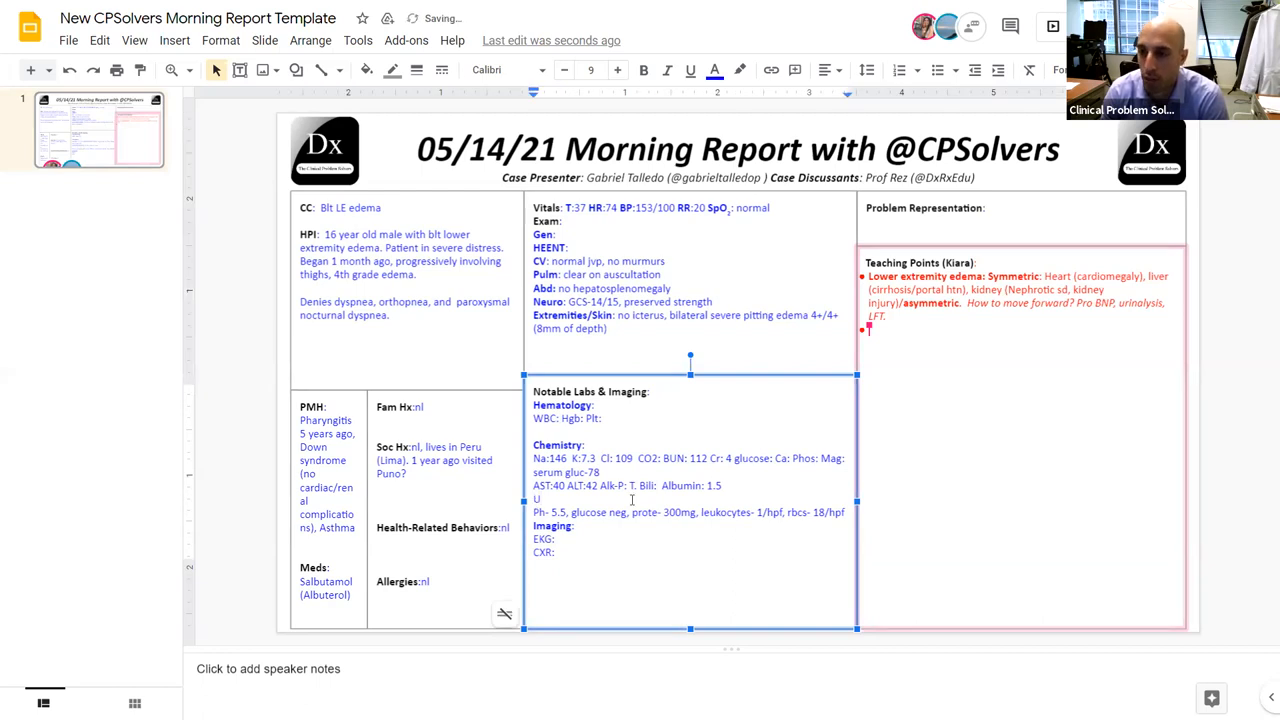
type("rinalysis")
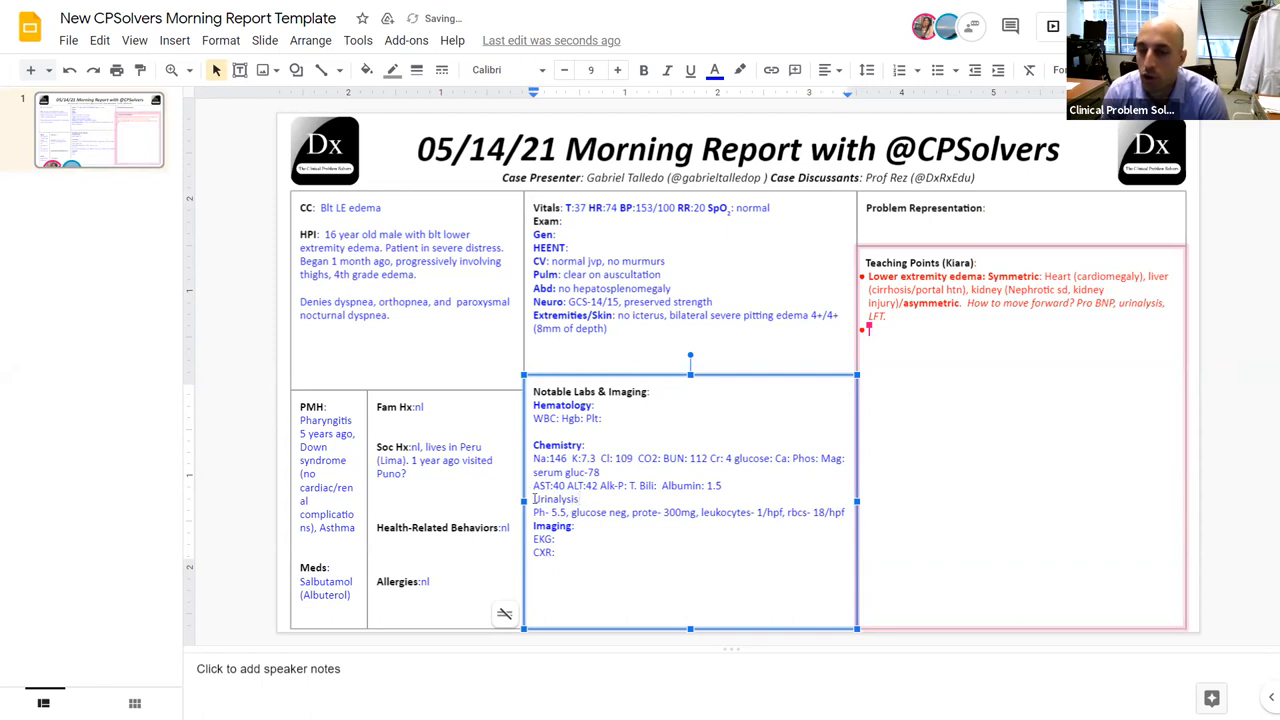
double_click(554, 498)
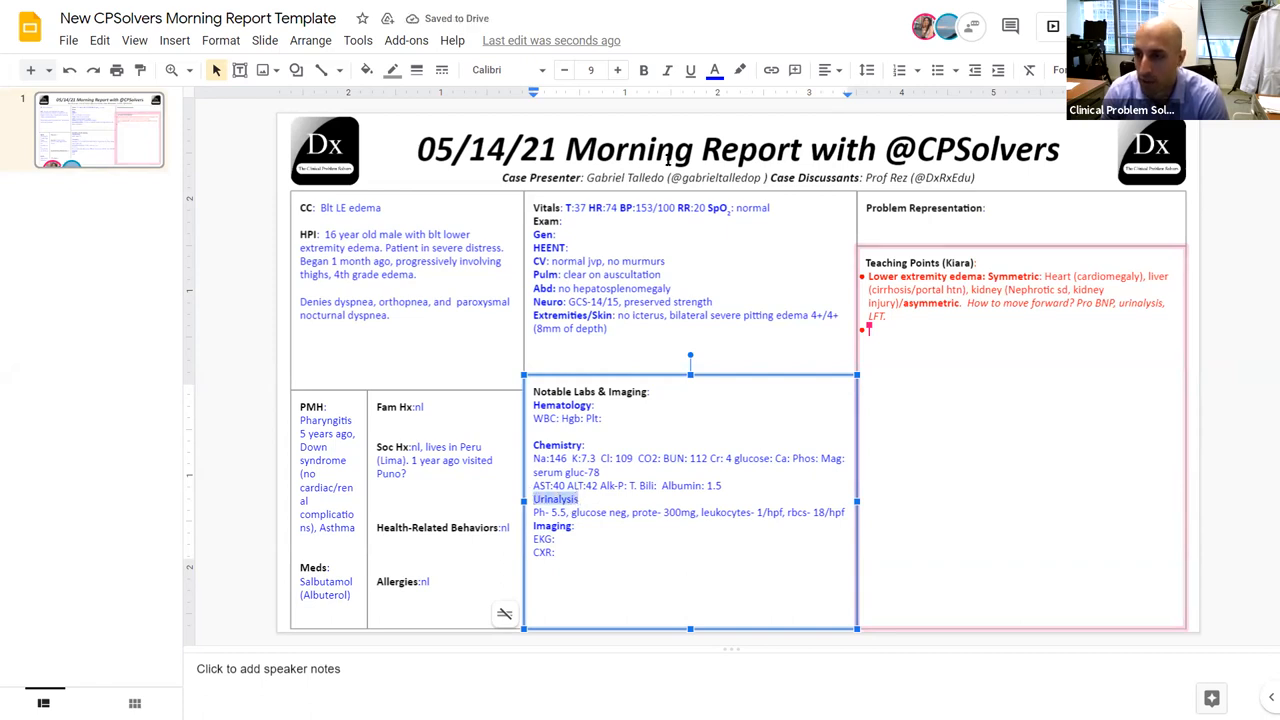
left_click(690, 70)
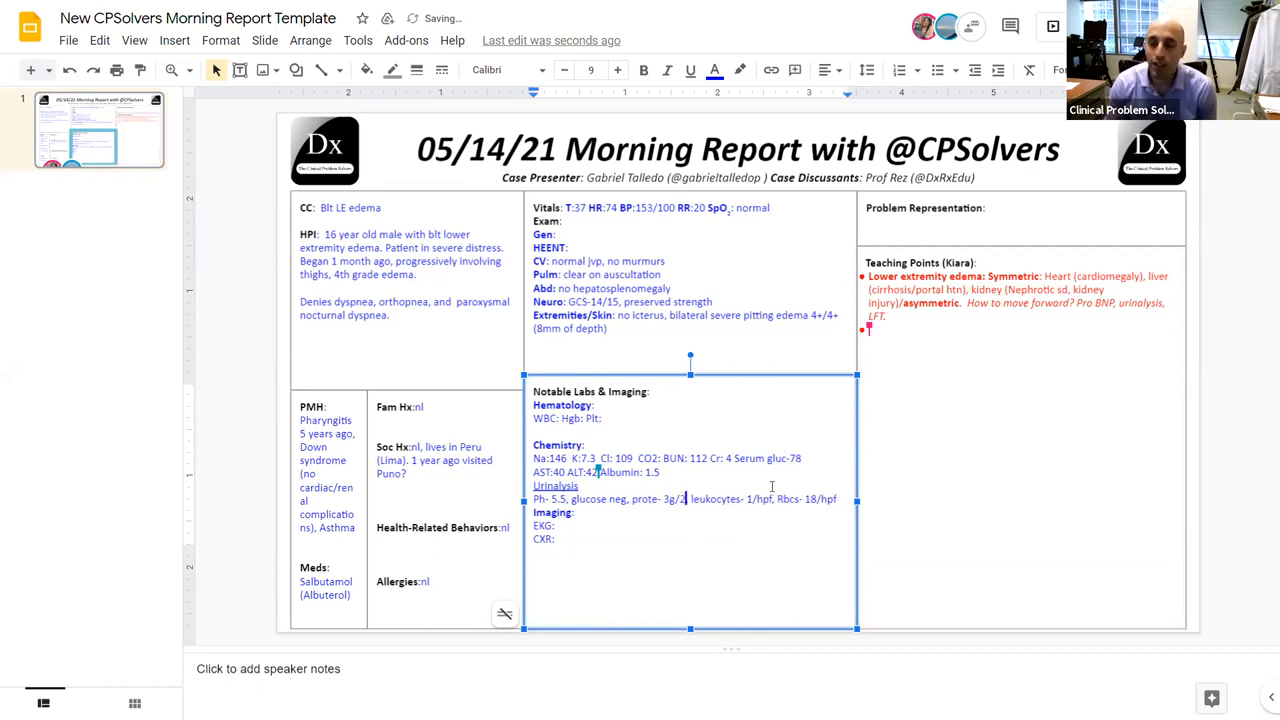
Revise protein to 3g/24h and add 'RBC casts' to the urinalysis
type("4h,")
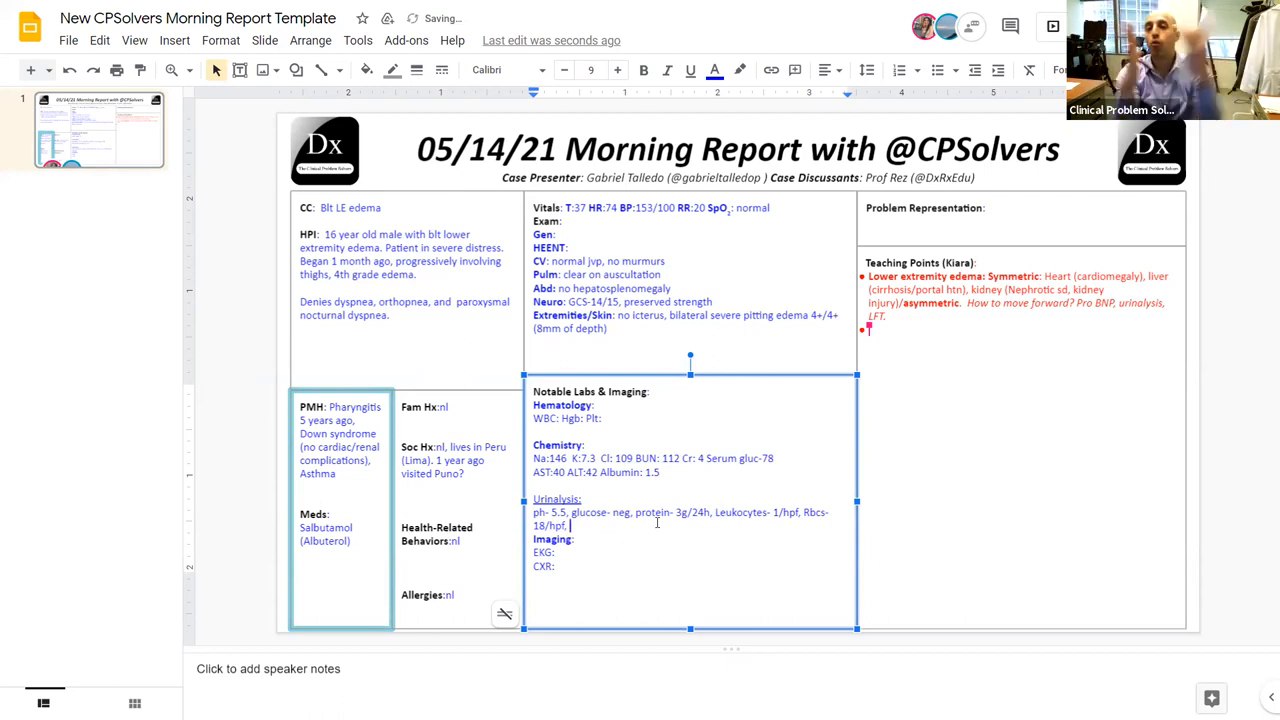
type("RBC")
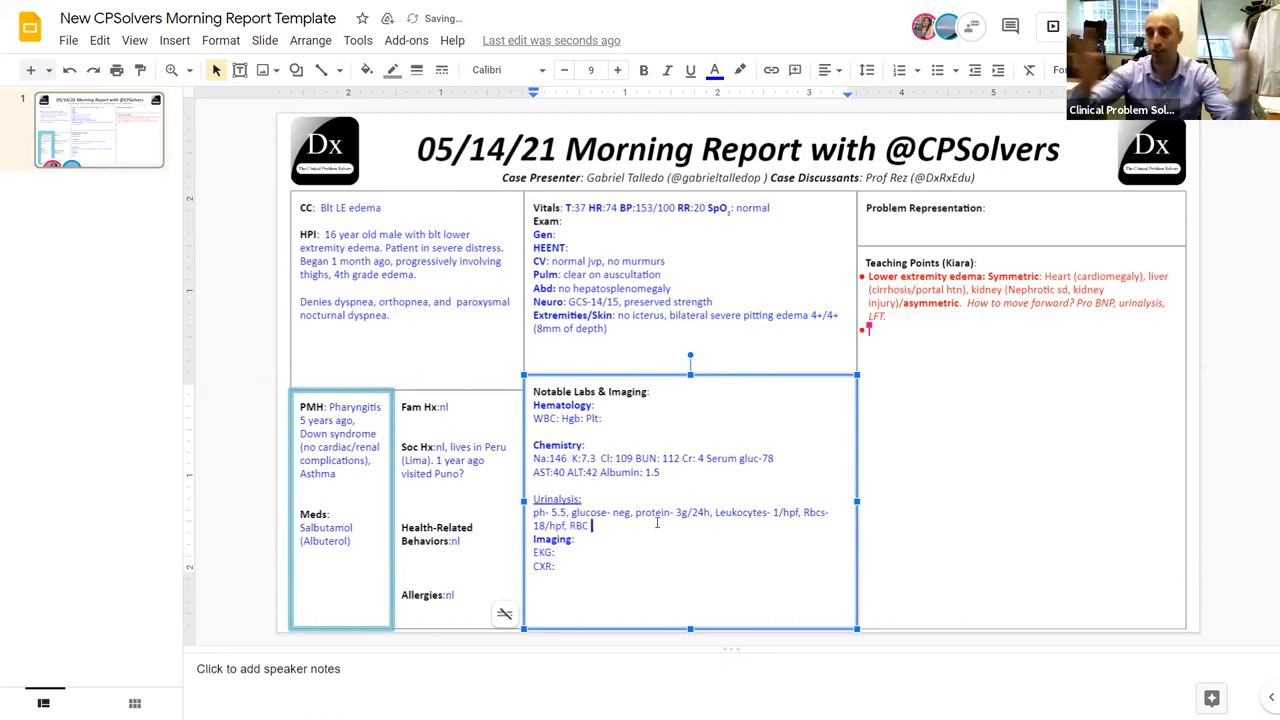
type("casts")
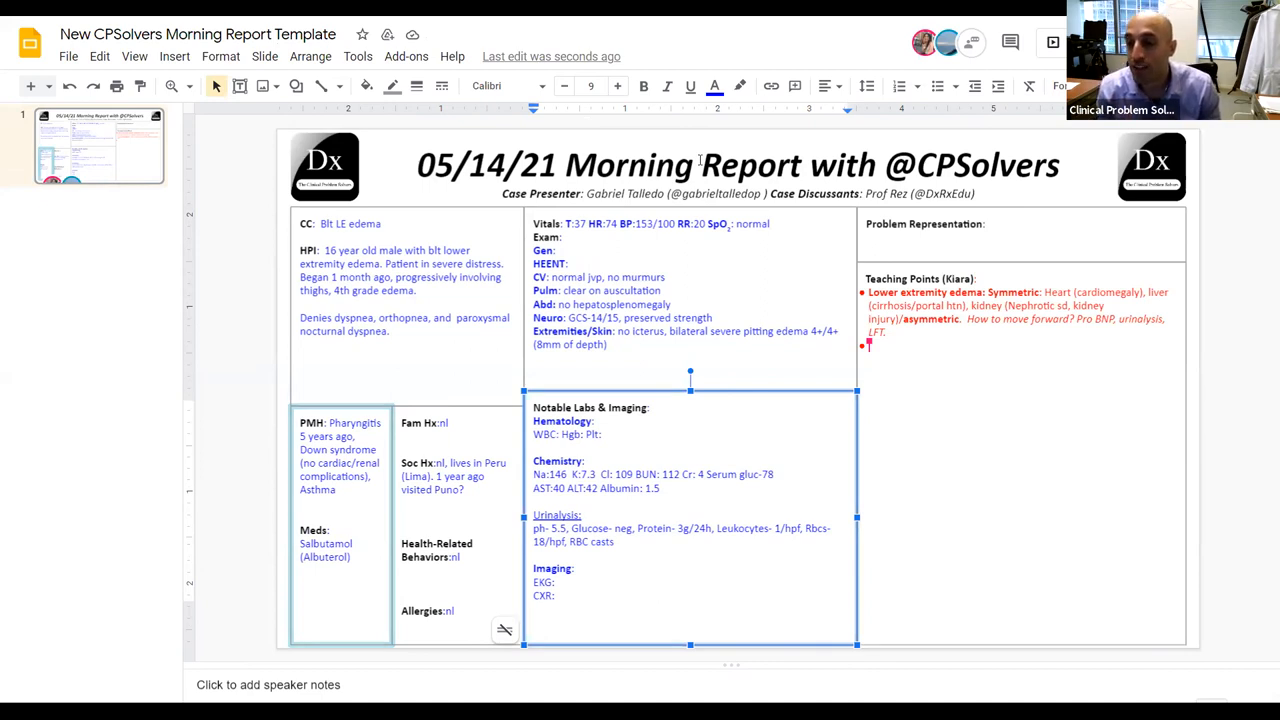
Start a 'Hyperkalemia:' teaching point, bold the Urinalysis heading, and write Gen: severe distress
type("Hyperkalemia:")
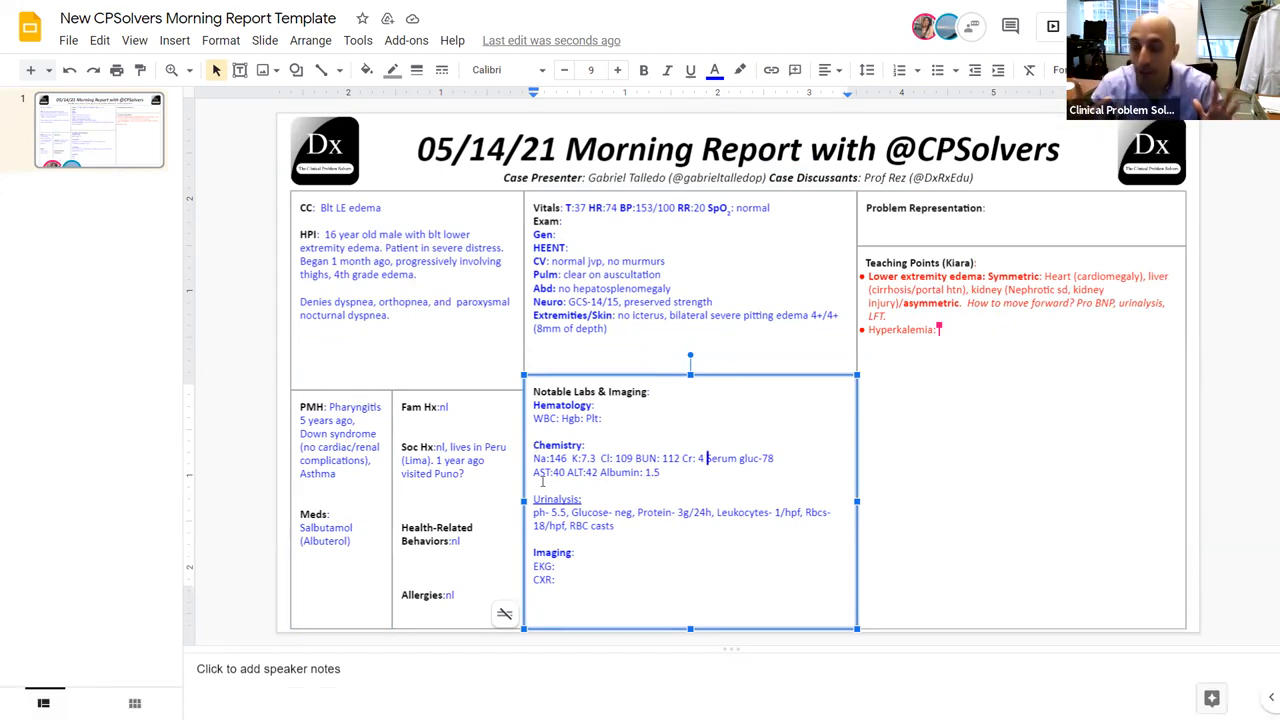
double_click(553, 498)
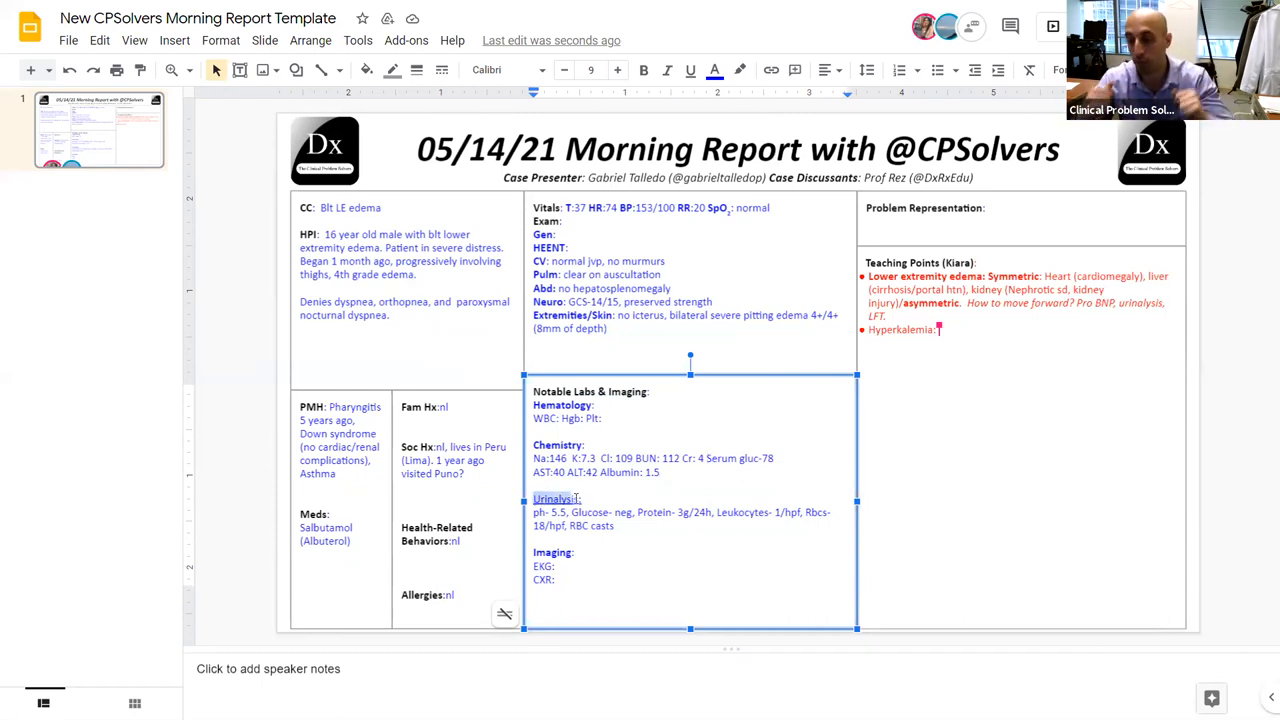
left_click(690, 70)
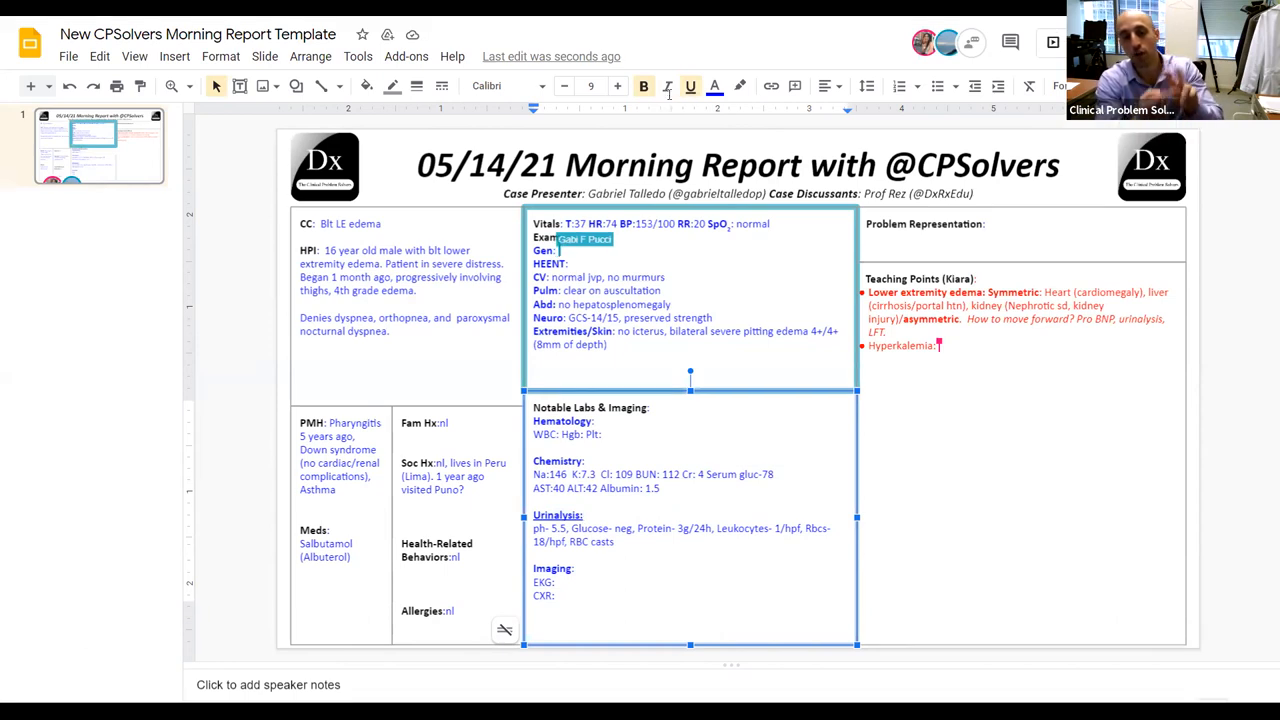
type("severe distress")
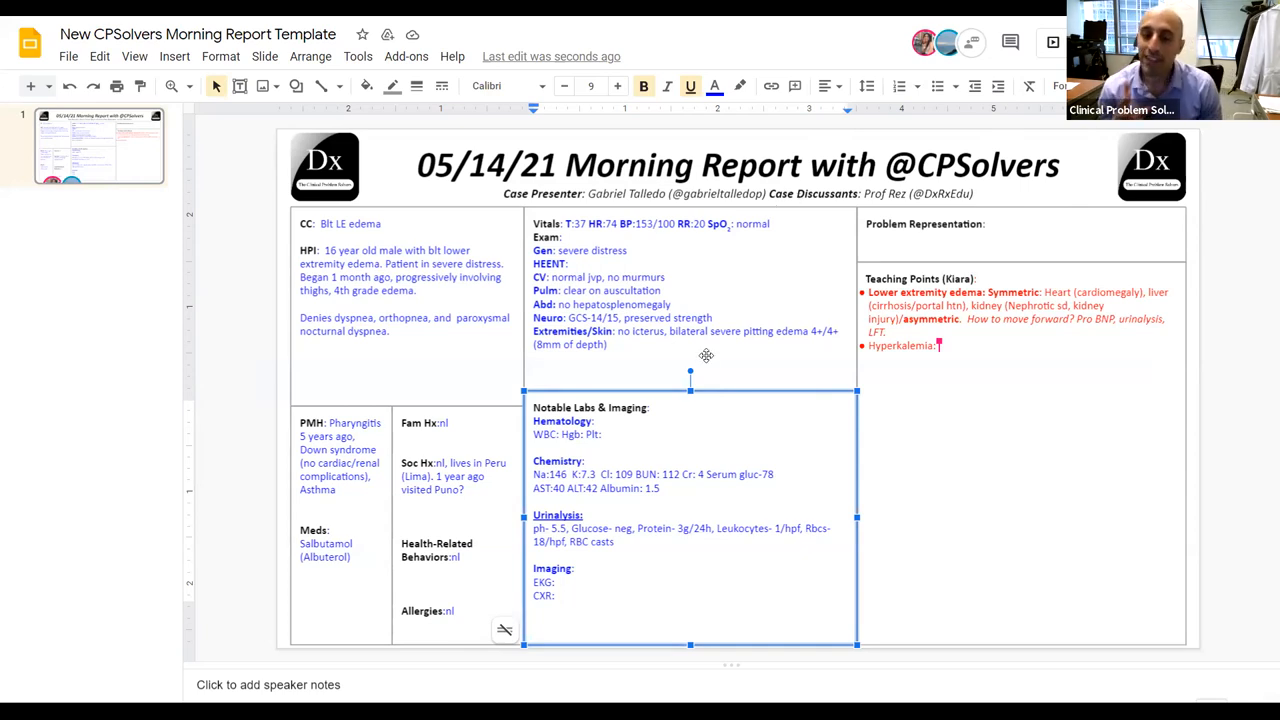
mouse_move(626, 483)
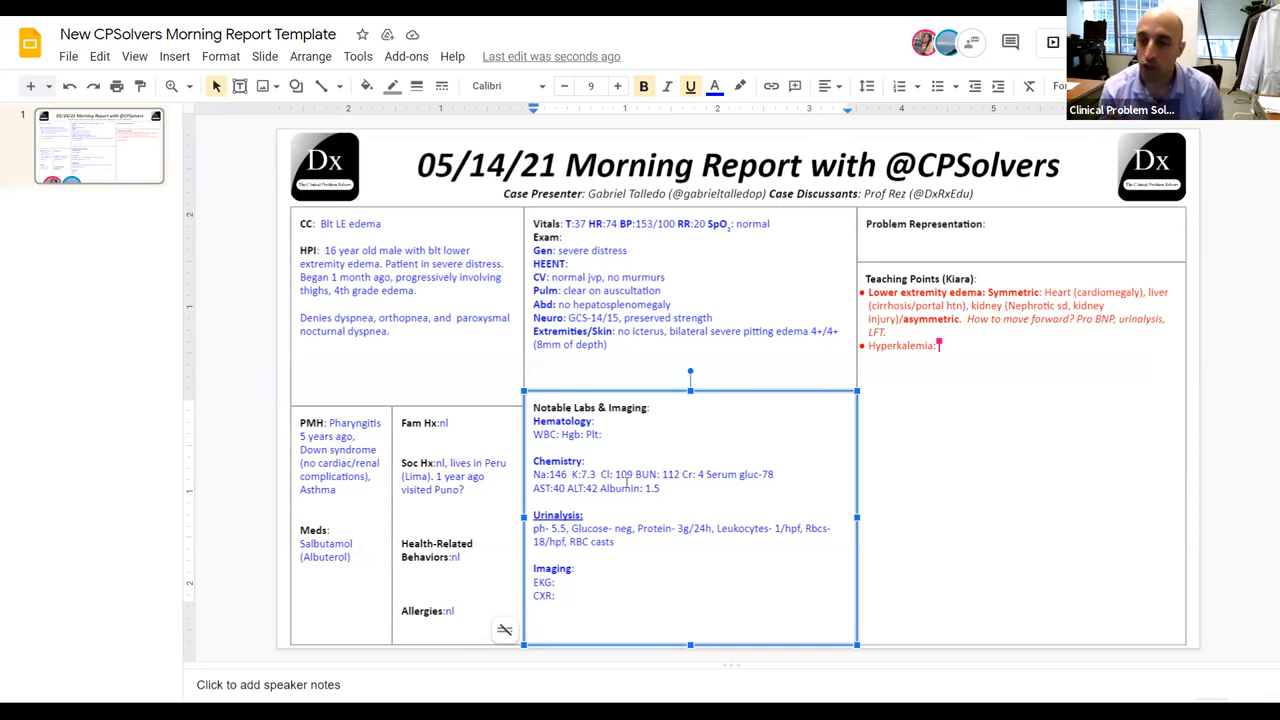
Explain that hyperkalemia causes abnormal heart rhythm and sudden cardiac death
type("Ab")
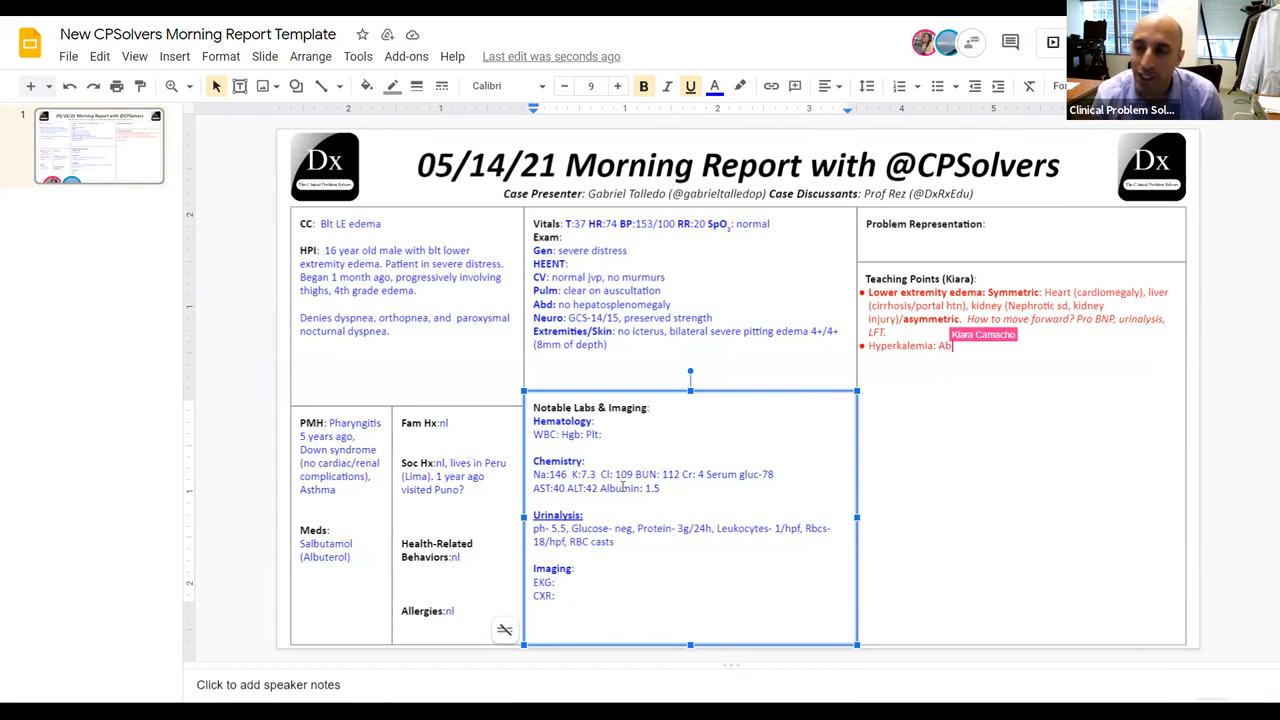
type("Abnormal heart rythm")
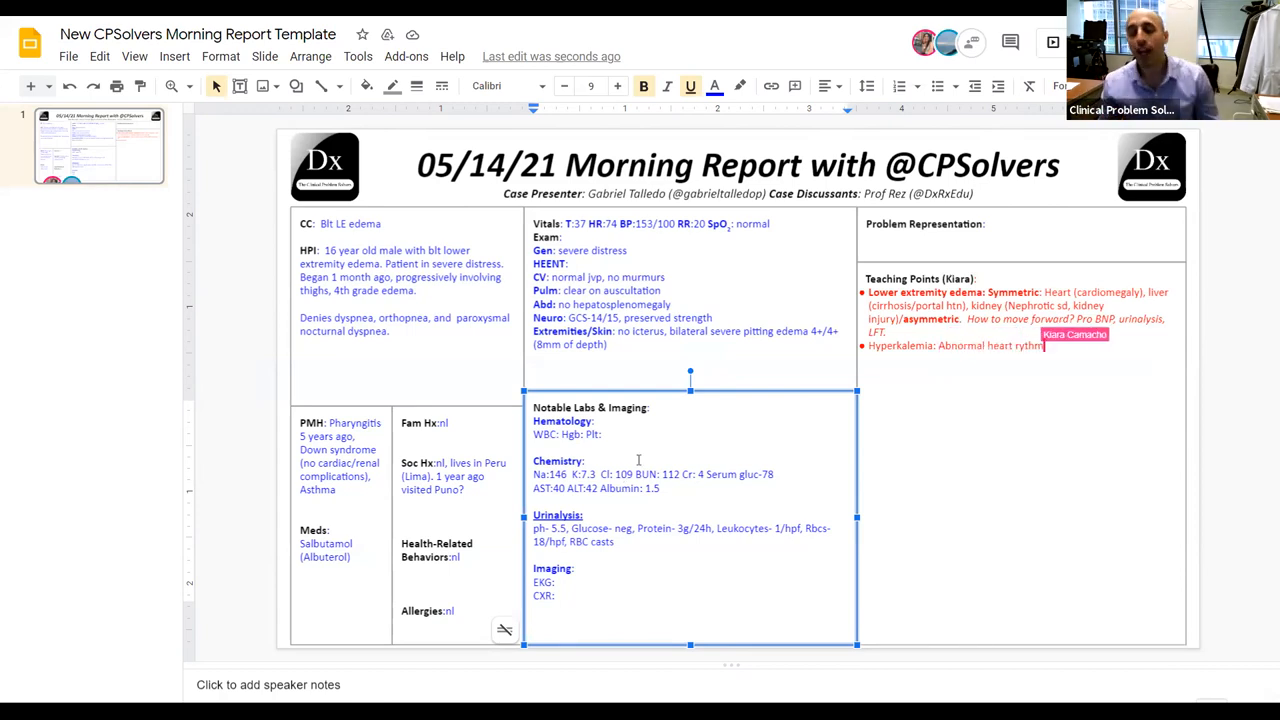
type("and sudden cardiac death.")
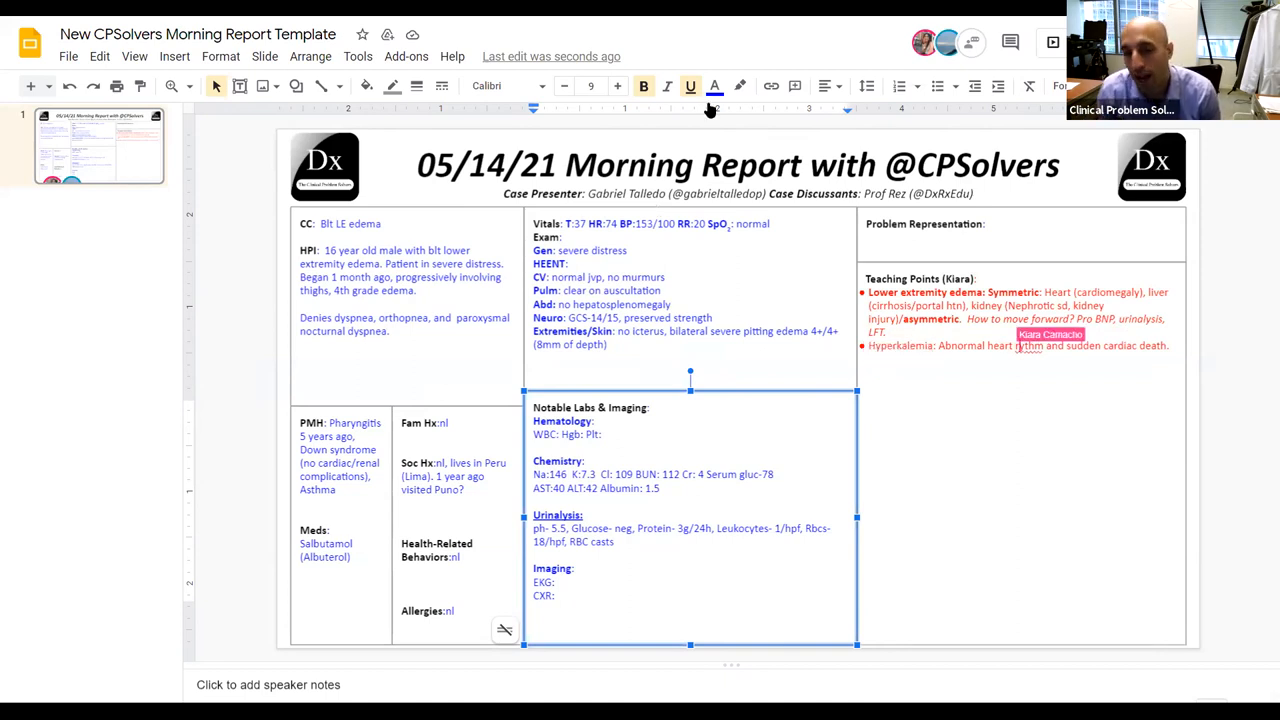
Add no icterus and acyanotic to the general exam, and specific gravity 1.018
left_click(655, 250)
type(", no icter")
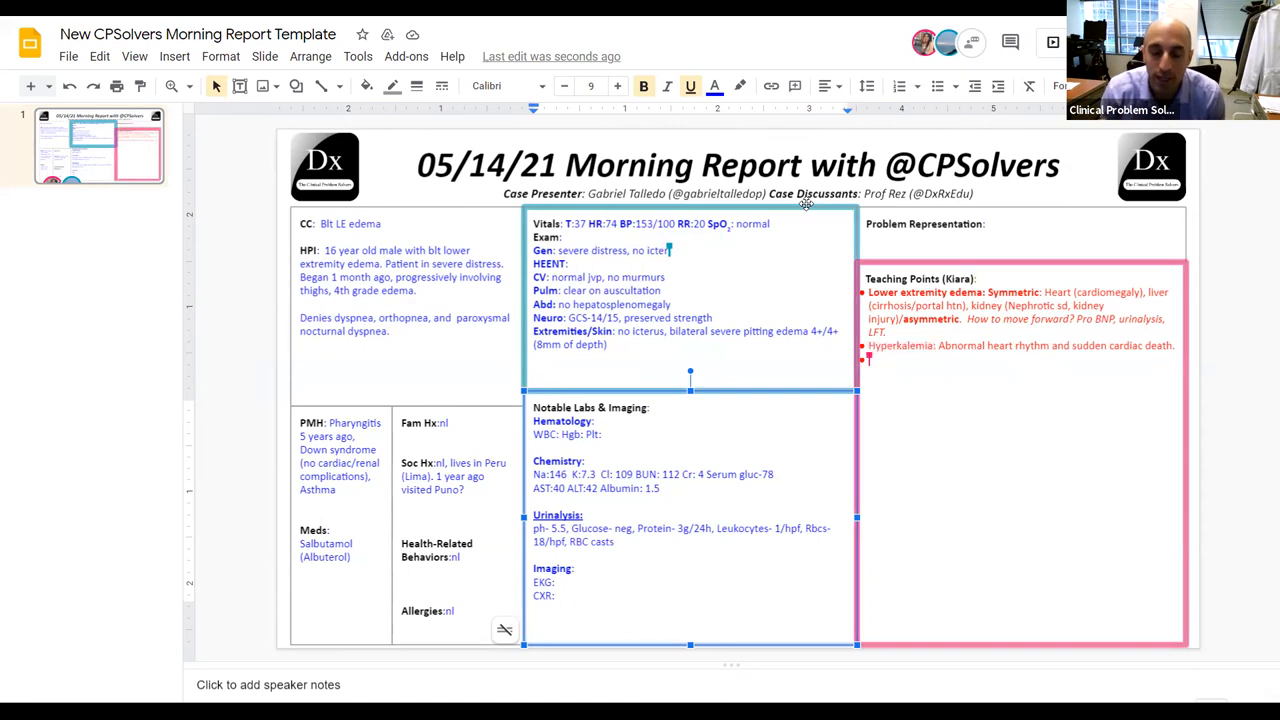
type("acyanotic")
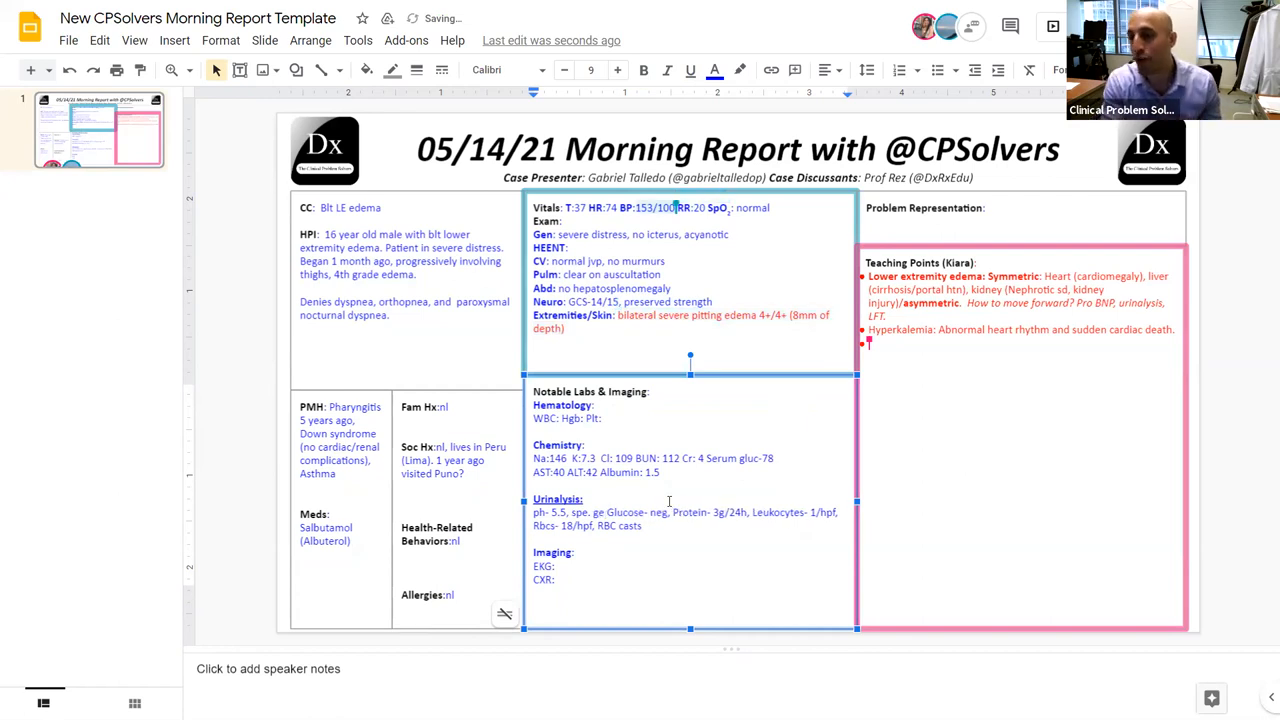
type("grav- 1")
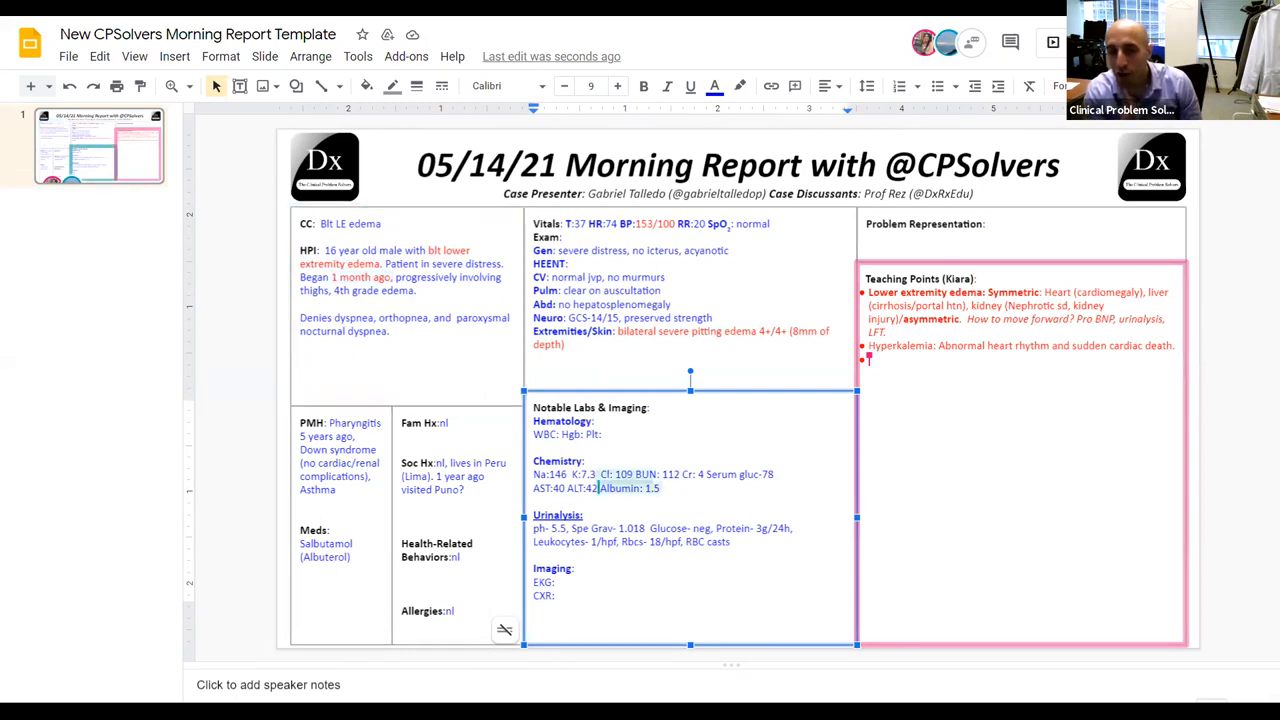
Color abnormal potassium, BUN, creatinine and albumin red and begin a 'Nephrotic Sd:' bullet
type("Nephrotic Sd:")
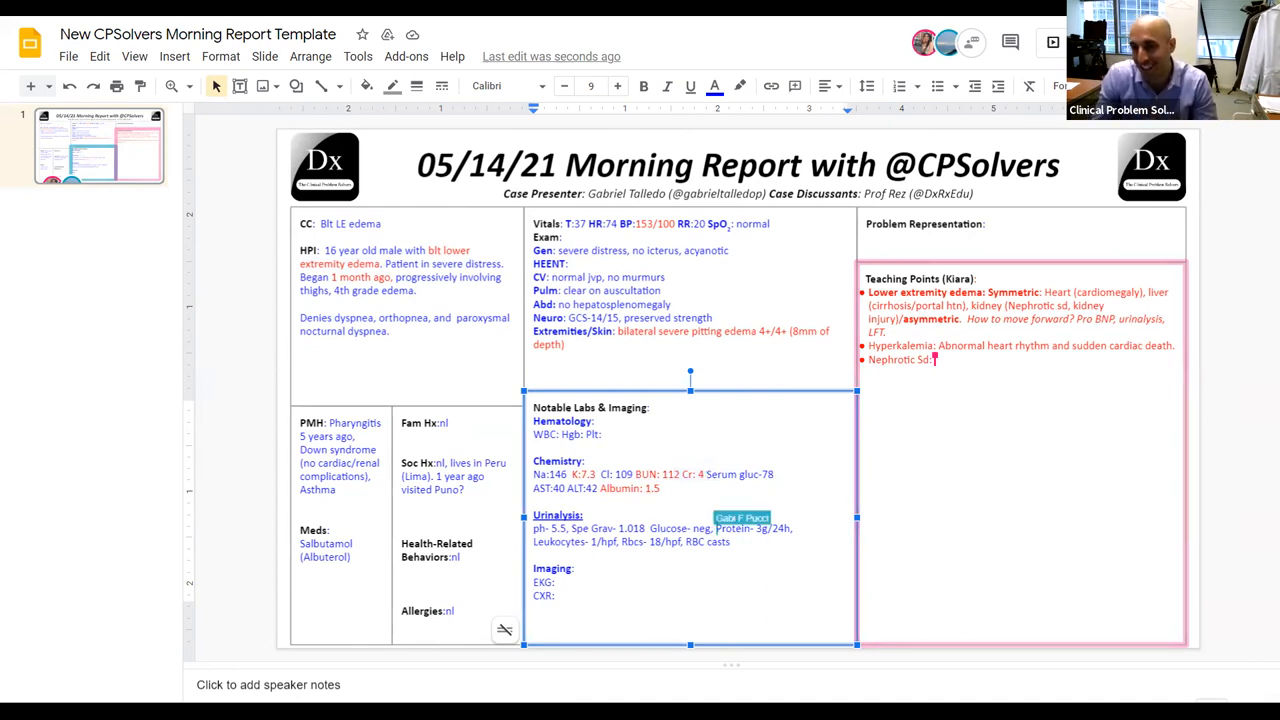
Note that RBC casts suggest a superimposed nephritic syndrome, then start a Glomerulonephritis bullet
type("When")
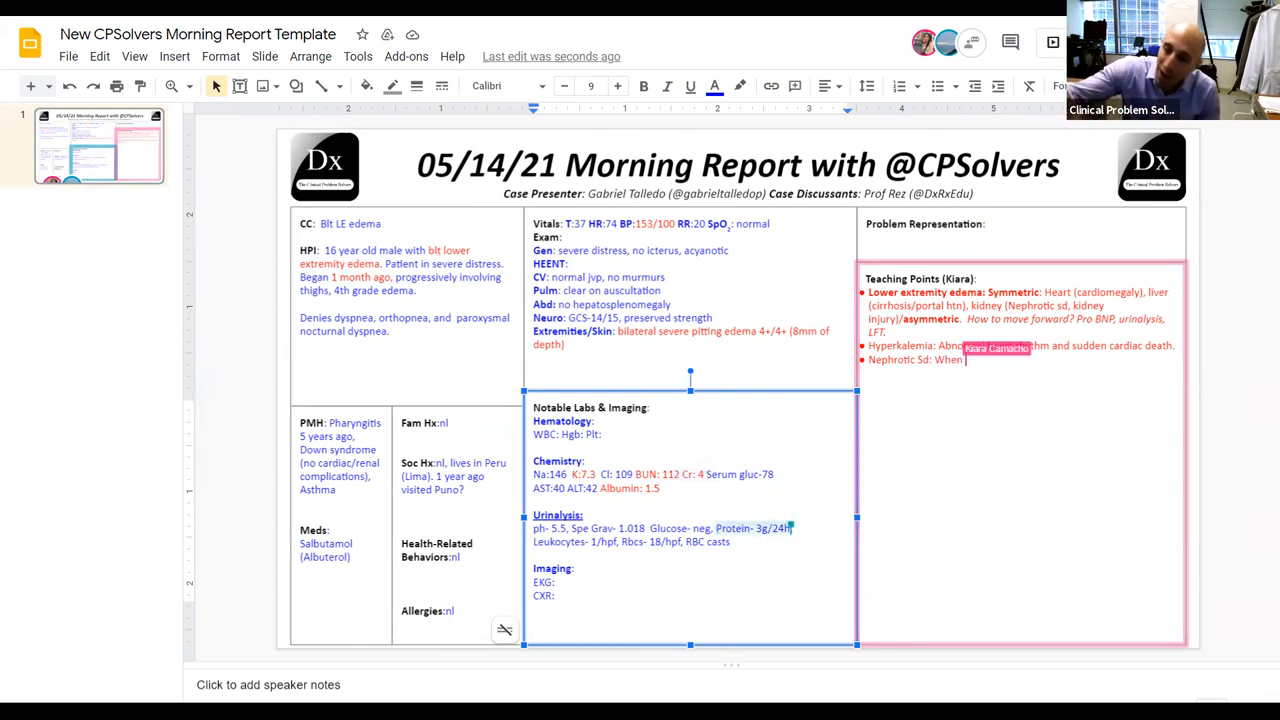
type("you have")
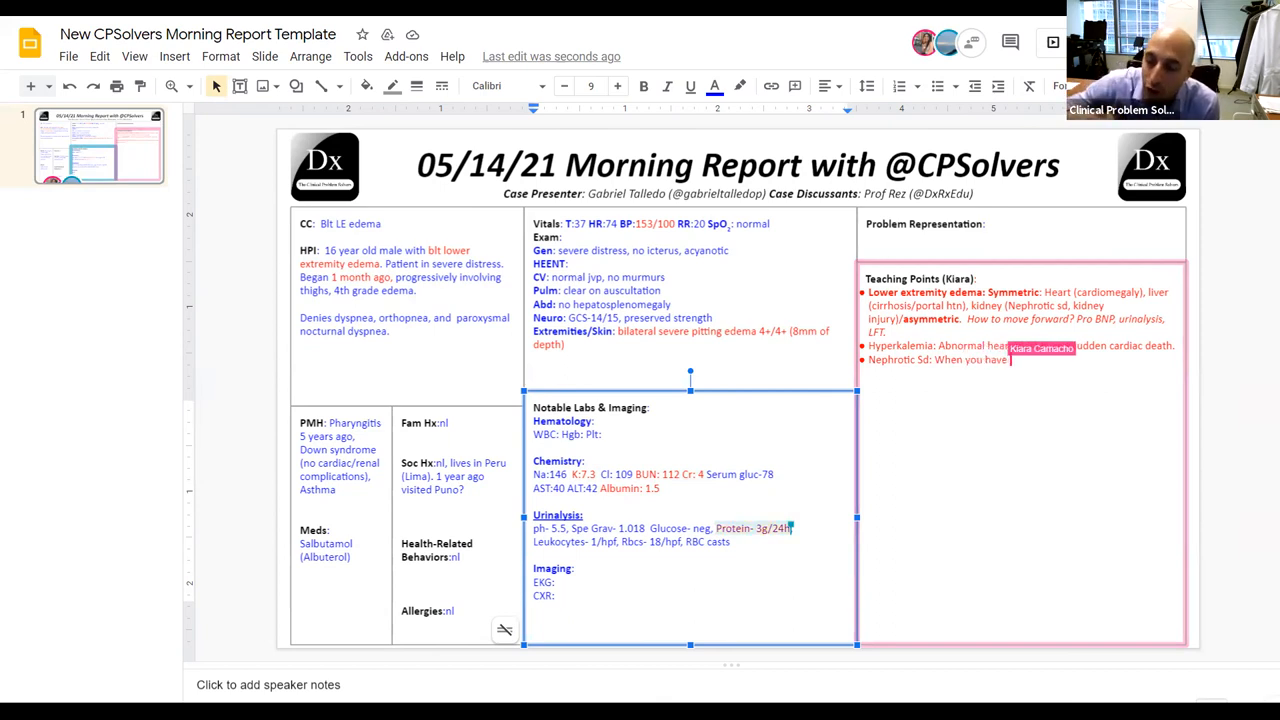
type("RBC cast, you can have nephritic sd superimposed.")
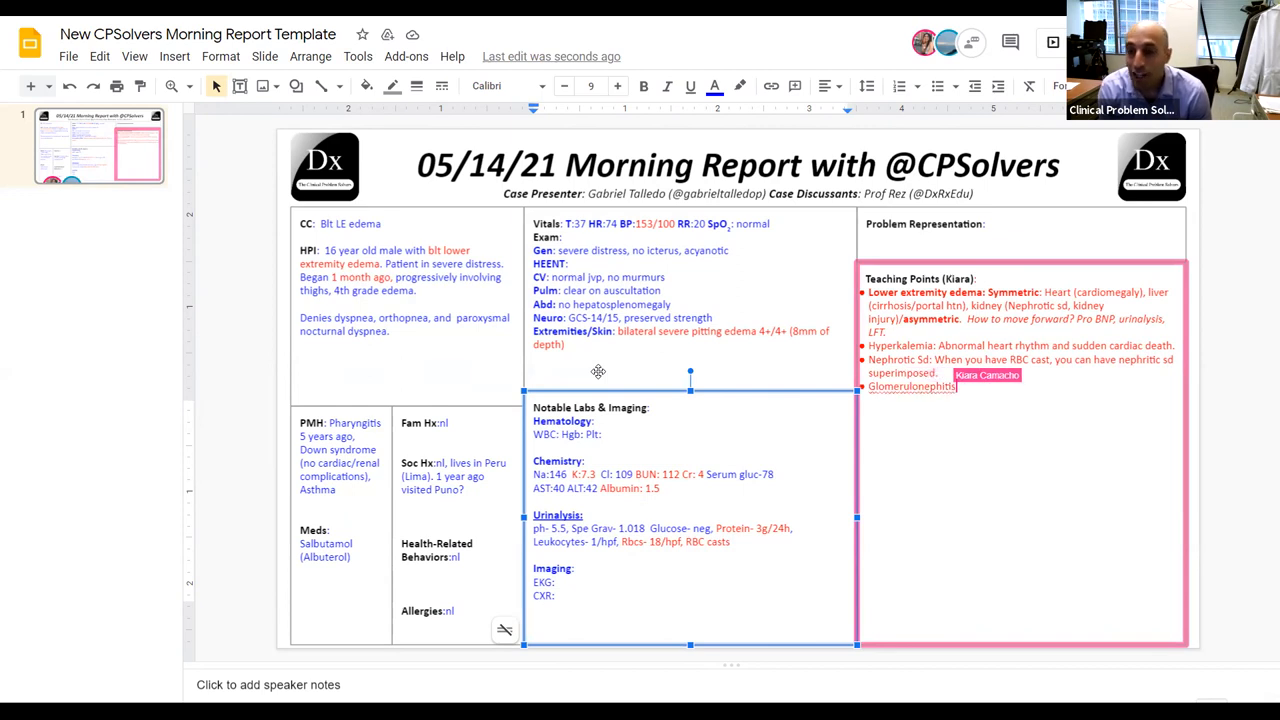
List immune complex (30%), ANCA-associated and anti-GBM (10%), with linear, pauci and immune-complex patterns
type("> immune complex")
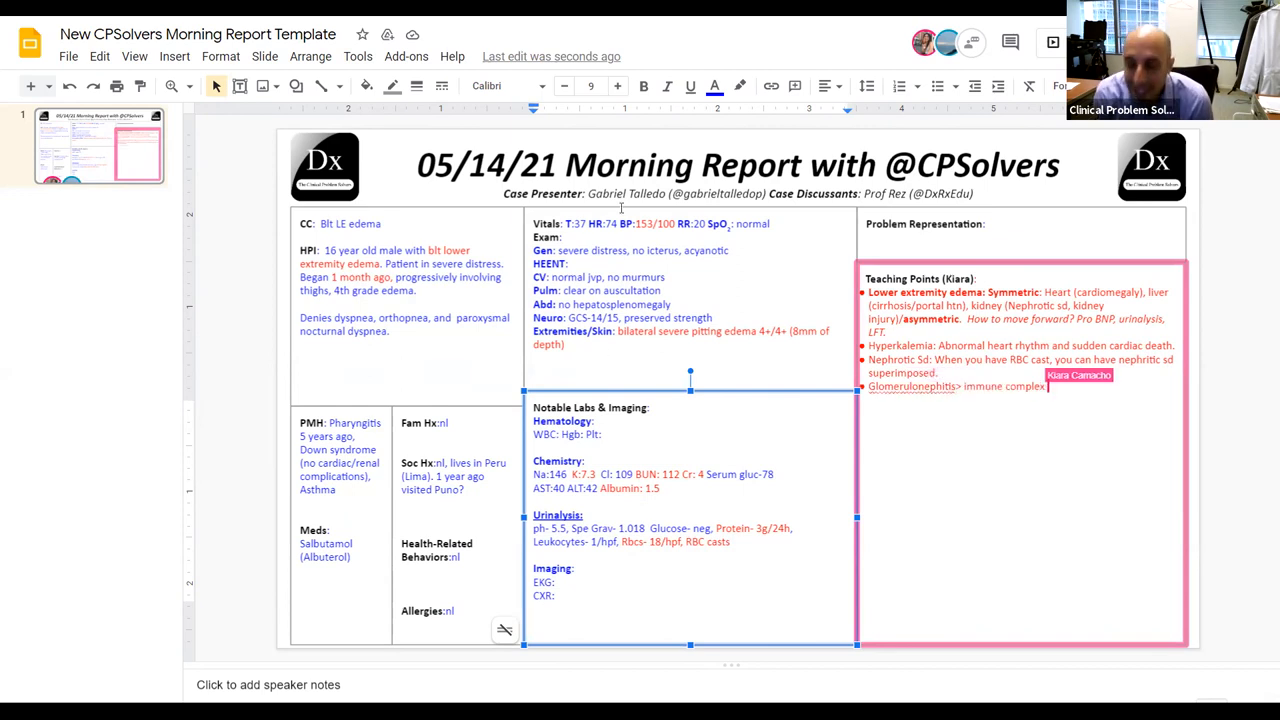
type("ANCA")
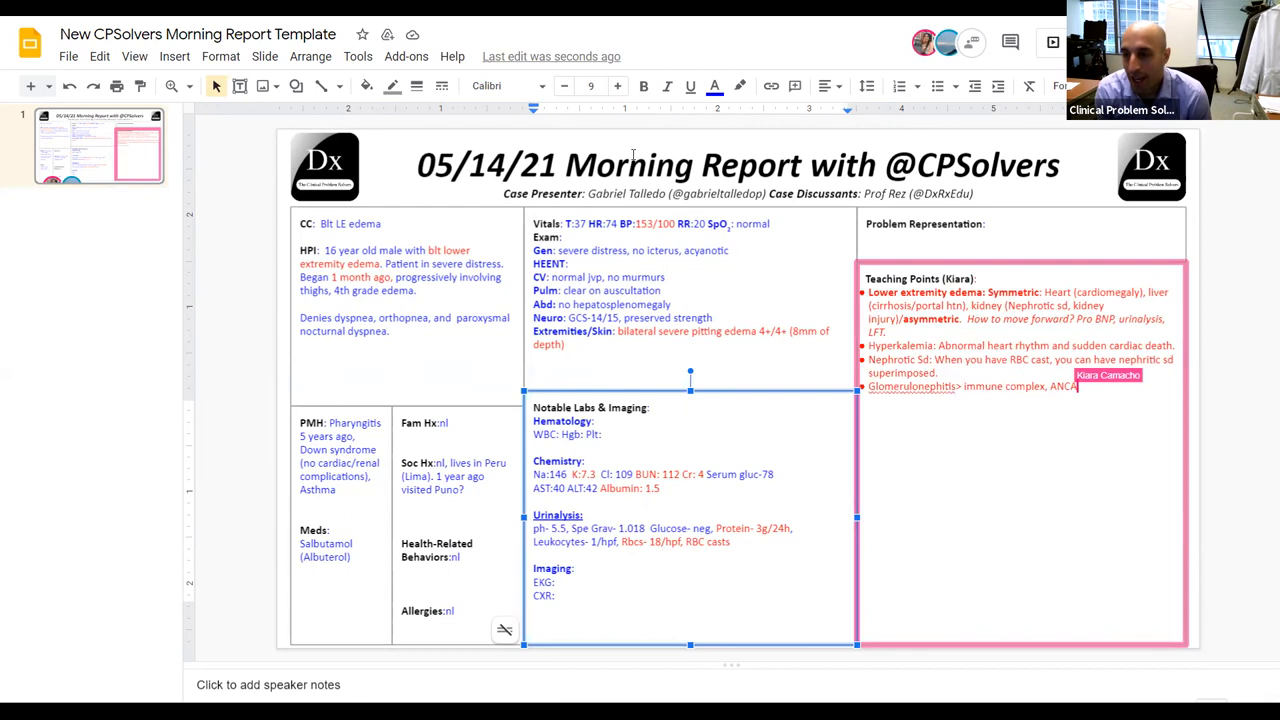
type("associated, Anti GBM. Bx")
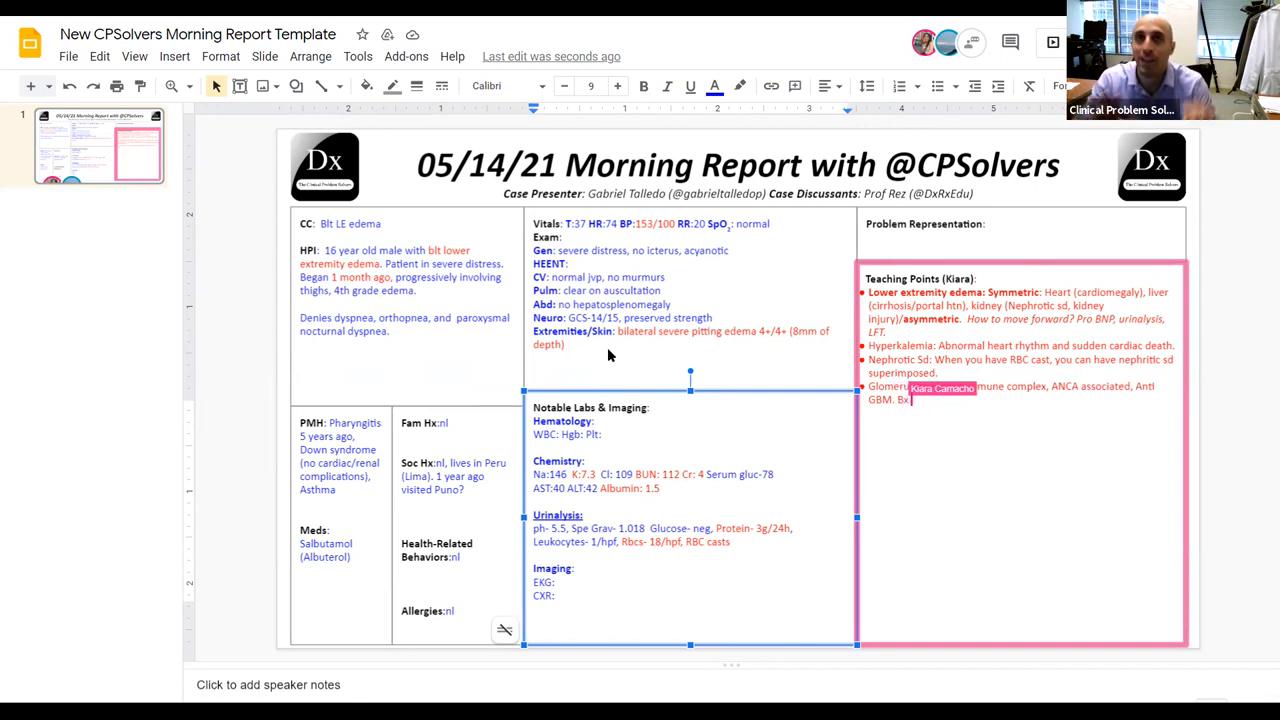
type("linear anti")
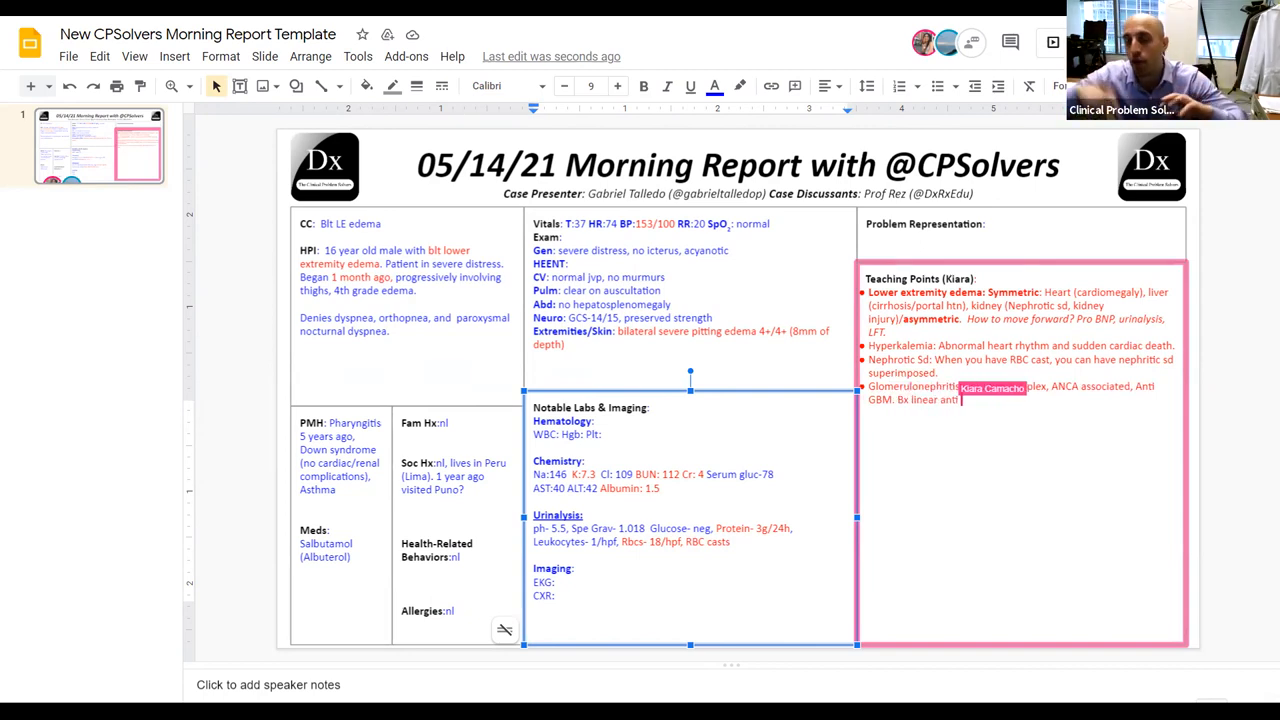
type("gbm, pauci (")
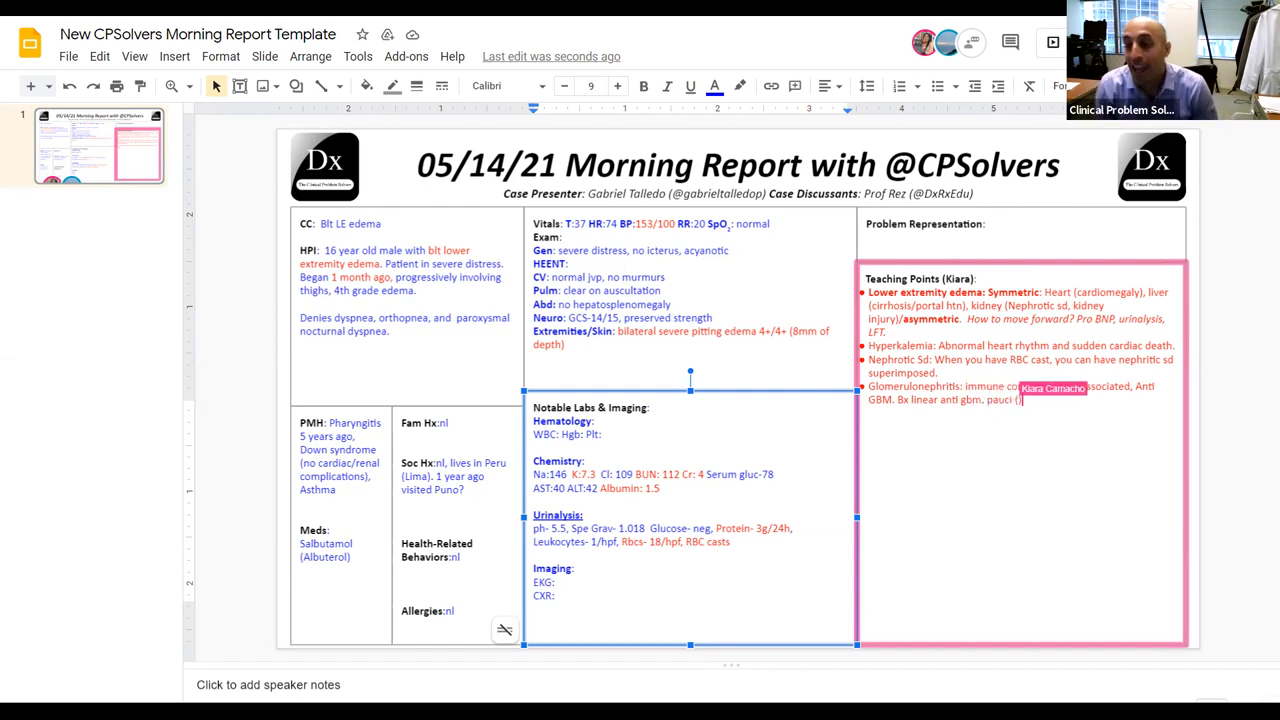
type("(ANCA),")
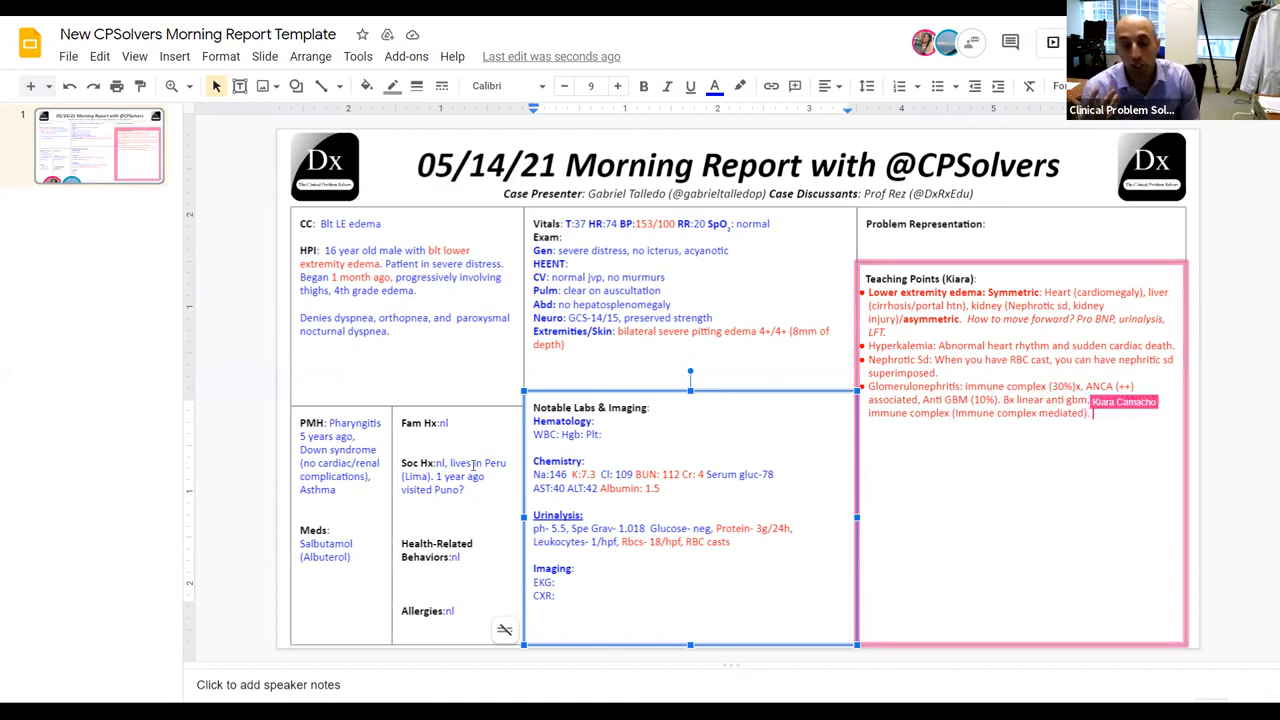
type("pauci (ANCA),")
left_click(905, 373)
type(" → ")
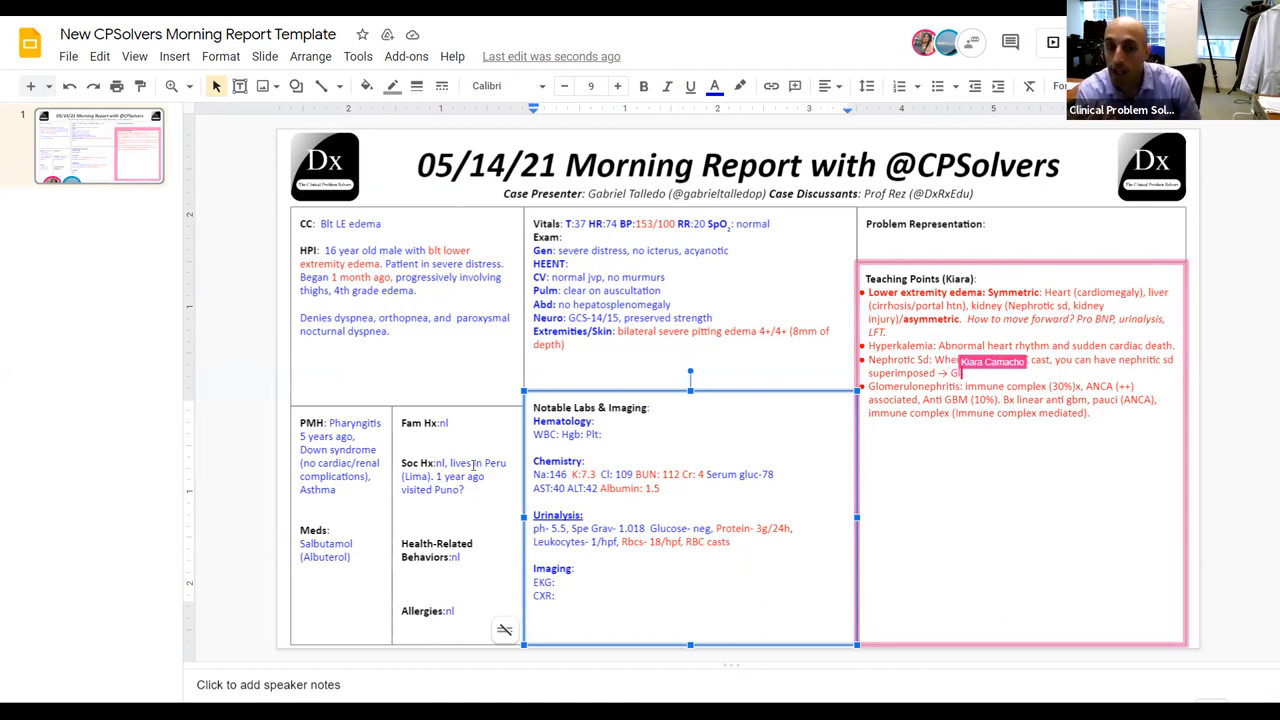
Add '→ prioritize glomerulonephritis schema.' and the 'Flattened p, high T' ECG signs
type("Glomerulonephri")
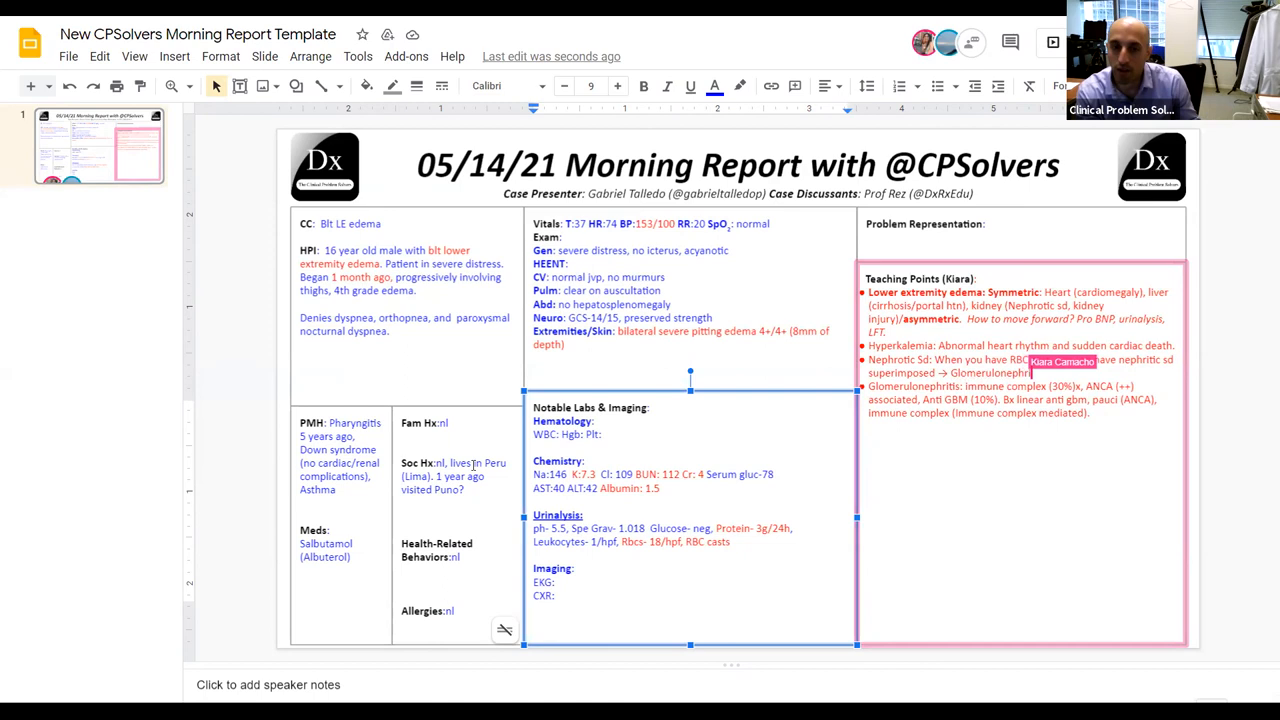
type("tis schema.")
left_click(1023, 345)
type(" Flattened p, high T")
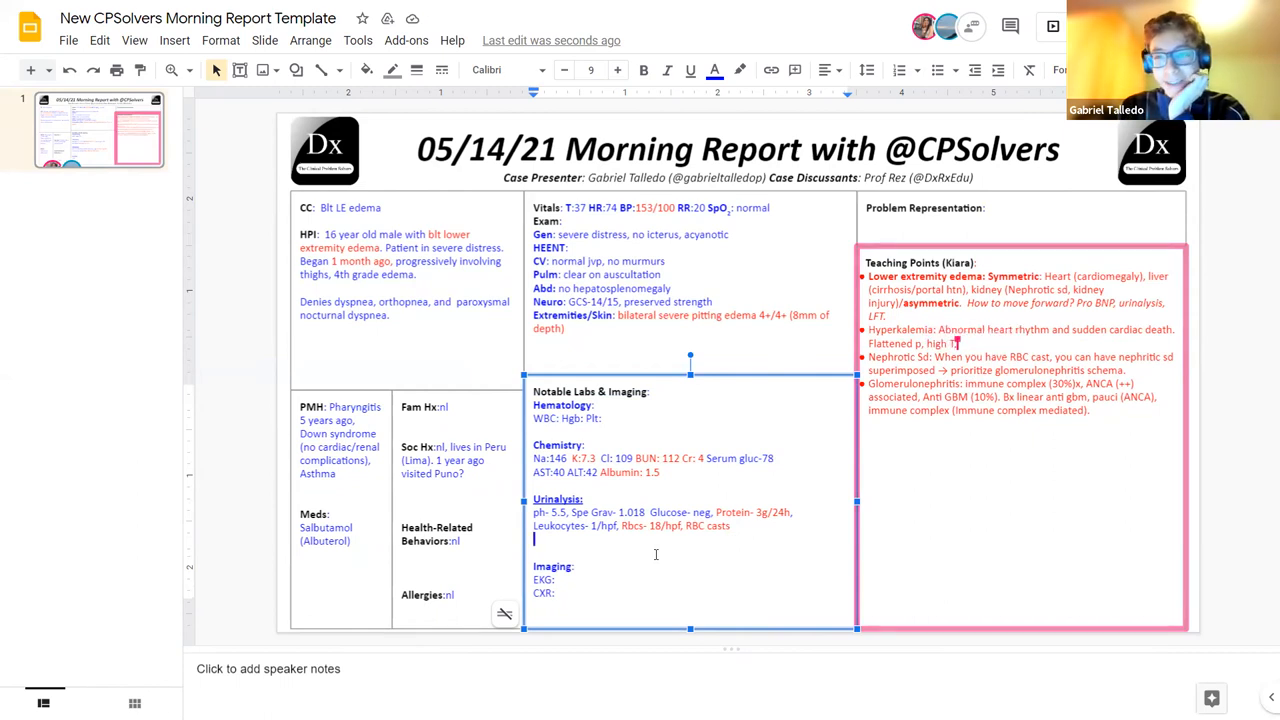
Add prolonged PR and QRS, a 'Treatment: First med → then' line, and eGFR 22.5
type("prolongued PR, QRS.")
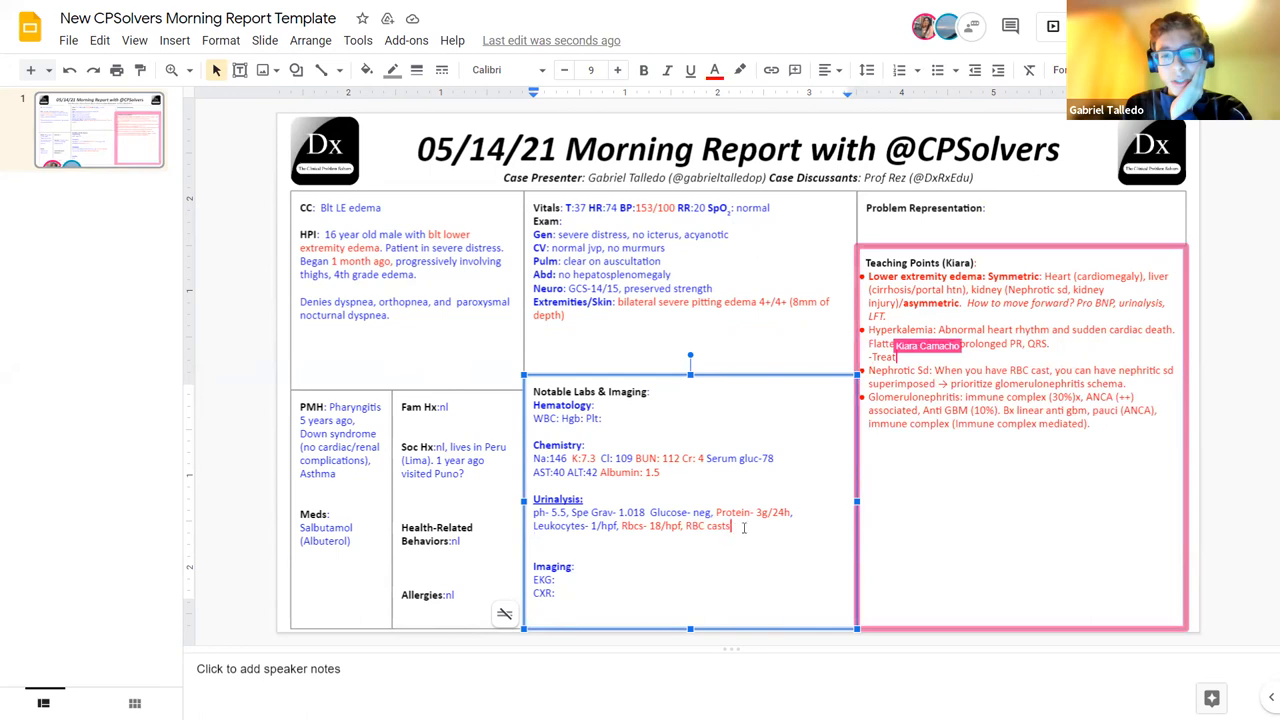
type("ent: First med → then")
type(", eGFR-22.5")
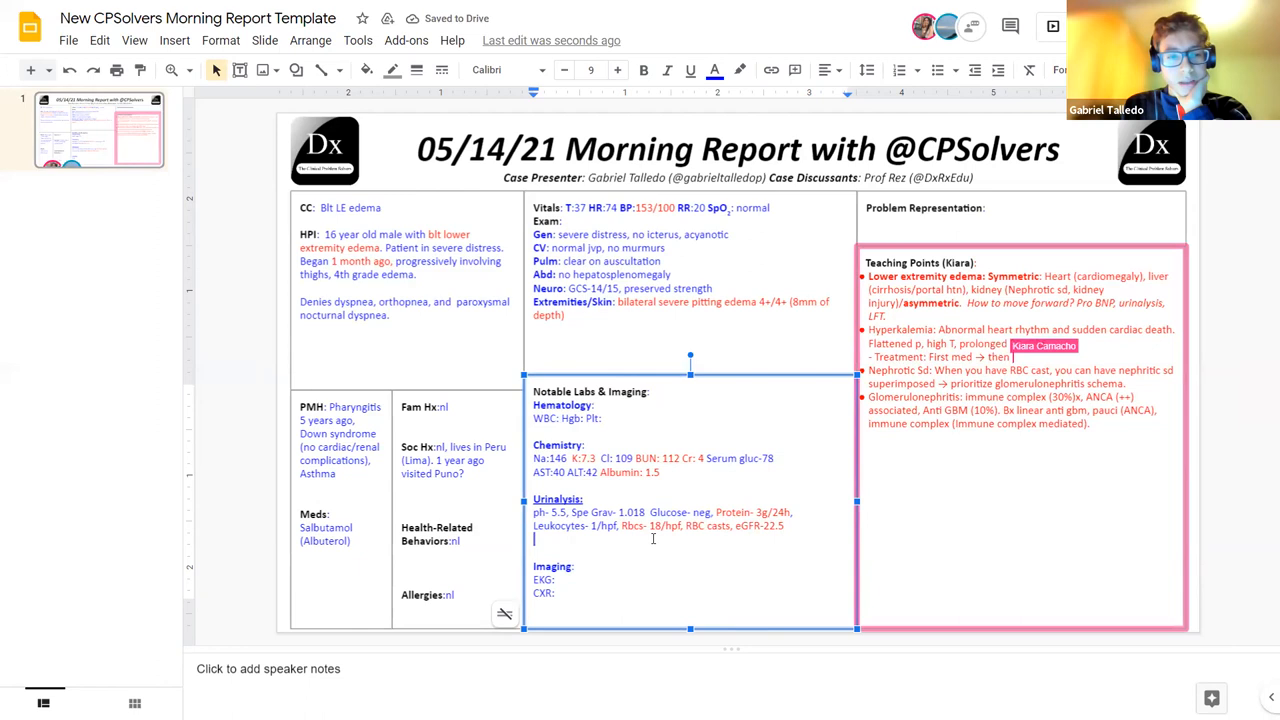
Record 'Patient stabilized' and negative HIV, HBsAg, HCV, RPR, Brucella, ANCA and anti-GBM results
type("Patient stabilized.")
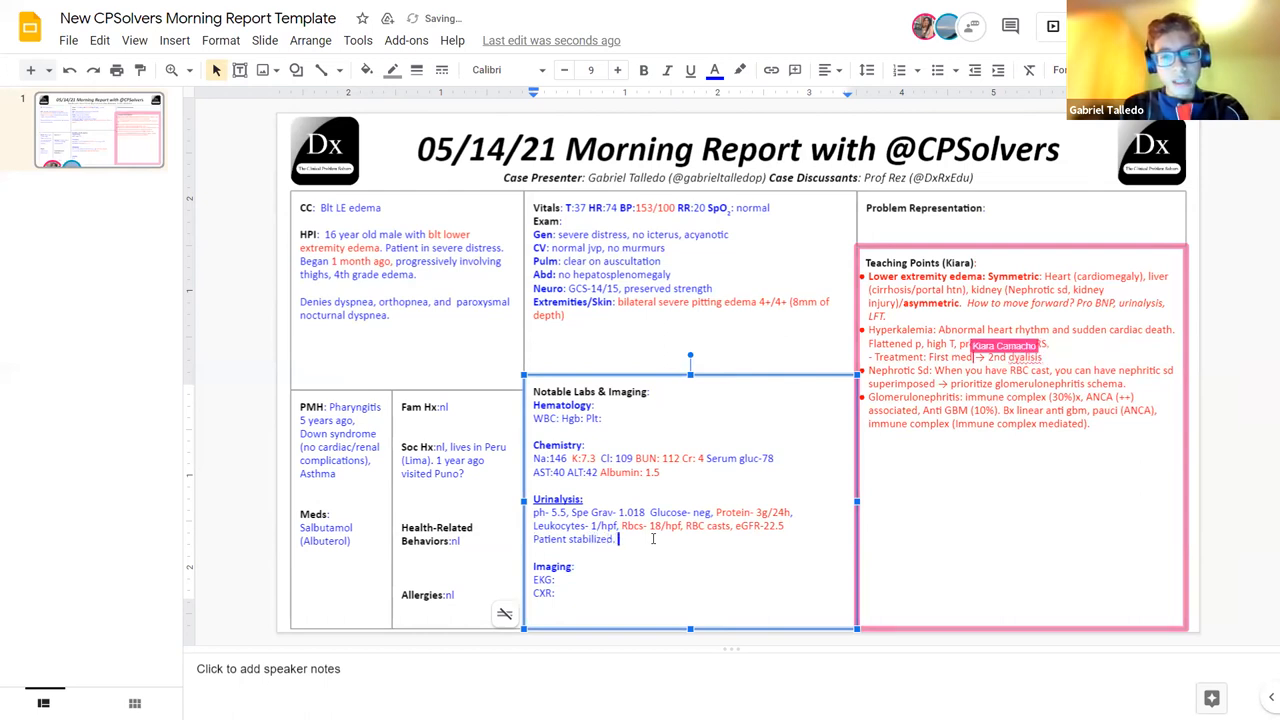
type("Hi")
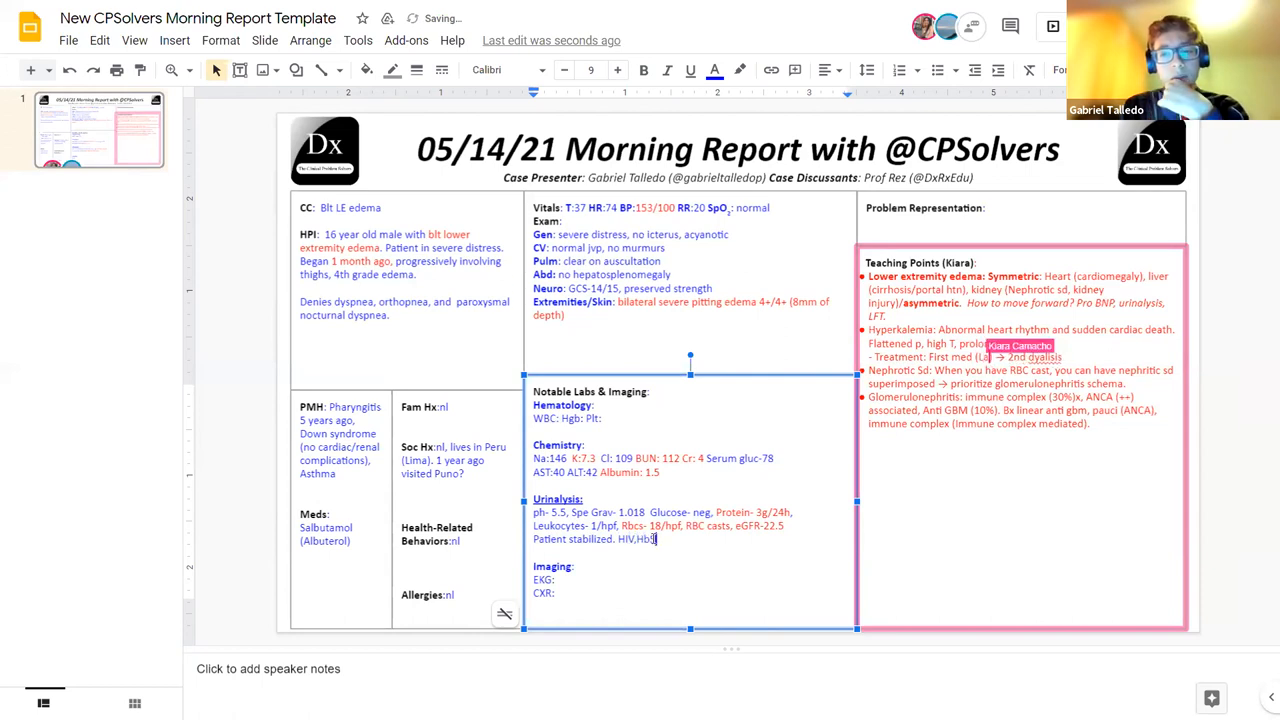
type("AG.")
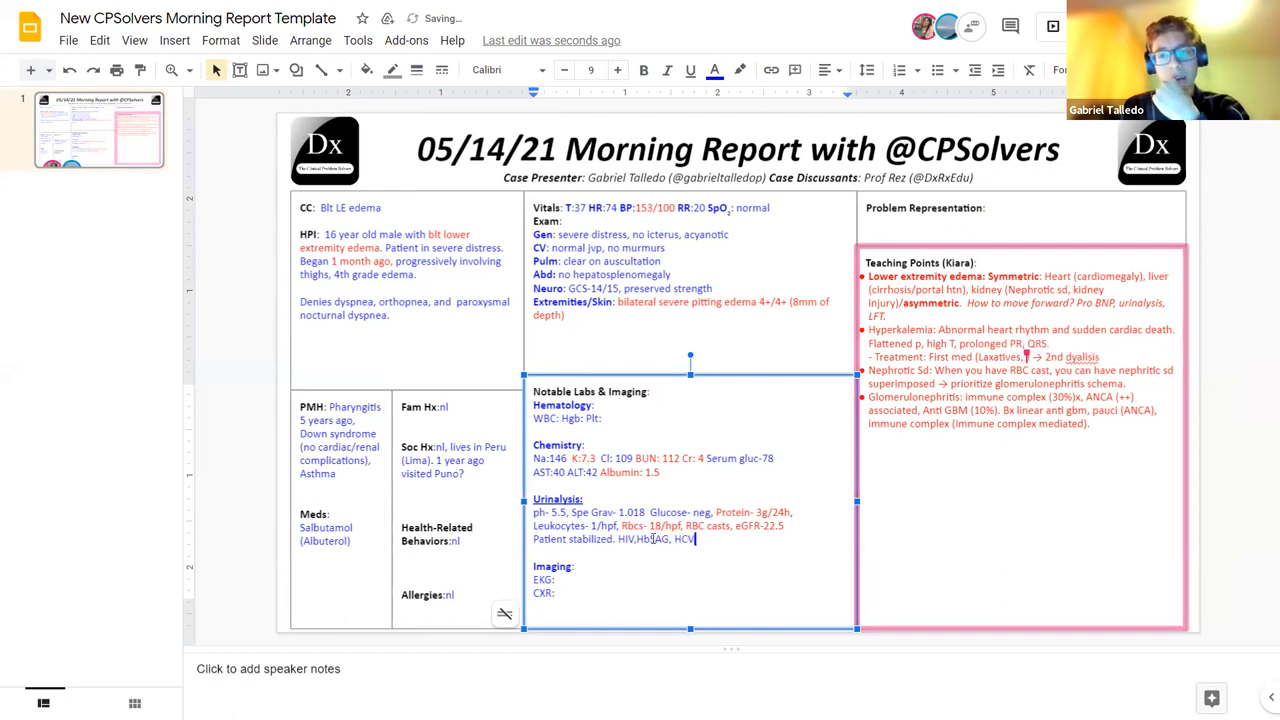
type("RP")
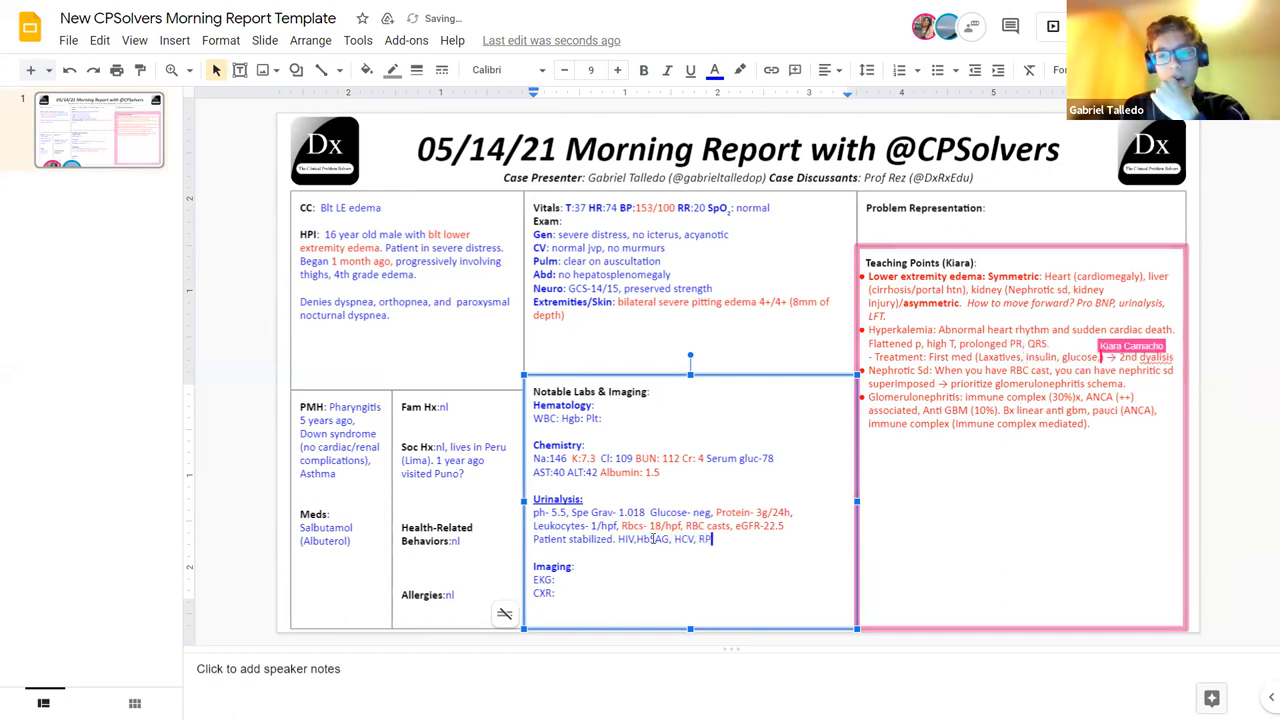
type("R,Brucella- neg")
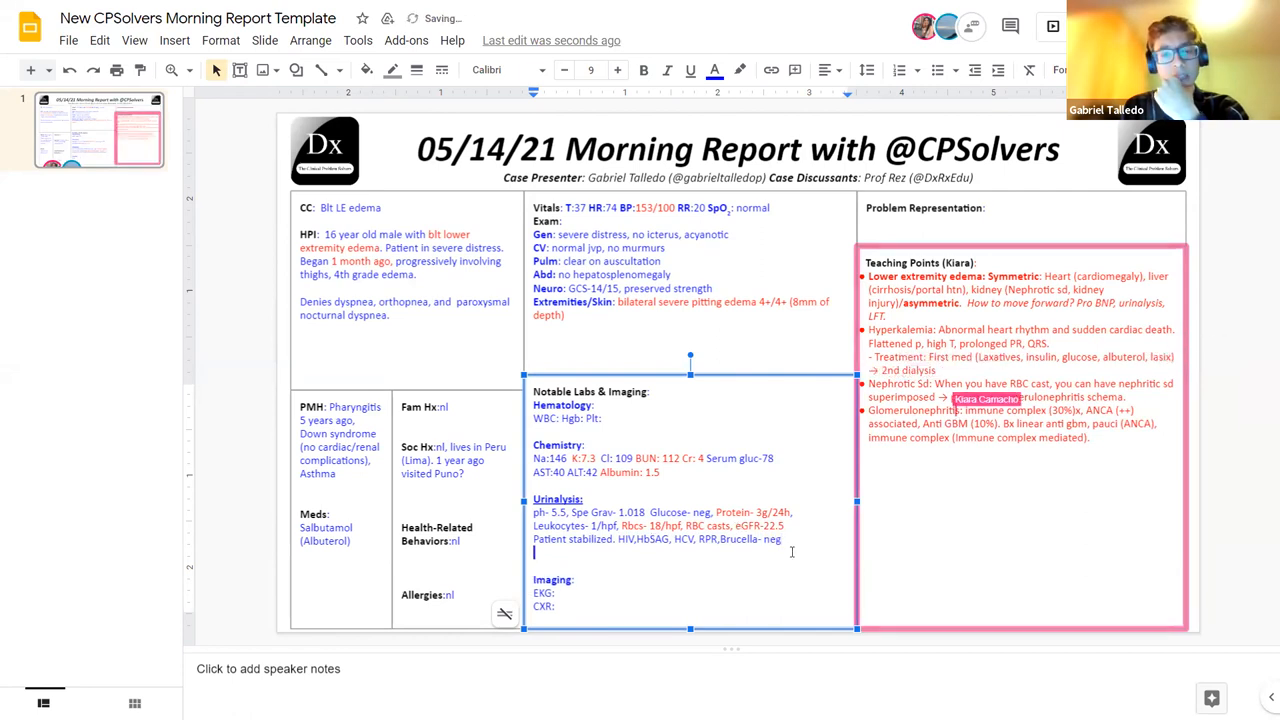
type("ANCA ne")
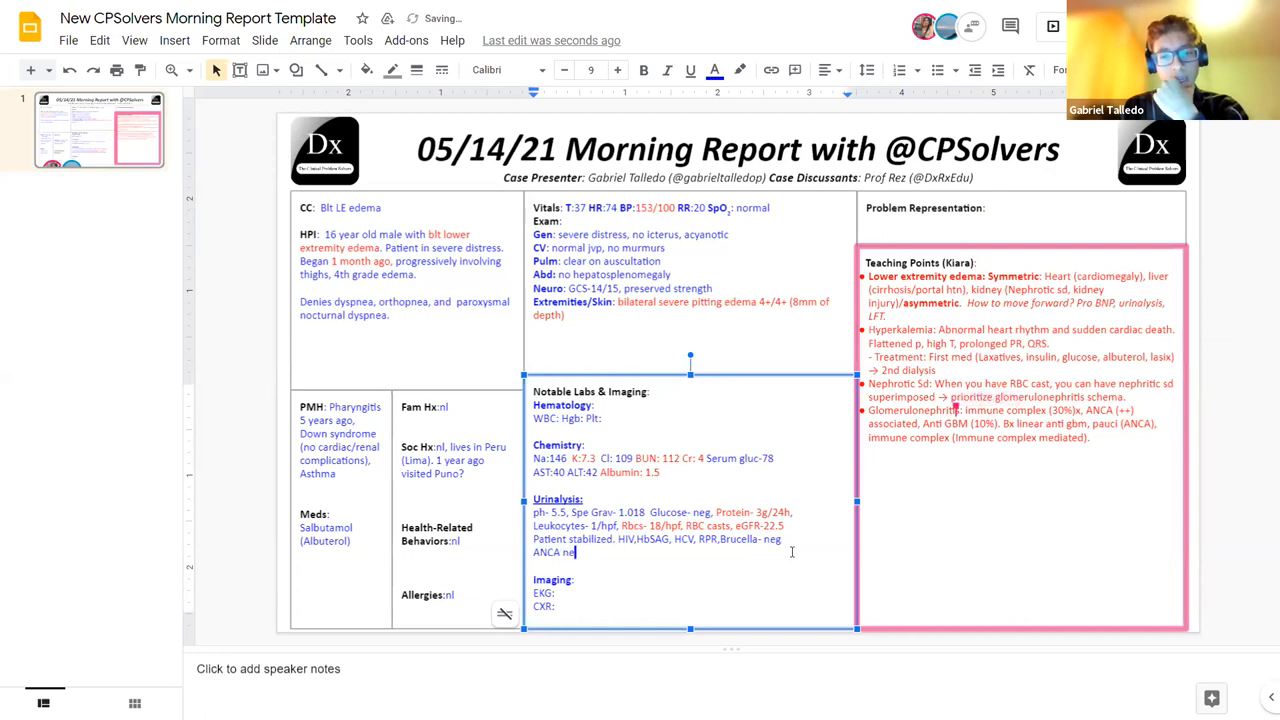
type("g, Anti GBM neg")
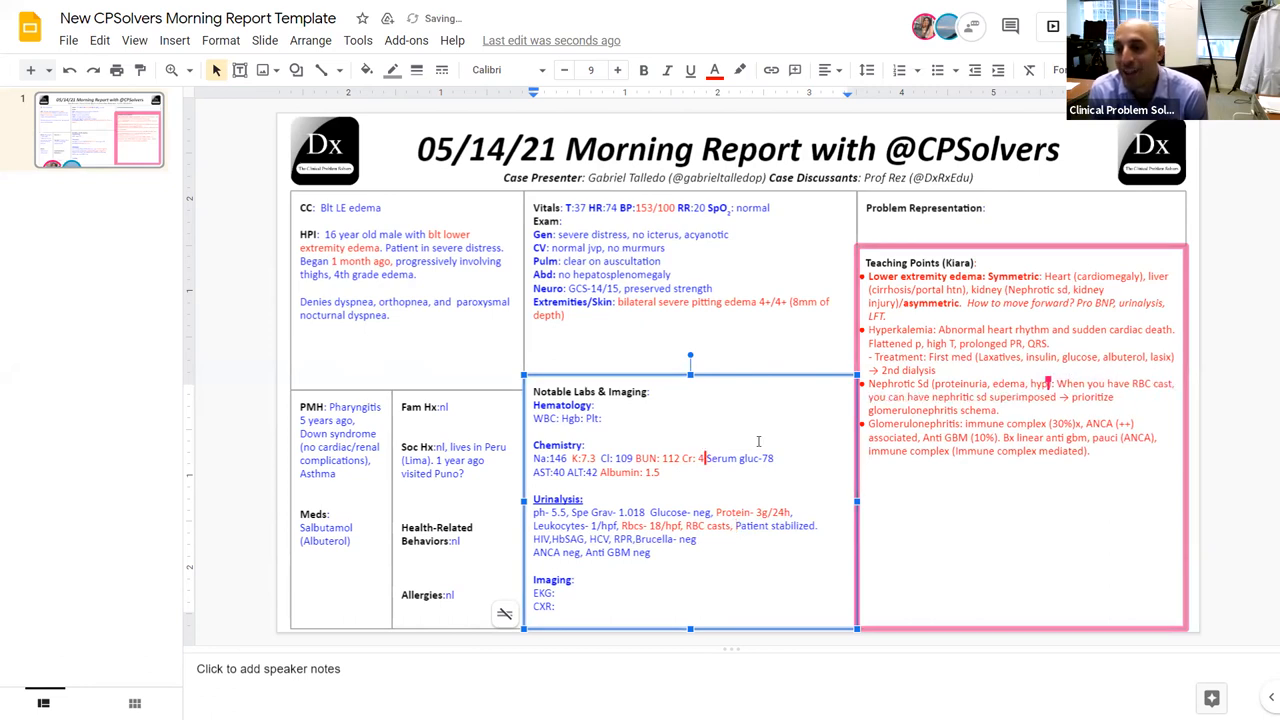
Add eGFR 22.5 and the GN note associated with ANCA to the labs
type("eGFR-22.5")
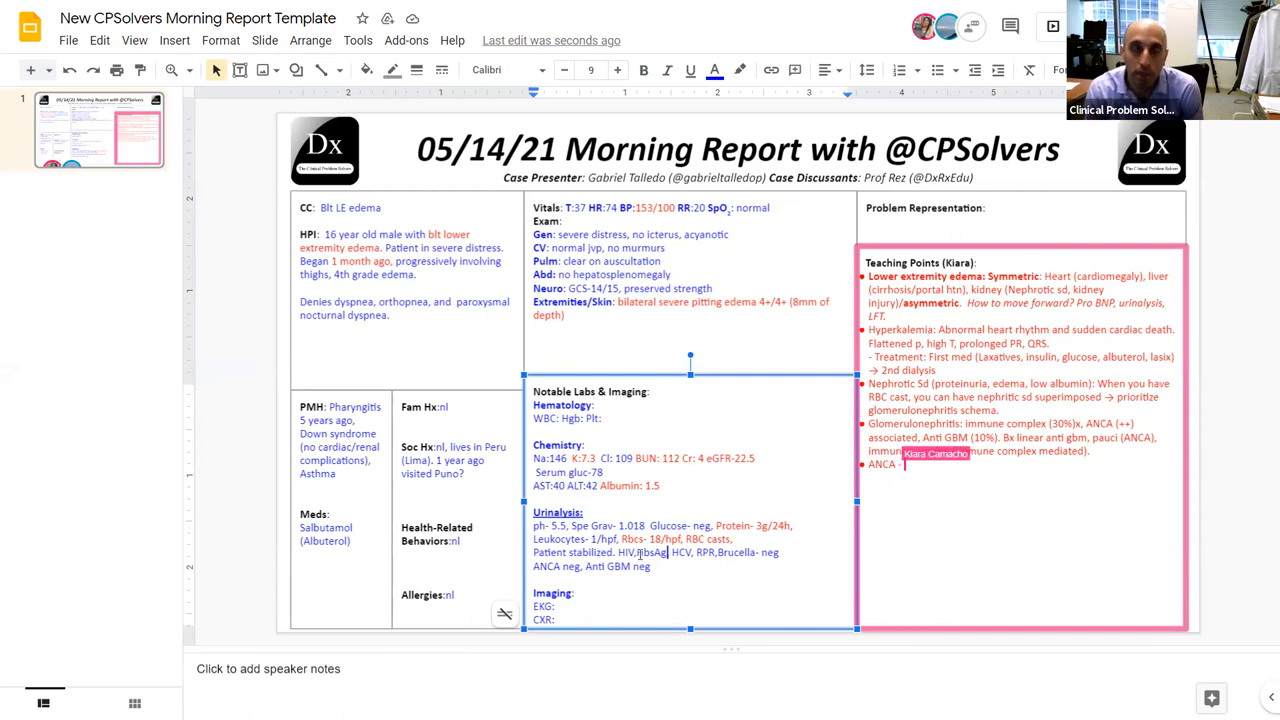
type("GN")
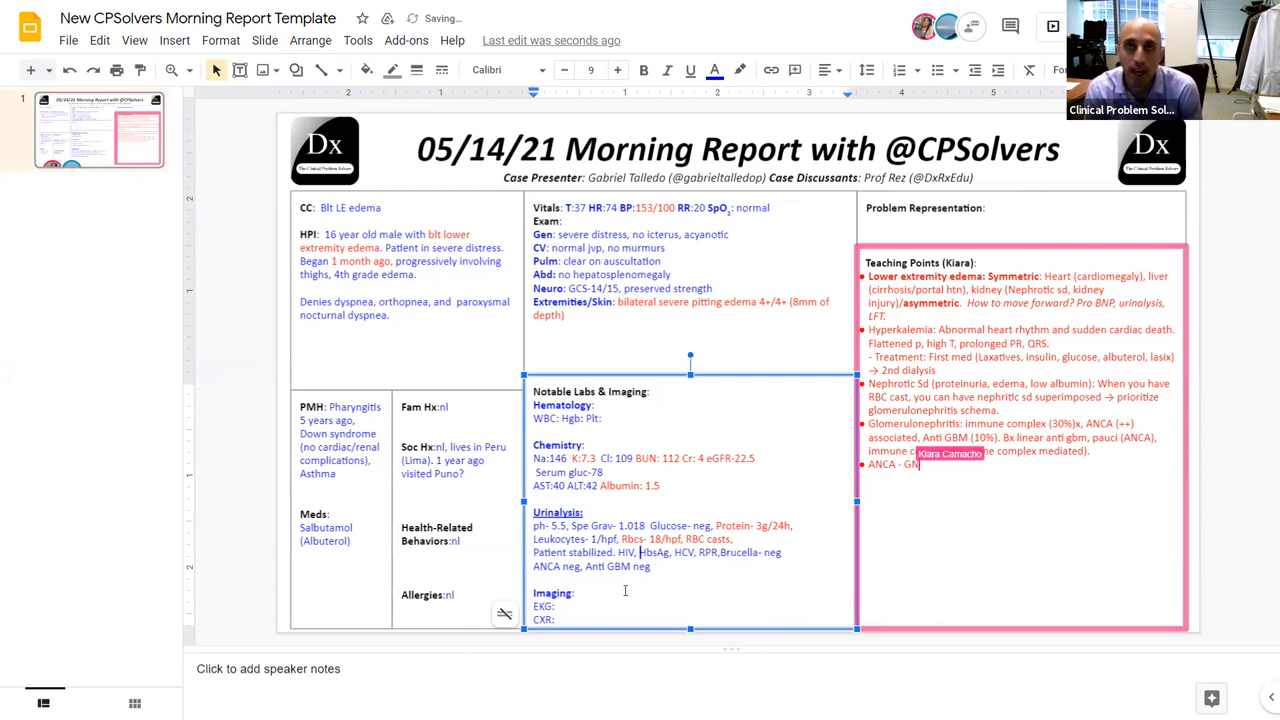
type("Ampa (young")
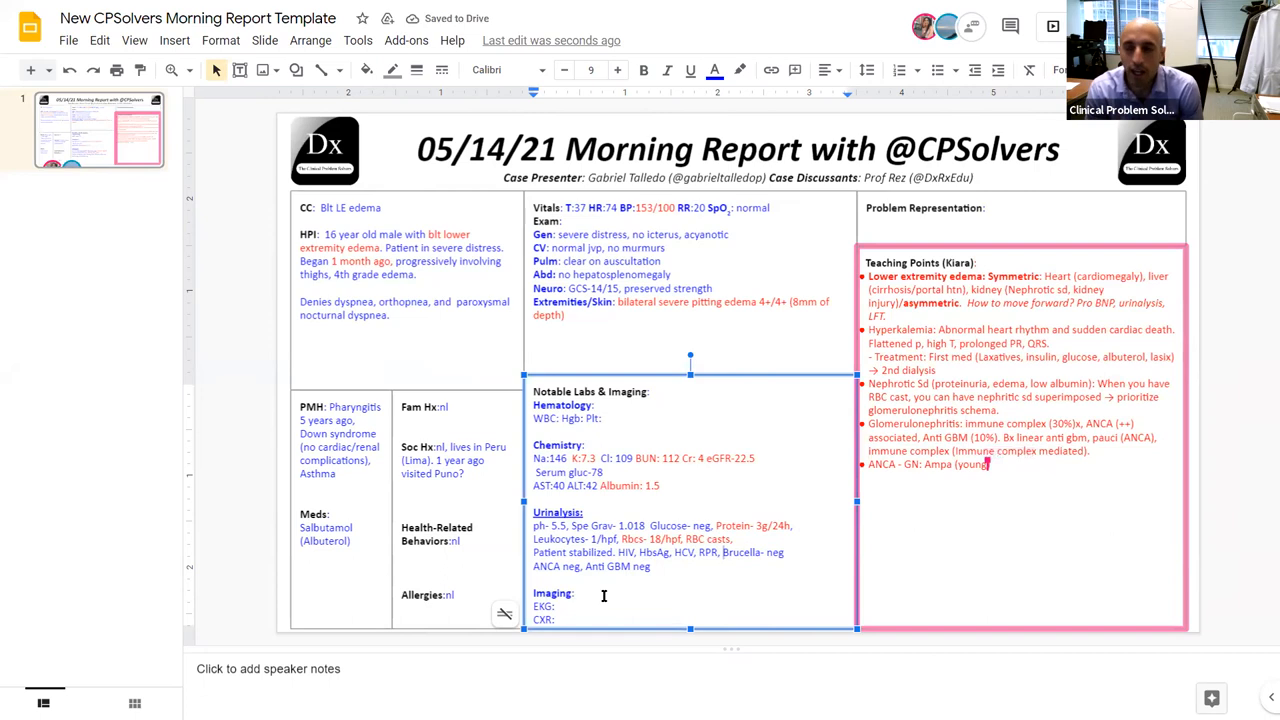
type("associated w P")
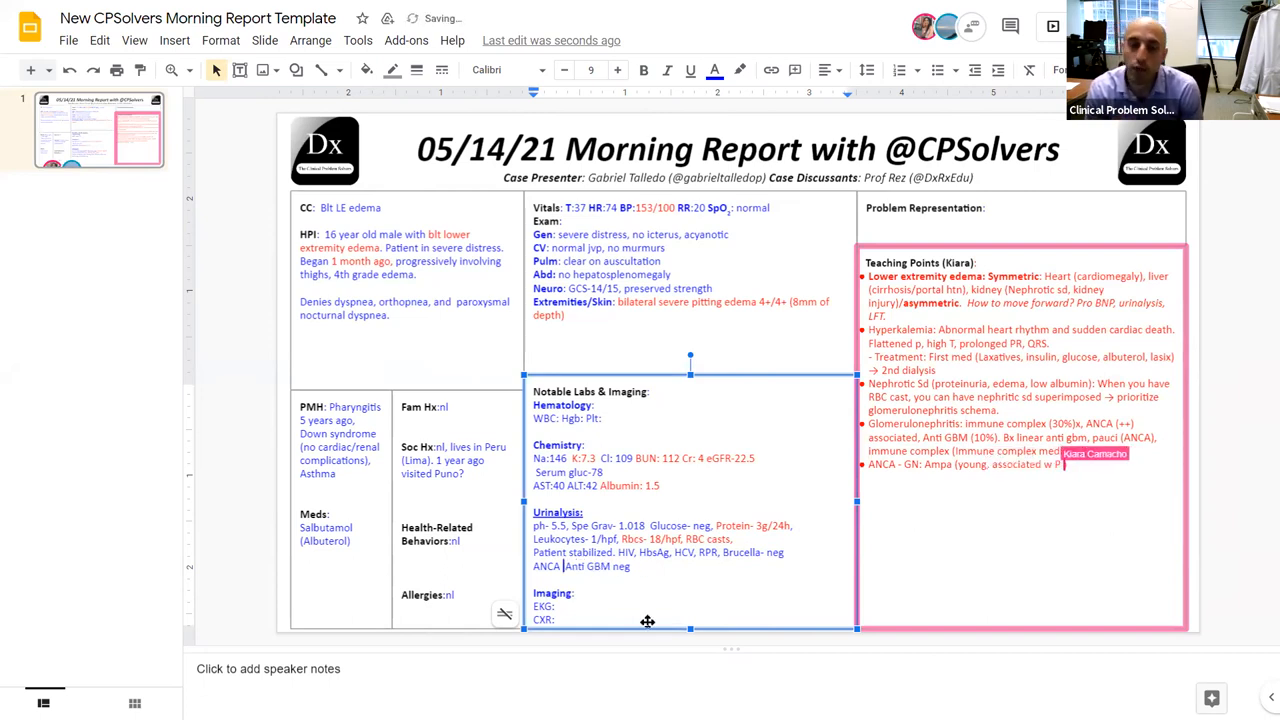
type("ANCA and NPO),")
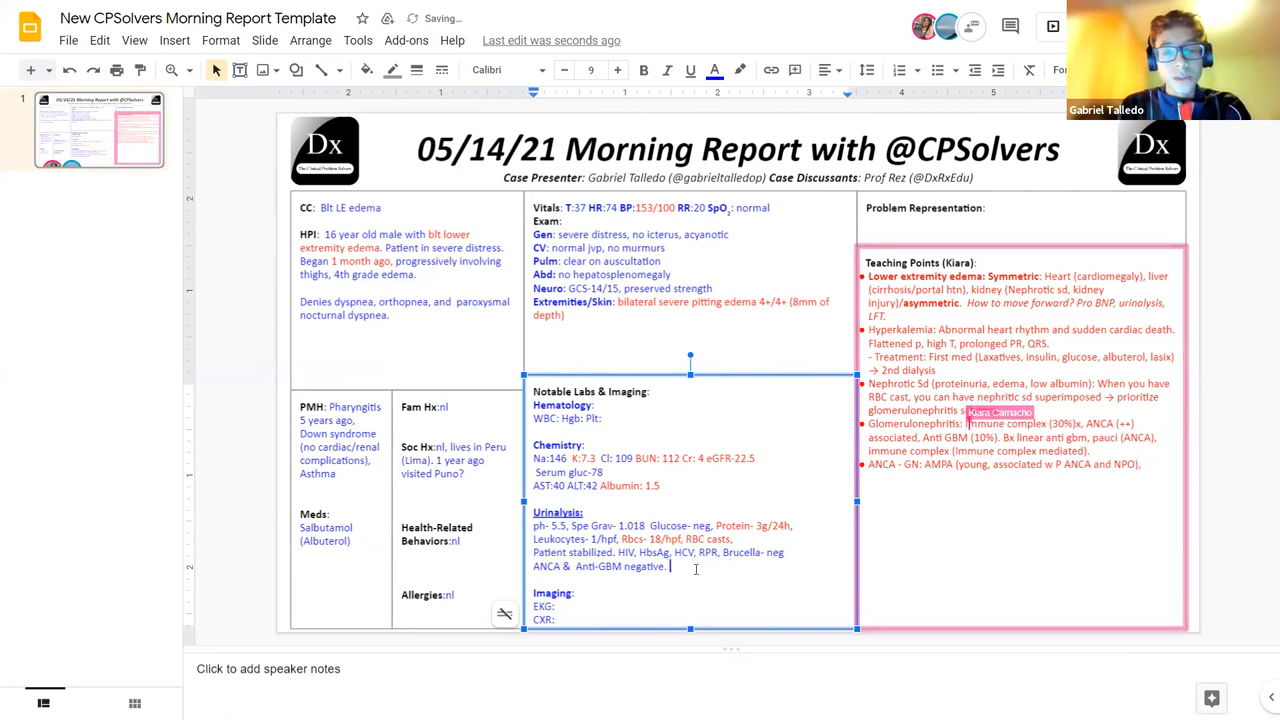
Add C3-43 & C4-8 after Anti-GBM negative, coloured red
type("C3-")
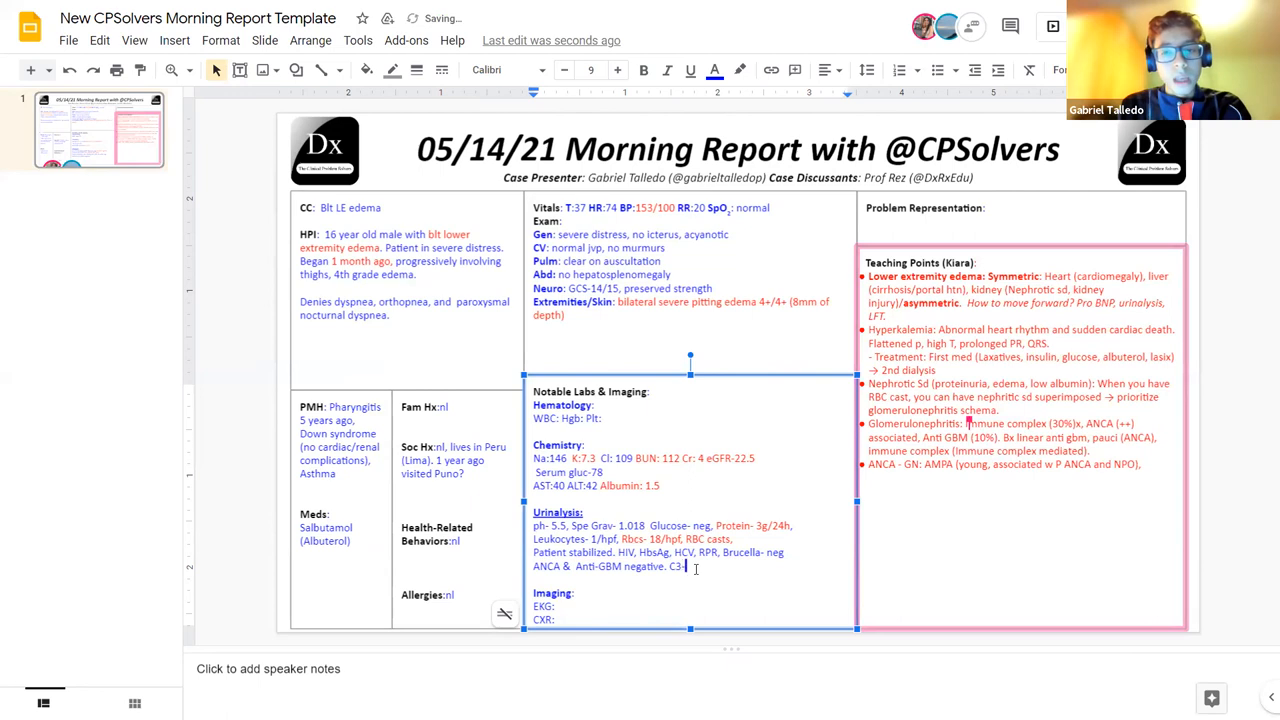
type("43")
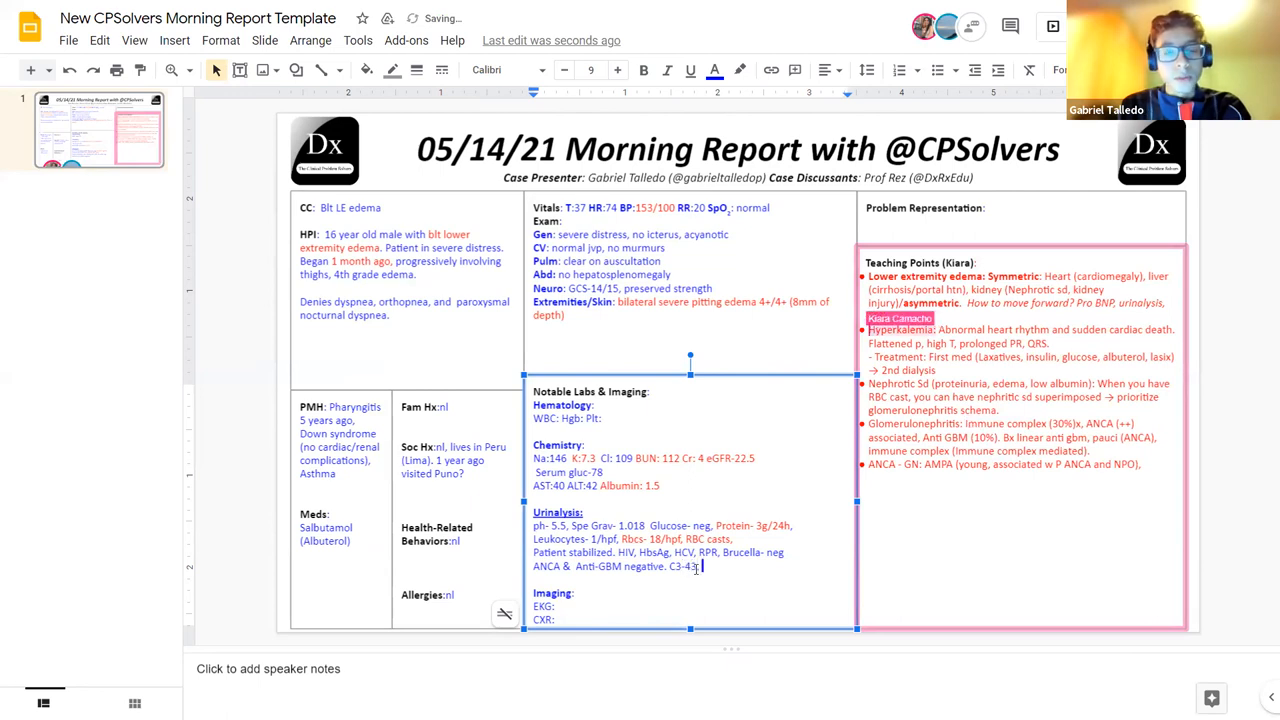
type("C4-8")
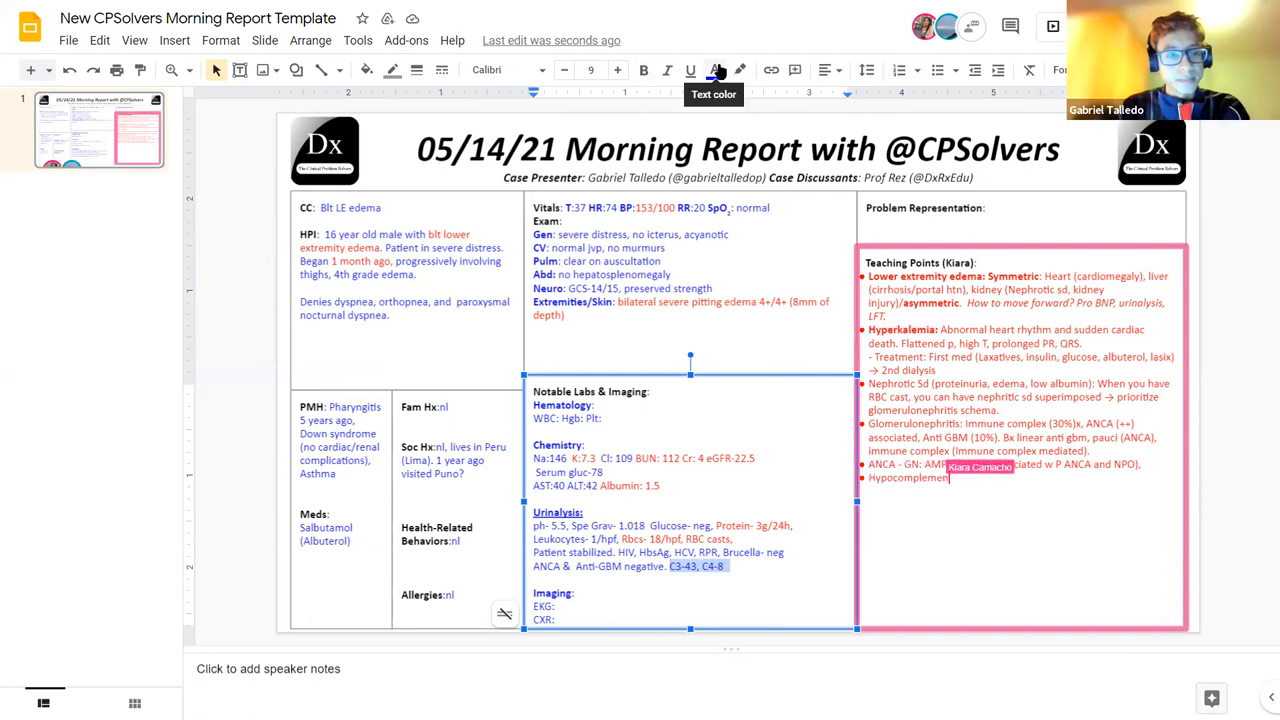
left_click(714, 70)
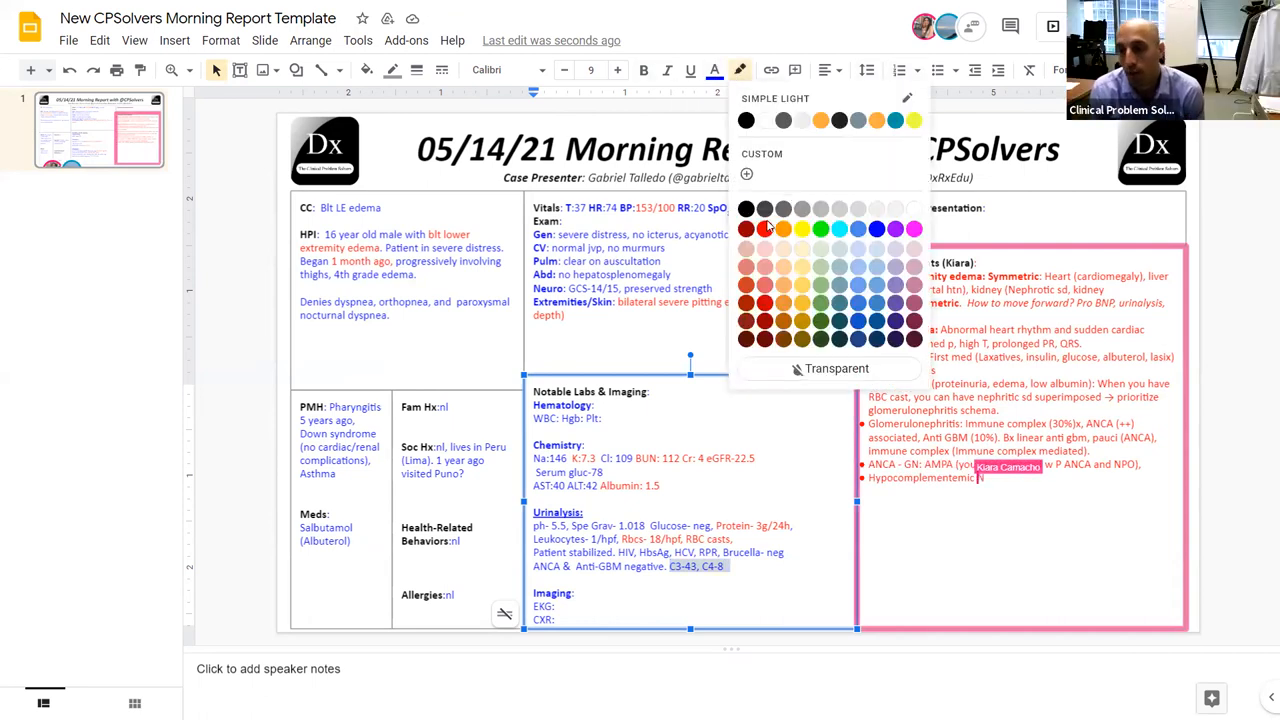
left_click(765, 228)
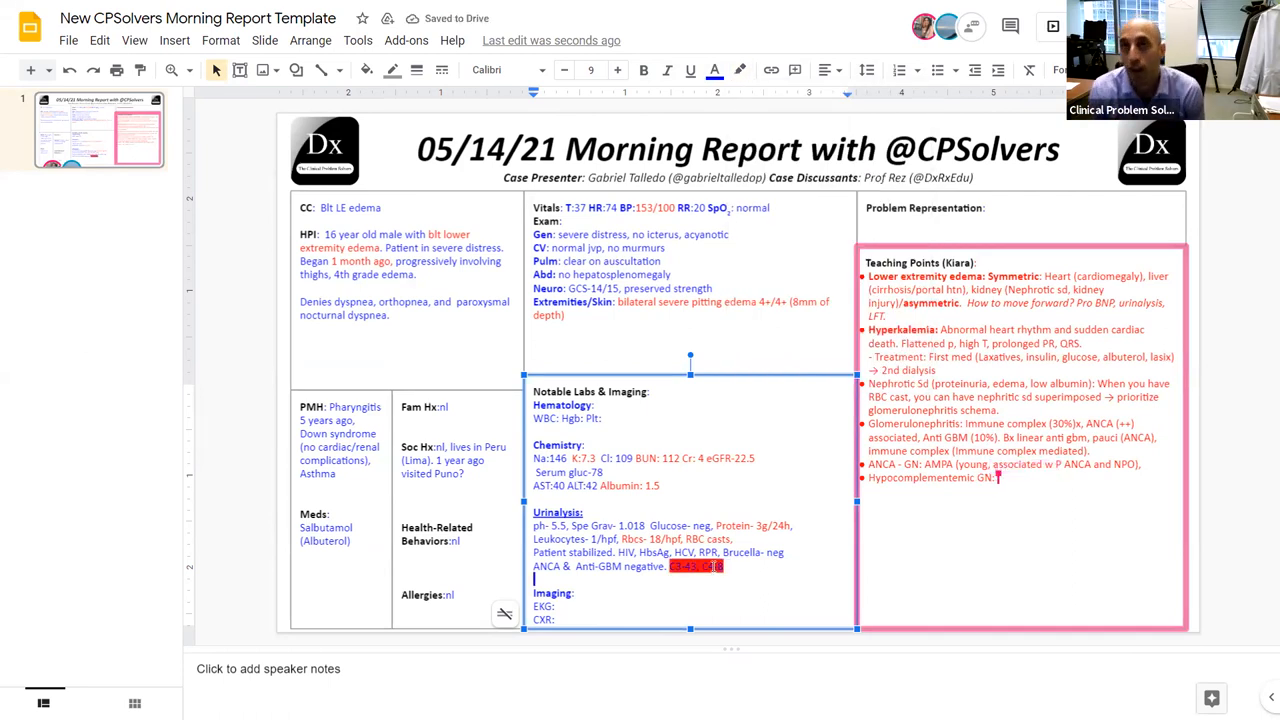
mouse_move(69, 70)
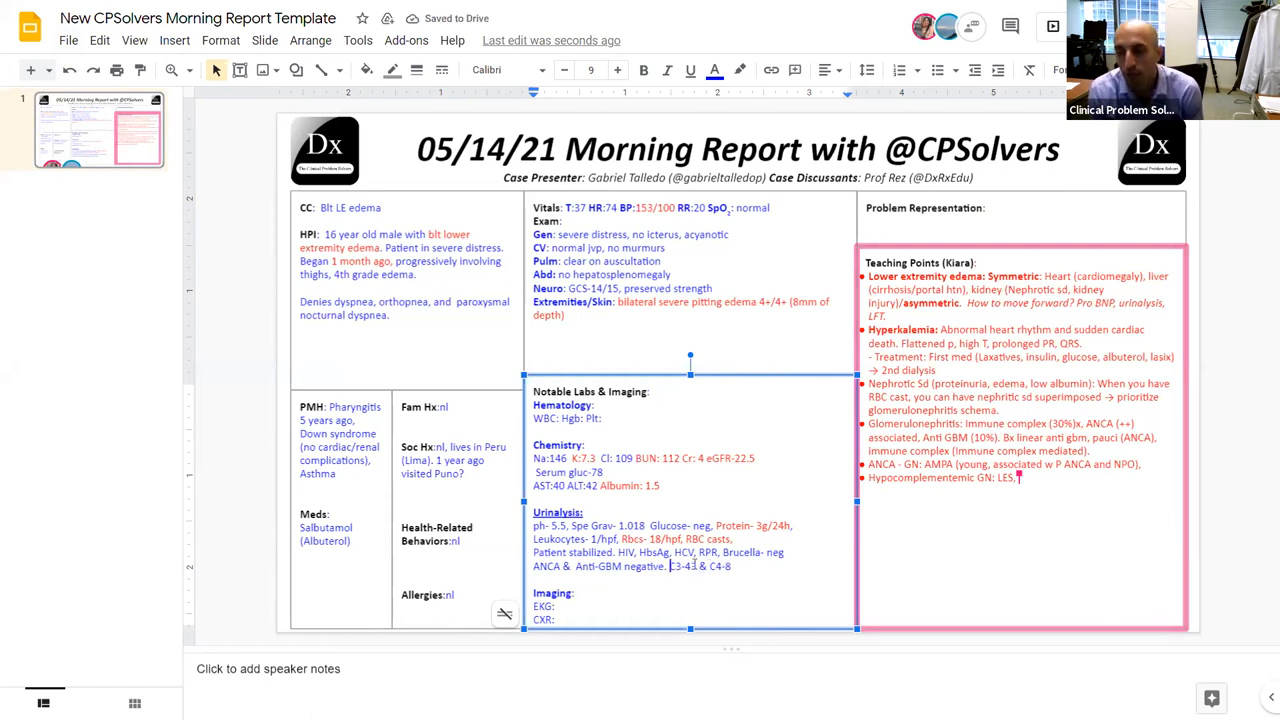
List Sjogren, malignancy (lymphomas) and cryoglobulinemia as hypocomplementemic GN causes
left_click(714, 70)
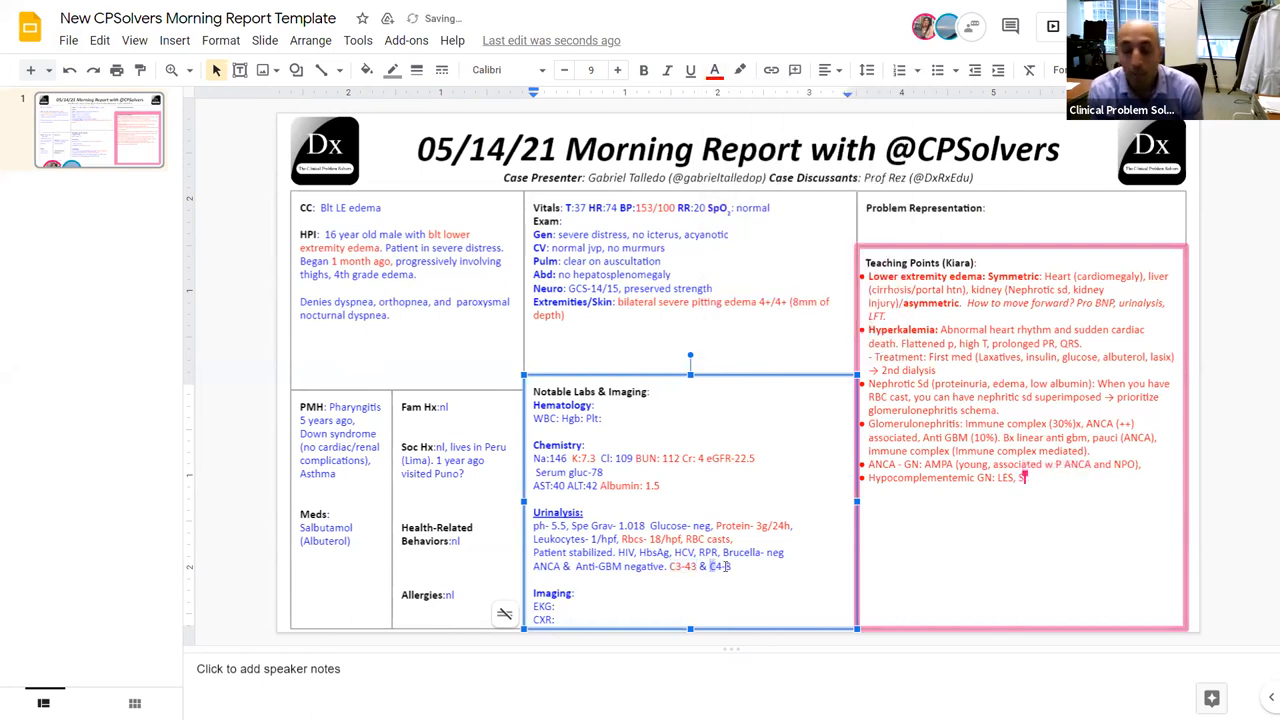
type("Sjogren,")
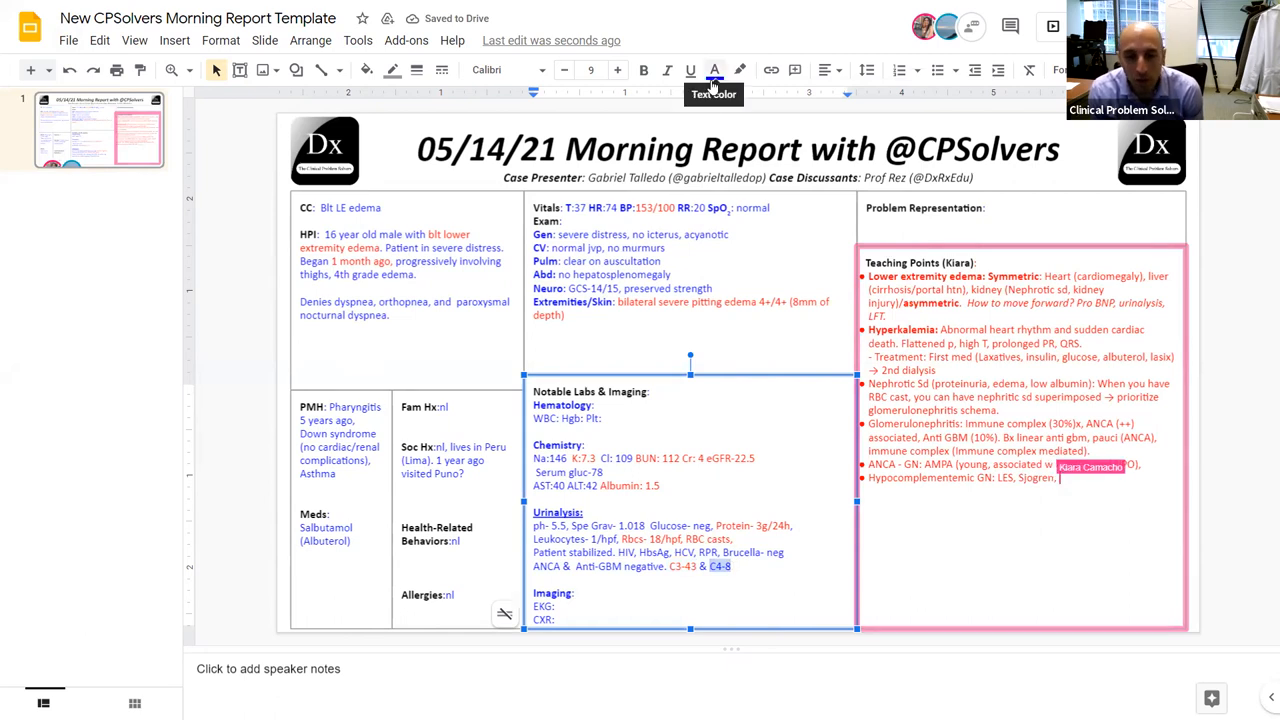
type("malignancy")
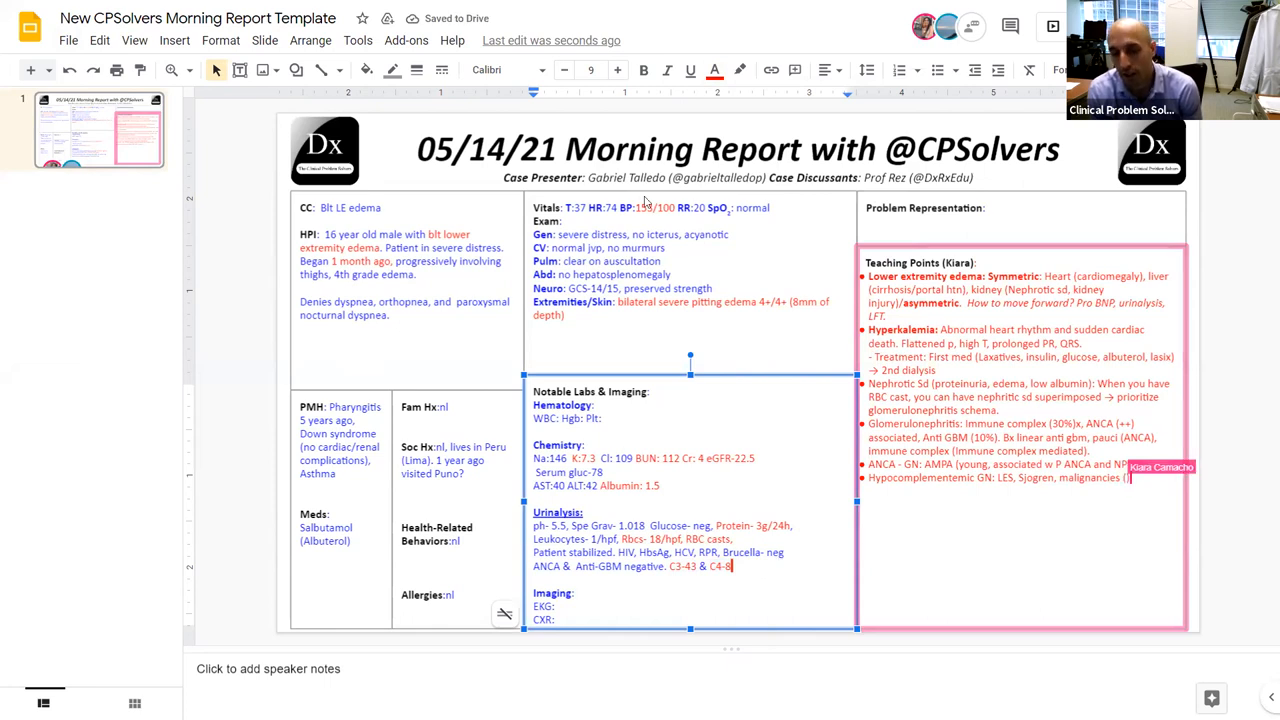
type("(lymphomas")
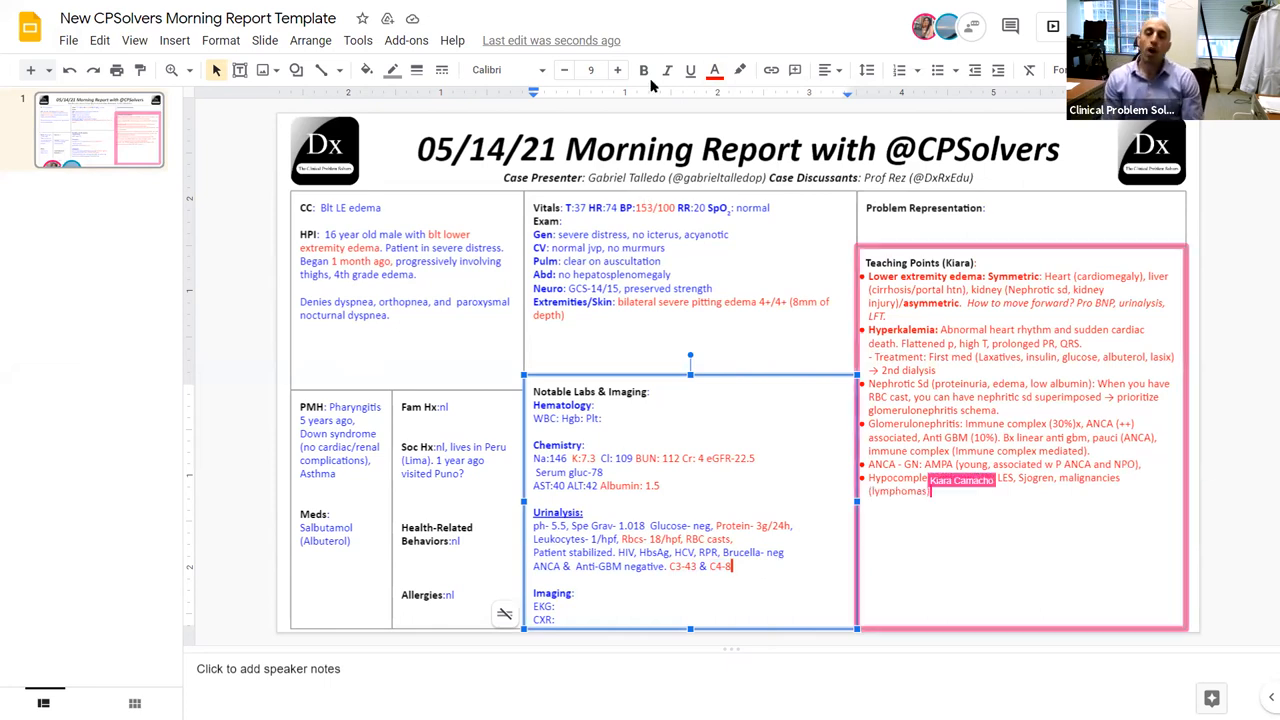
type("cryoglobulinemia.")
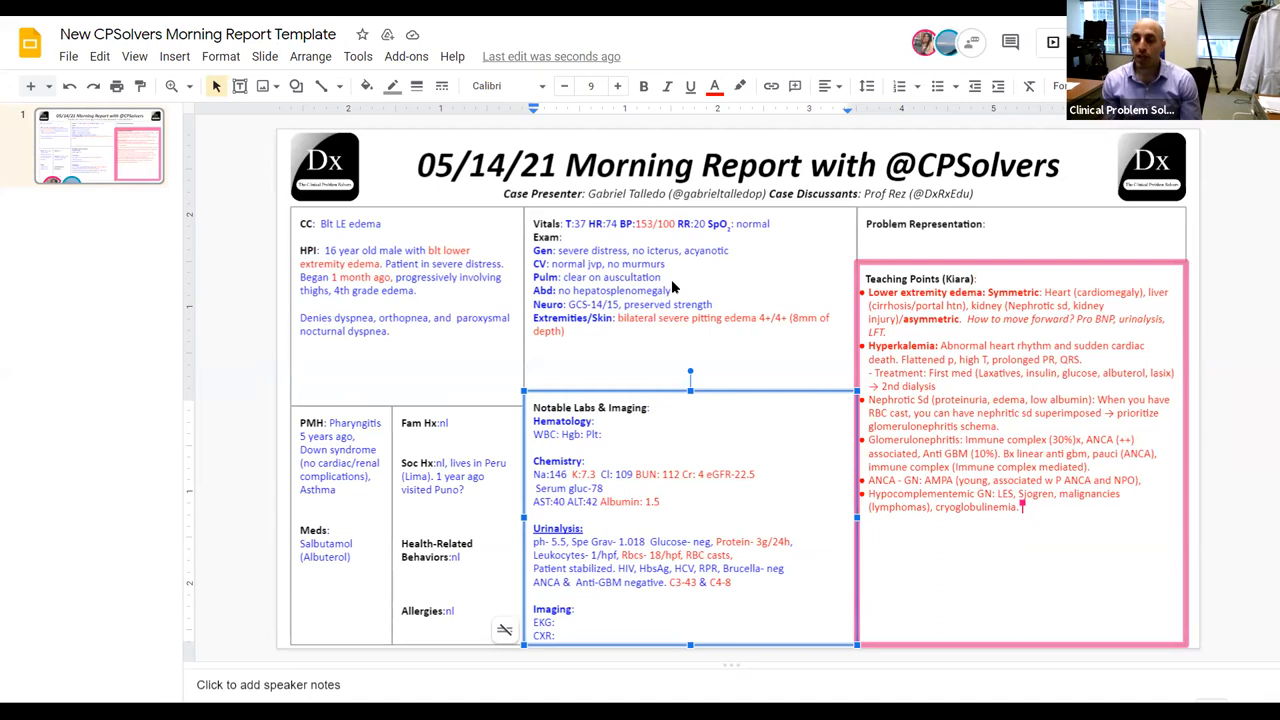
mouse_move(630, 521)
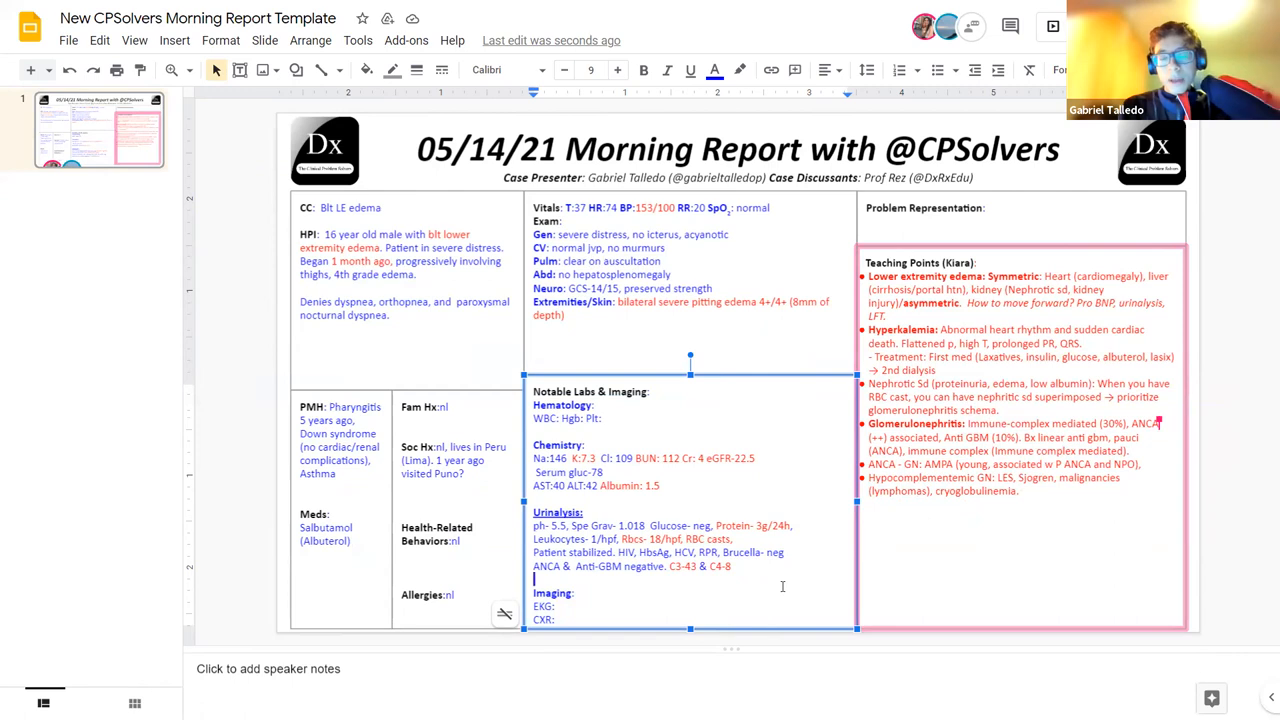
Add light microscopy (increased cellularity, vessel thickening, DPGN), EM, anti-dsDNA and ANA lines
type("Light mid")
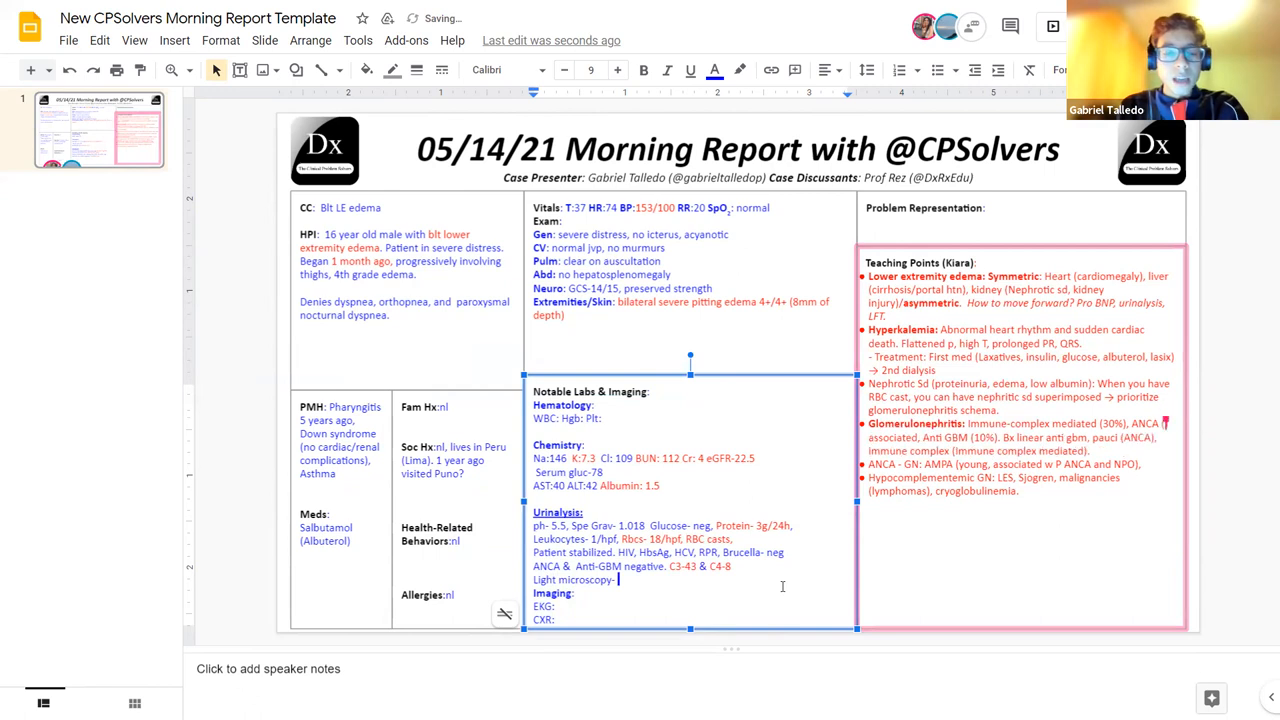
type("Increased cellularity")
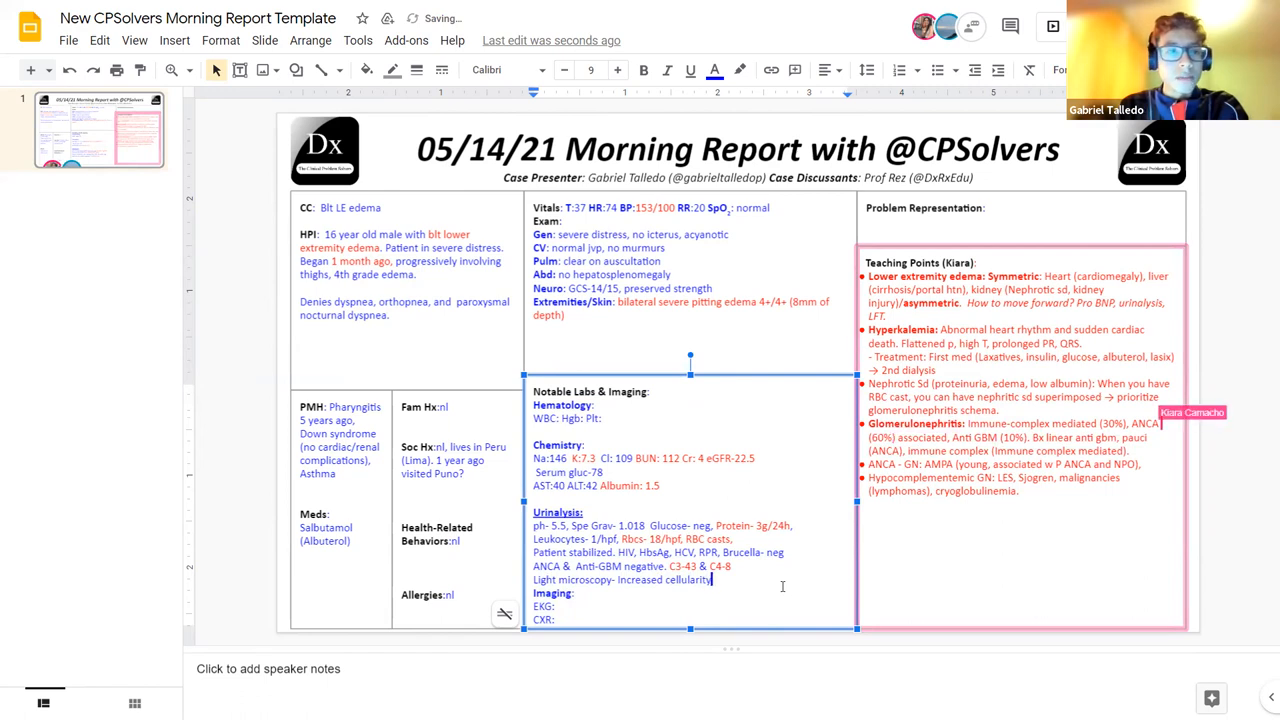
type("na")
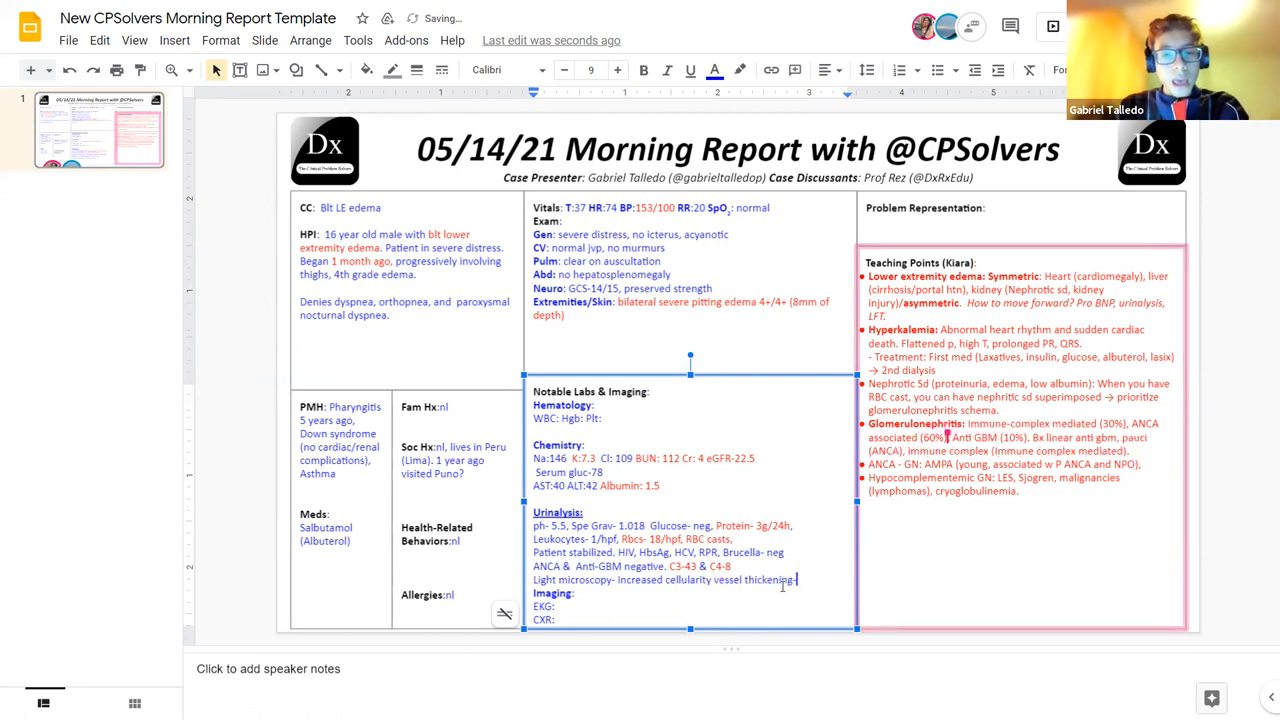
type("DPGN")
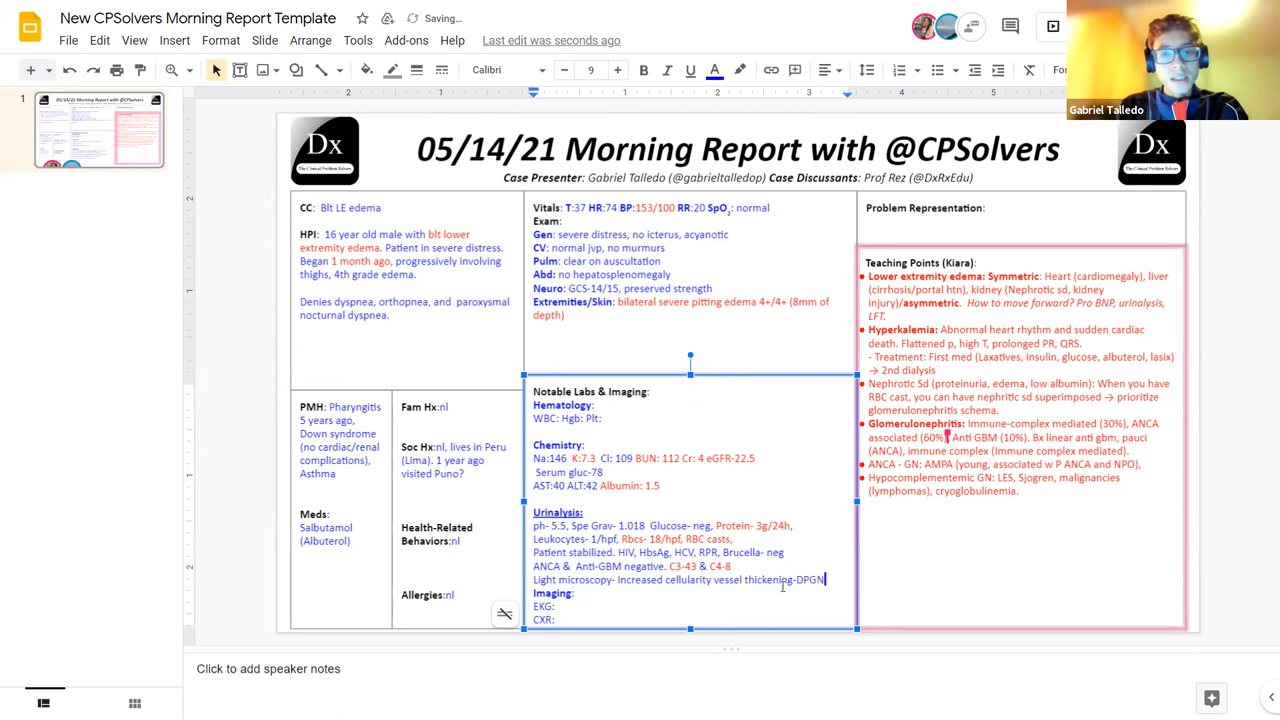
type("EM- ,")
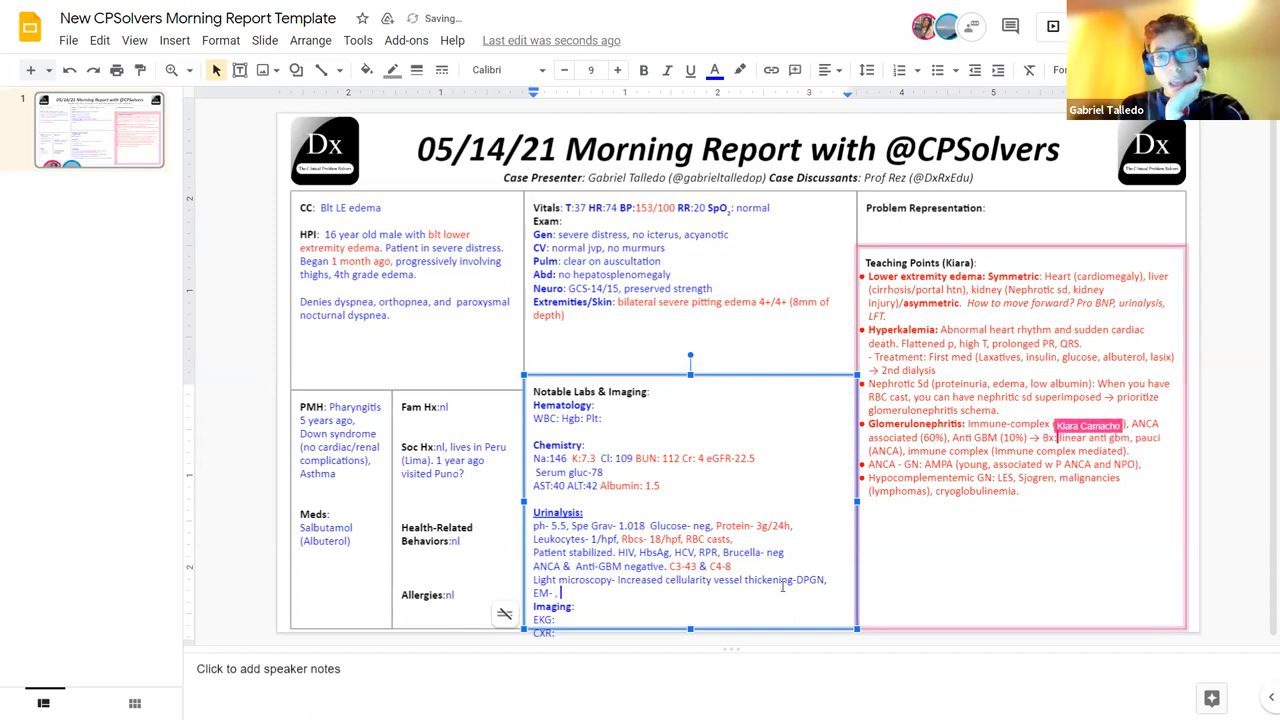
type("Anti")
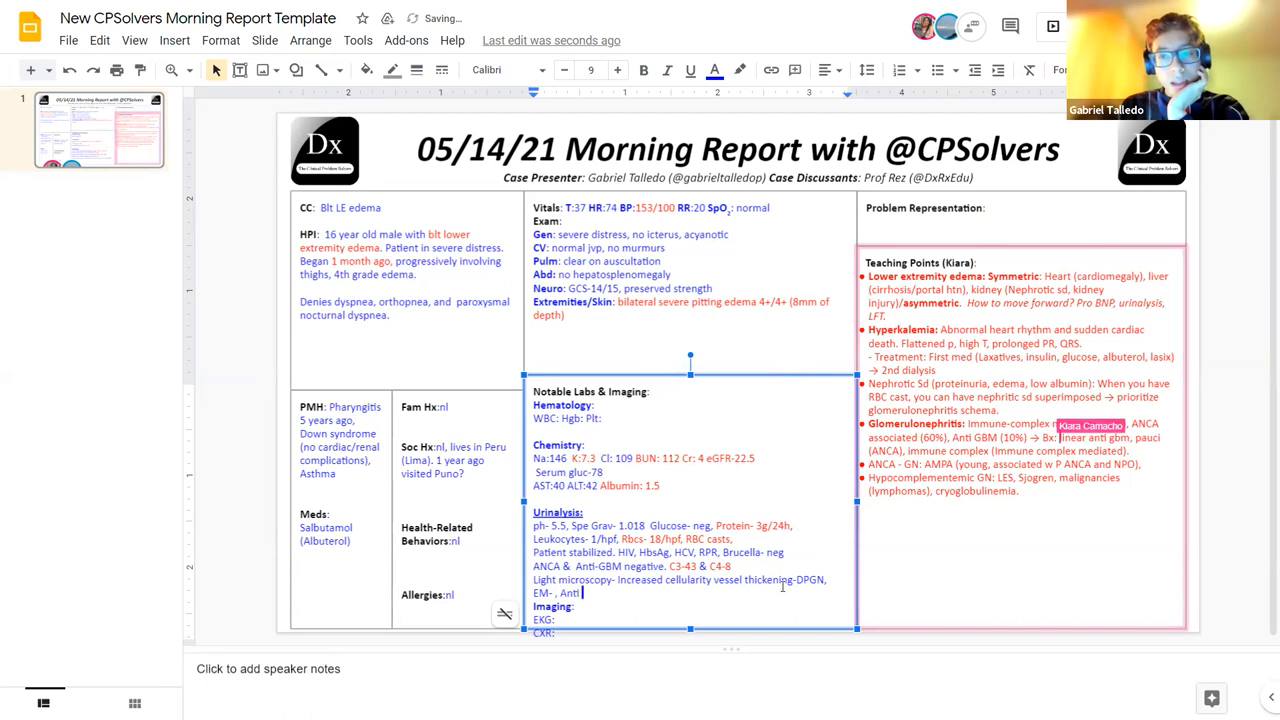
type("dsDNA-")
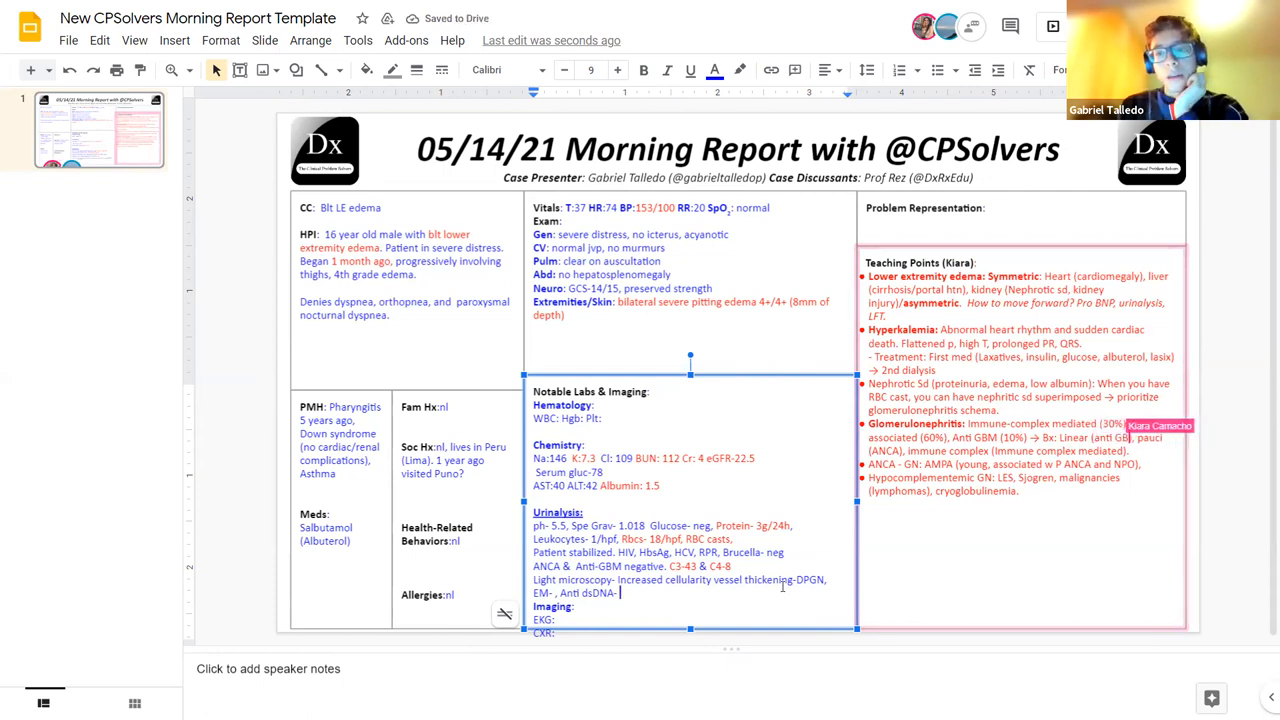
type("ANA 1:640")
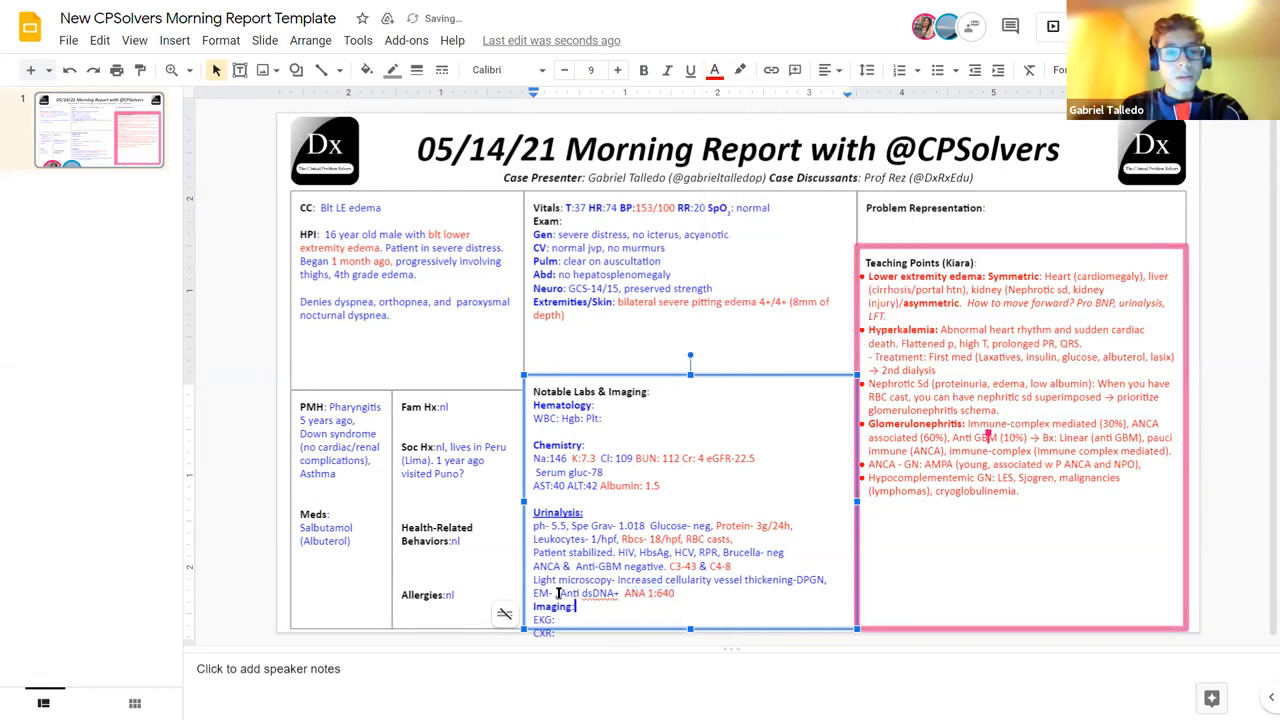
Select the anti-dsDNA result and bring up its text colour choices
double_click(585, 593)
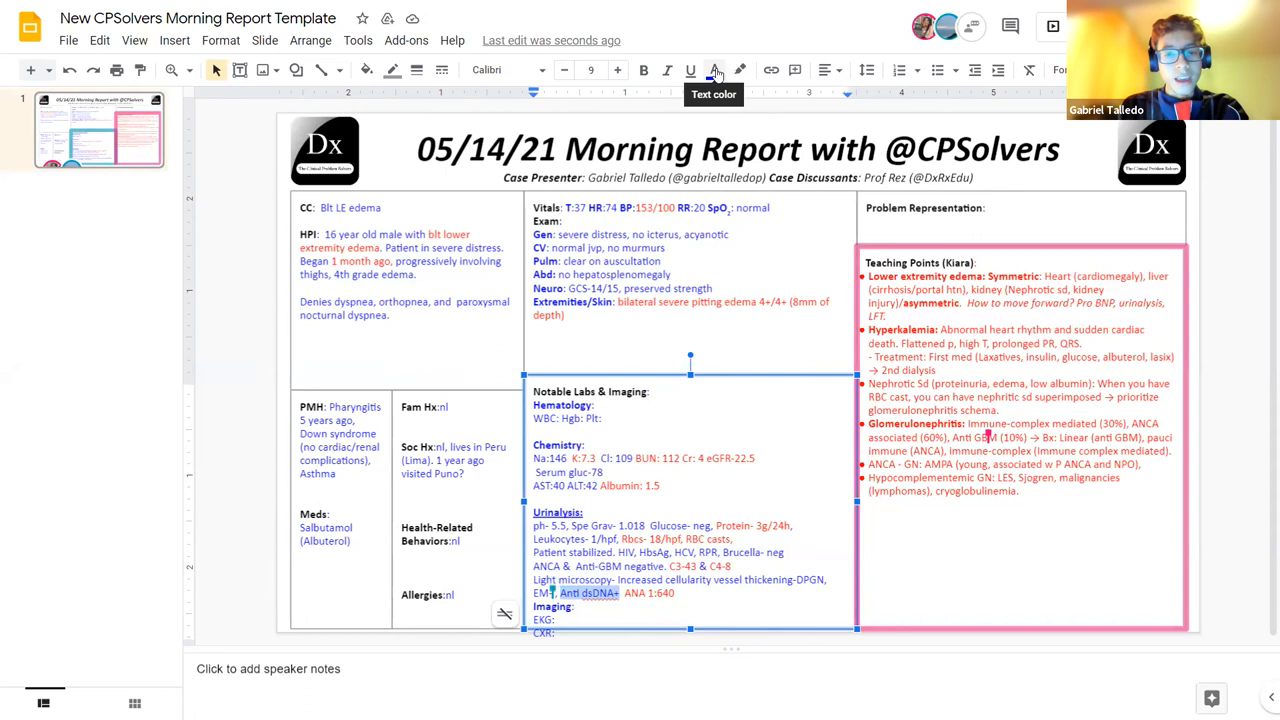
left_click(714, 70)
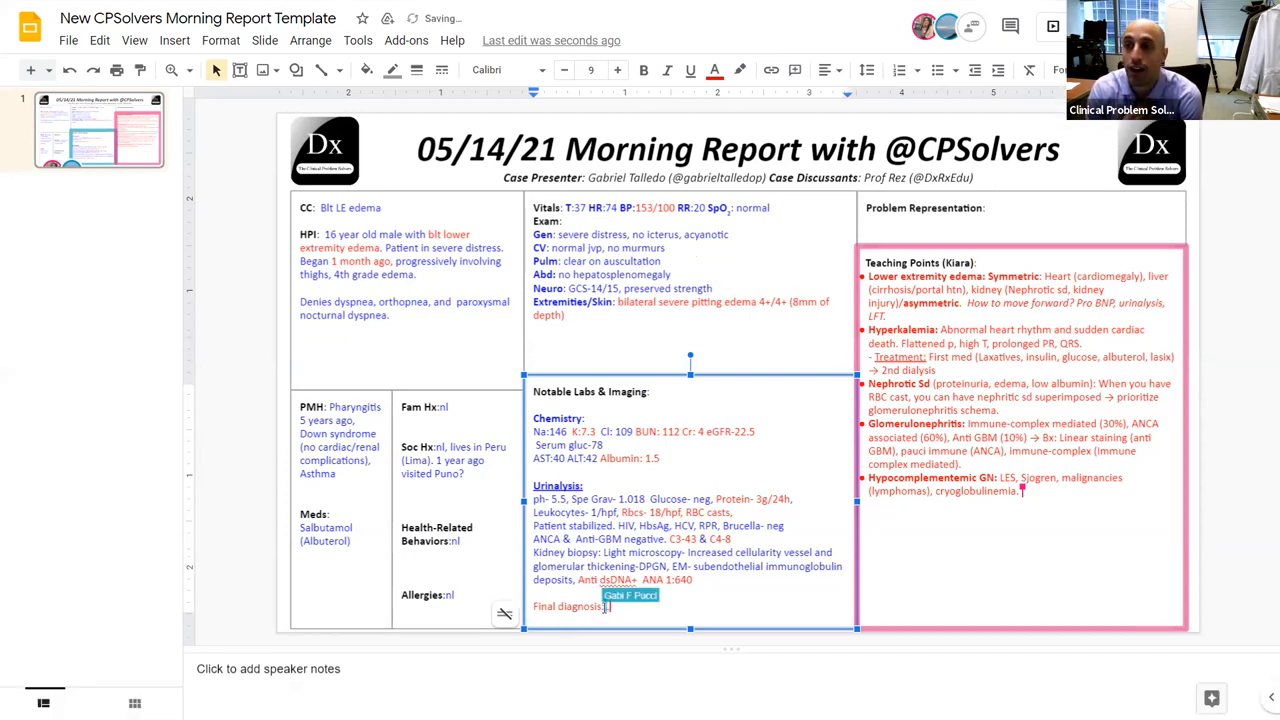
Enter 'Lupus Nephritis (Class IV- DPGN)' after Final diagnosis
type("upus Nep")
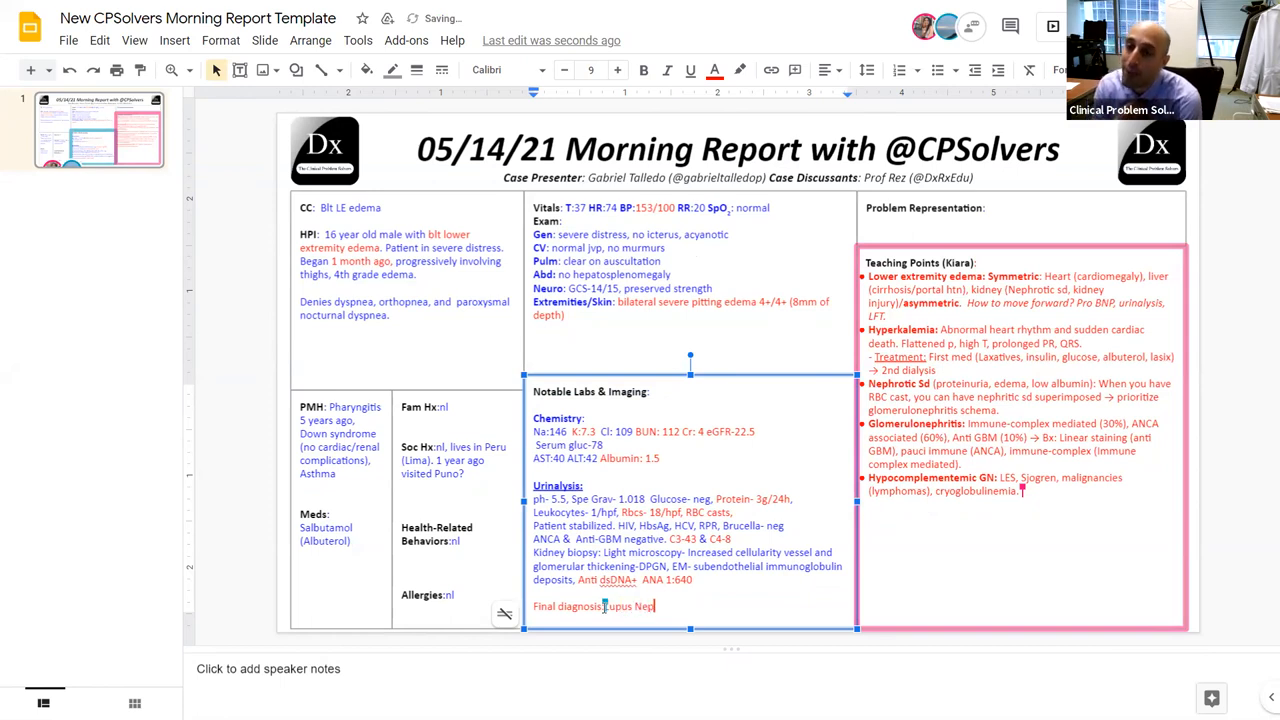
type("hritis")
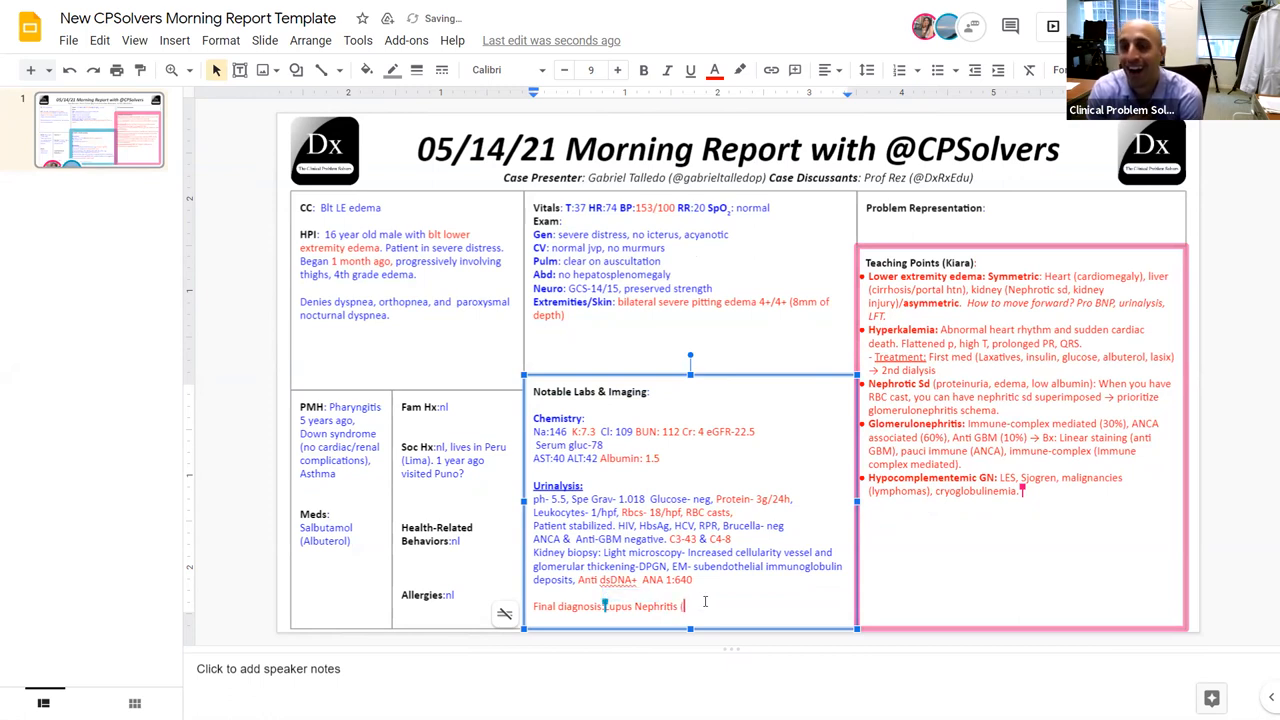
type("(Clas")
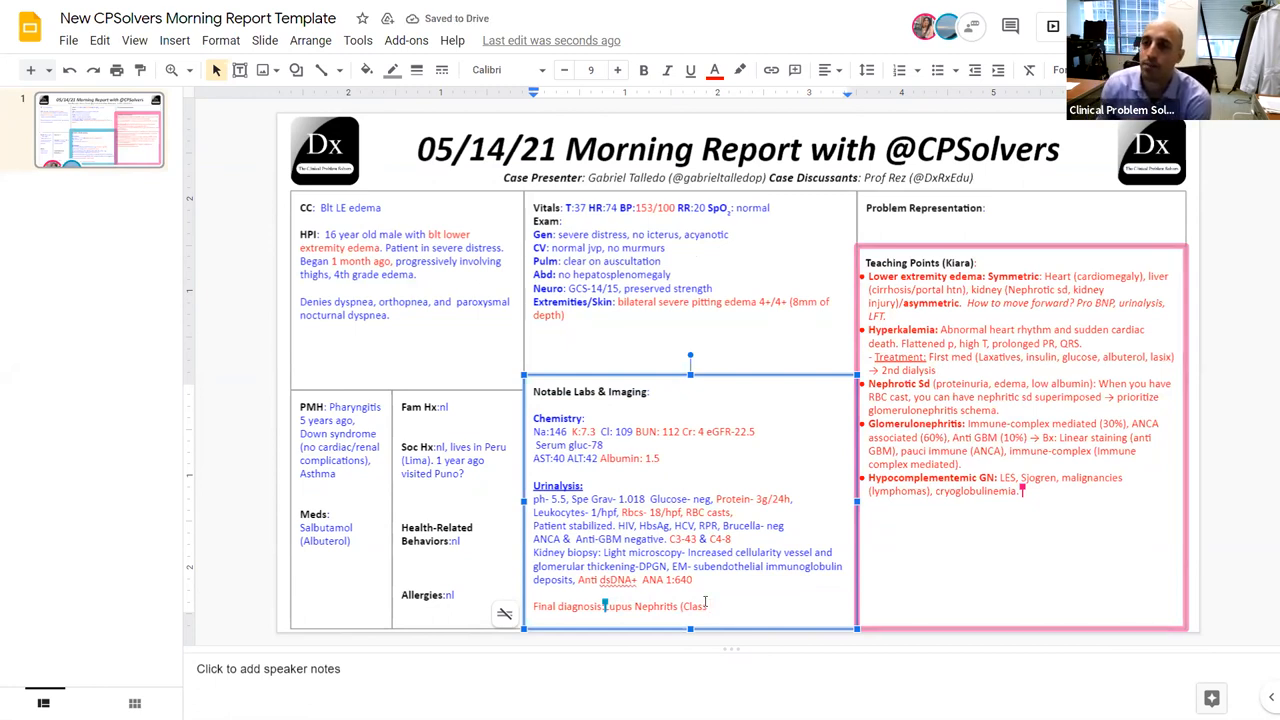
type("IV- DPGN")
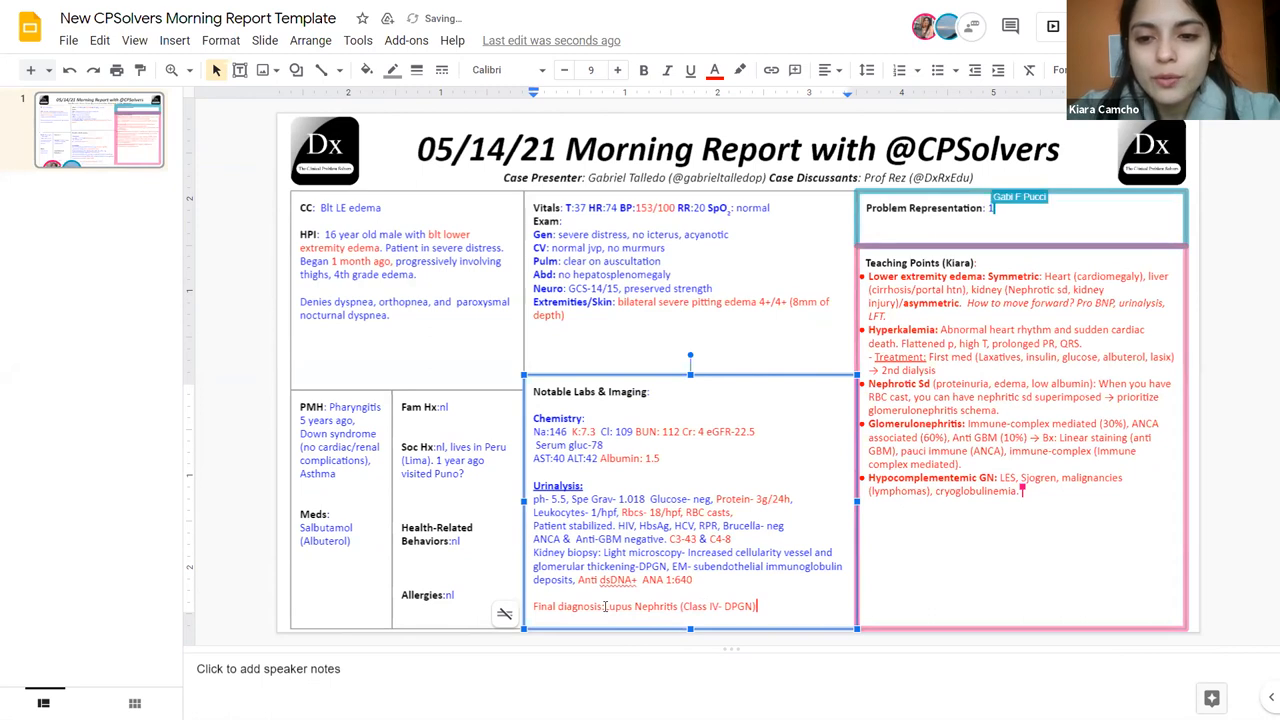
Describe the 16-year-old with bilateral edema, hyperkalemia and hypoalbuminemia in the problem representation
type("16-yo male")
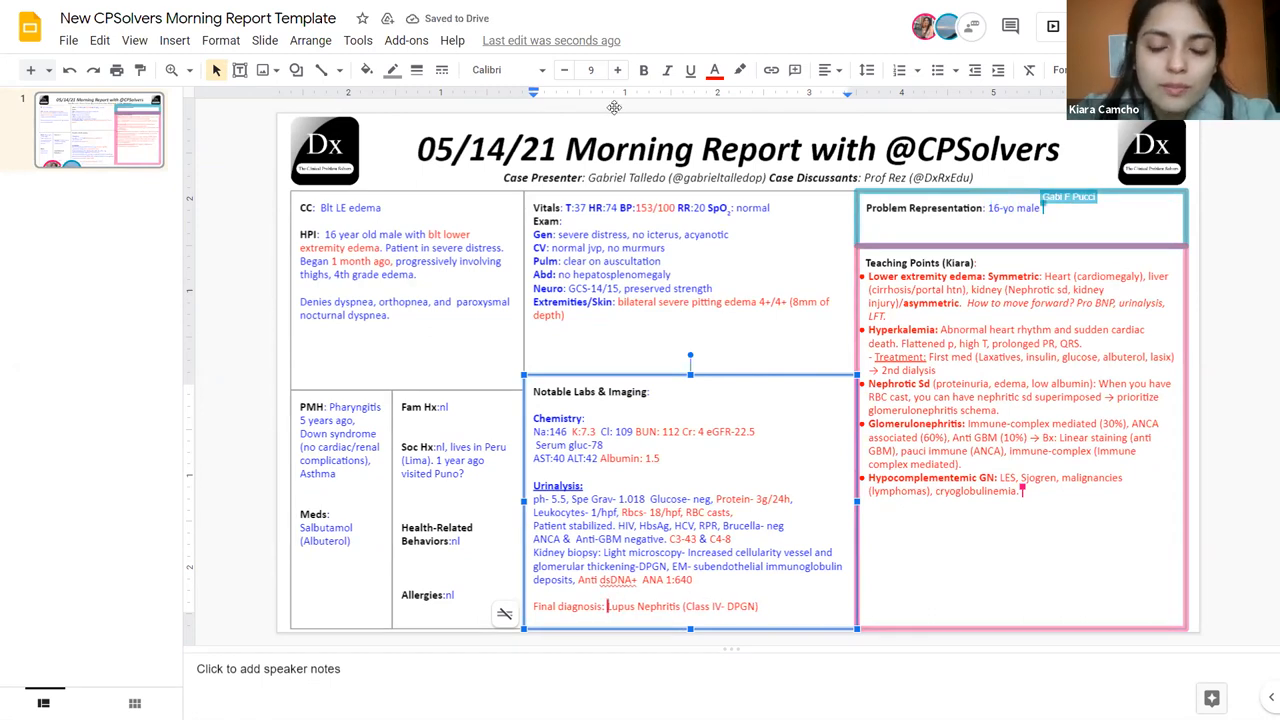
type("with a previous ristory of")
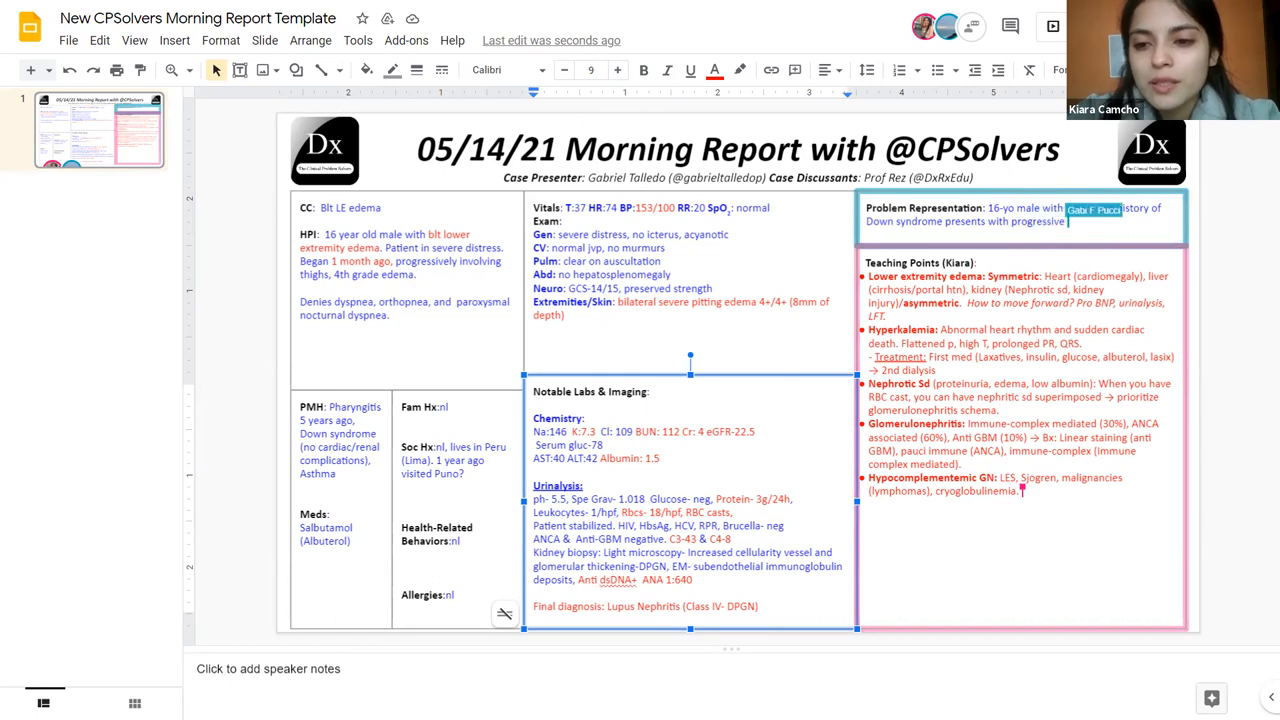
type("bilateral e")
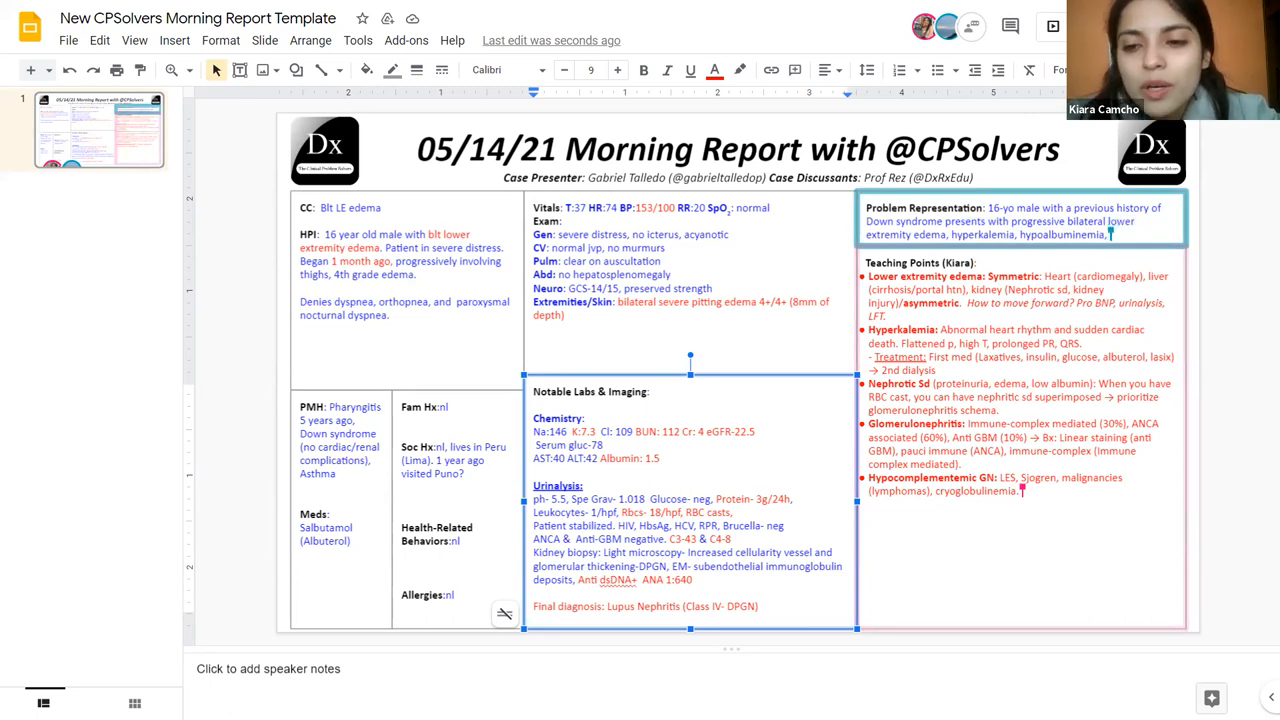
type("and h")
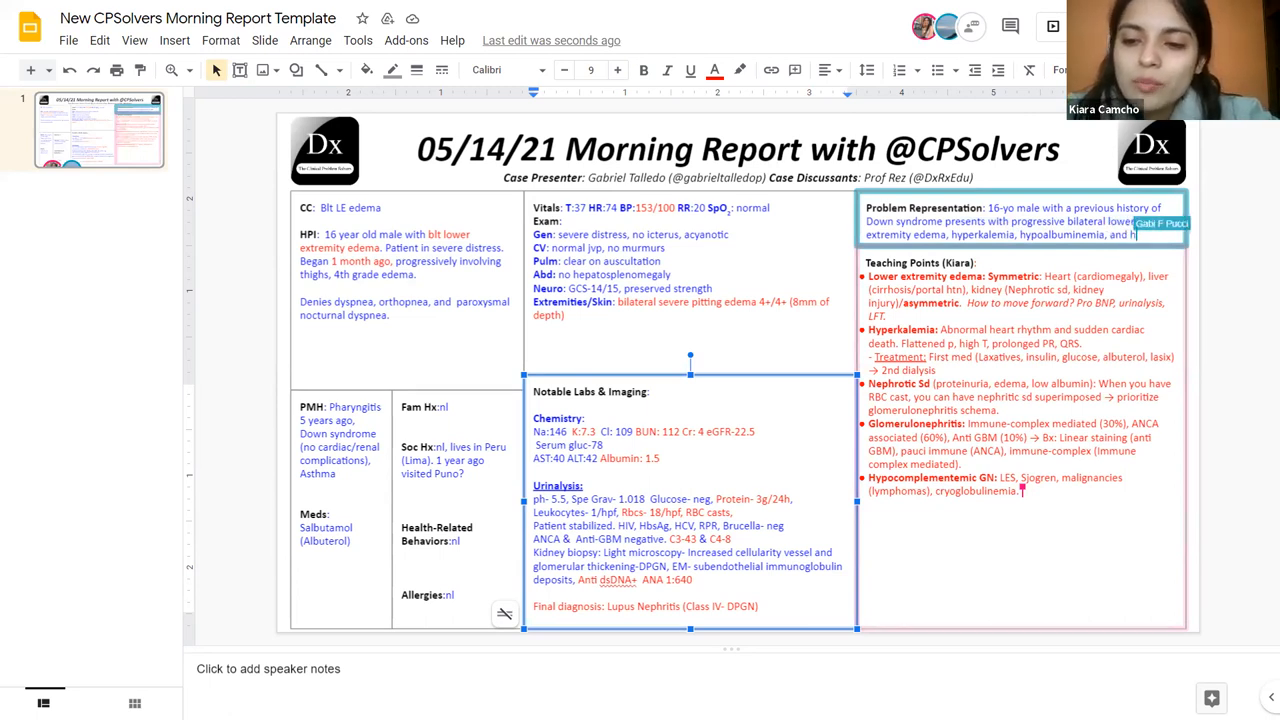